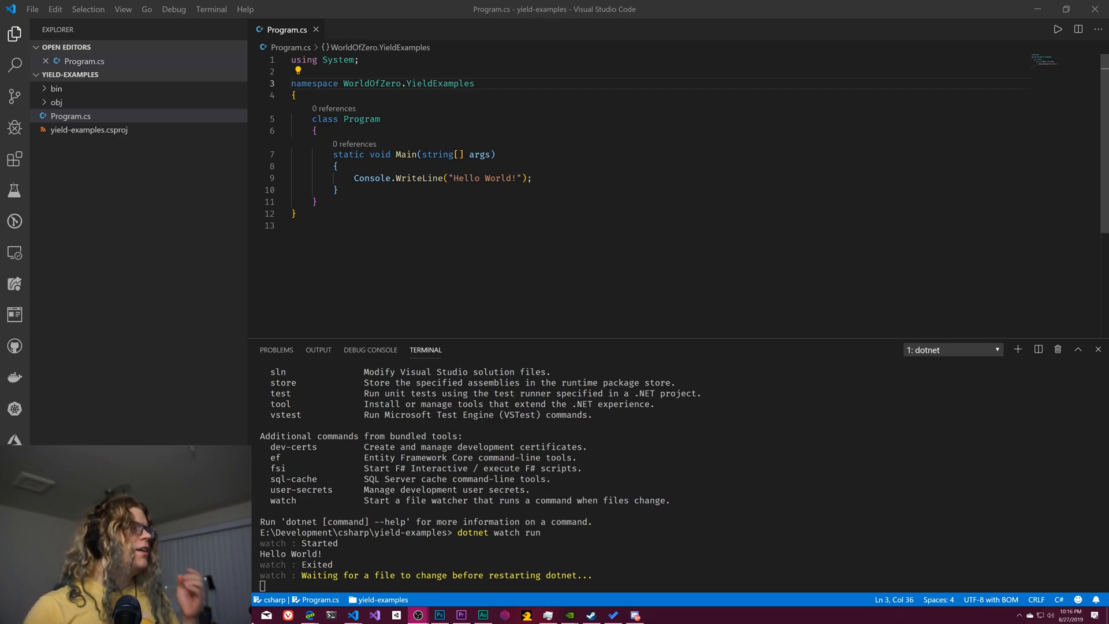
- Type yield after the Hello World line in Main, then remove it again
{"action": "left_click", "coordinate": [530, 177]}
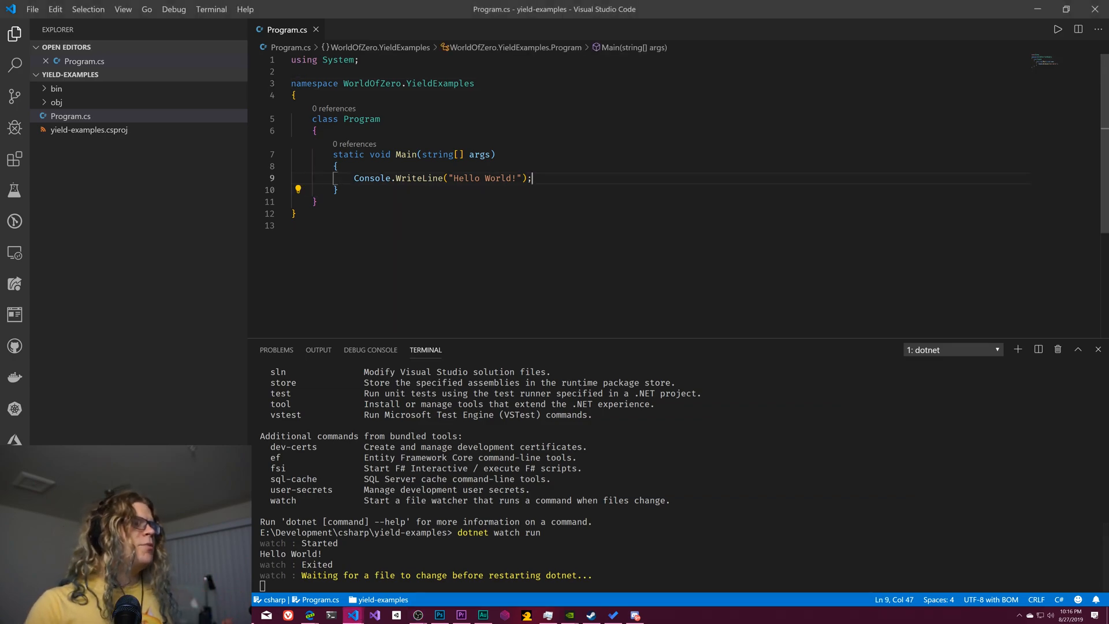
{"action": "type", "text": "yie"}
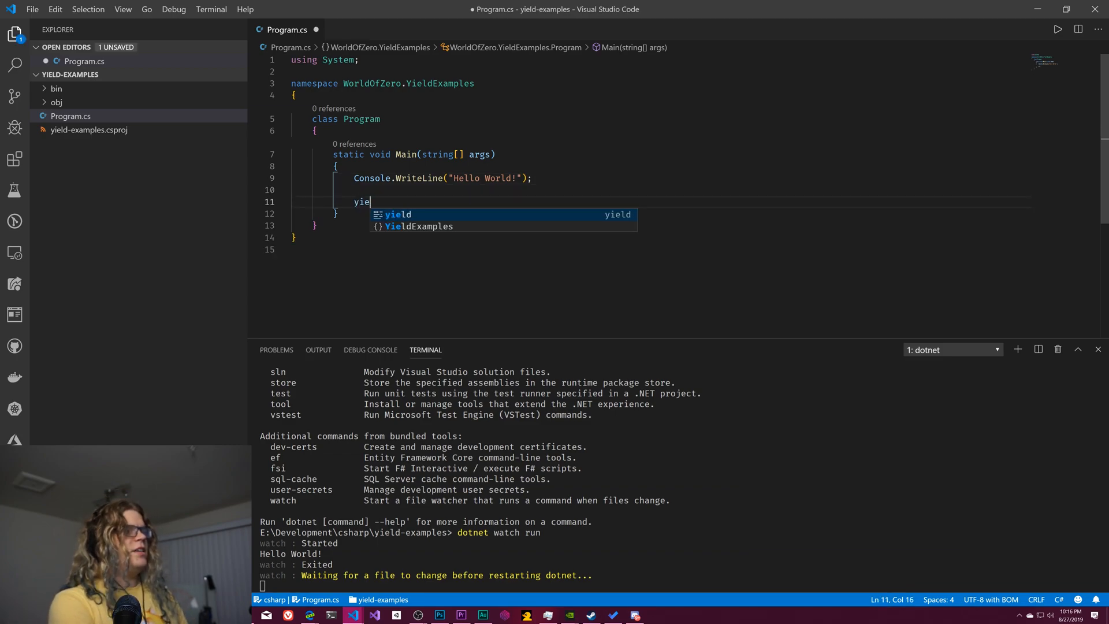
{"action": "type", "text": "ld"}
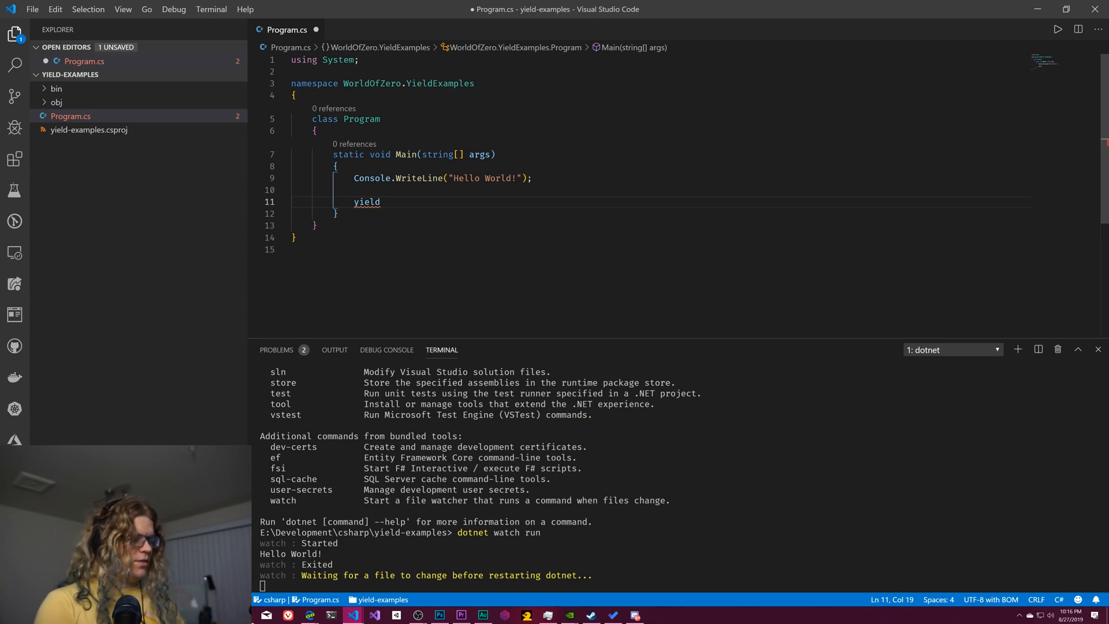
{"action": "key", "text": "Backspace"}
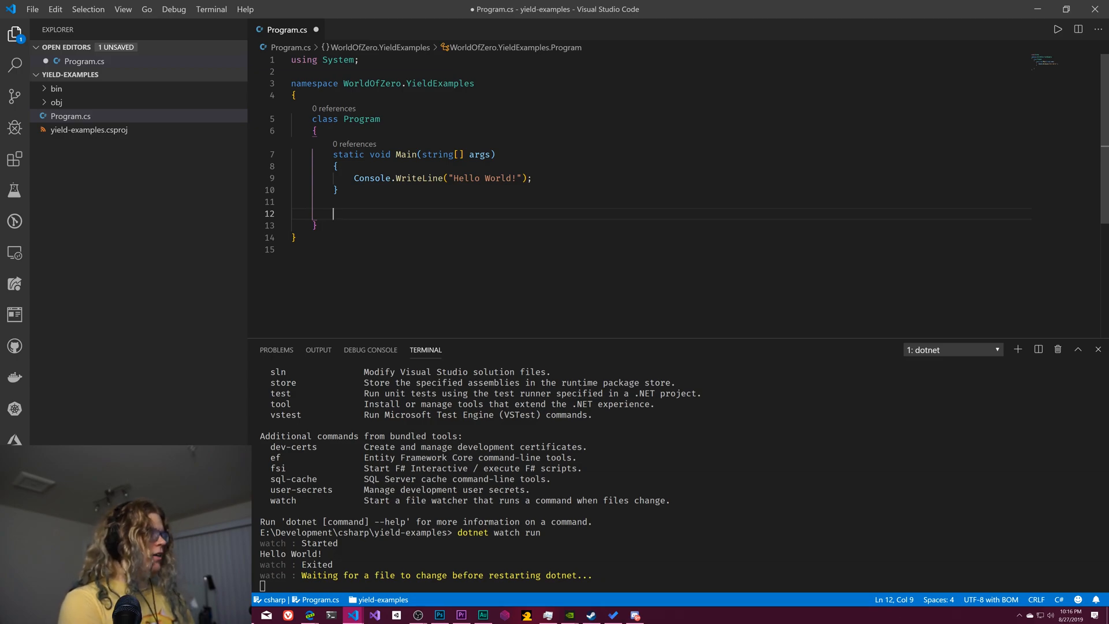
- Declare public static IEnumerable<int> PositiveInts(int max) below Main
{"action": "type", "text": "public"}
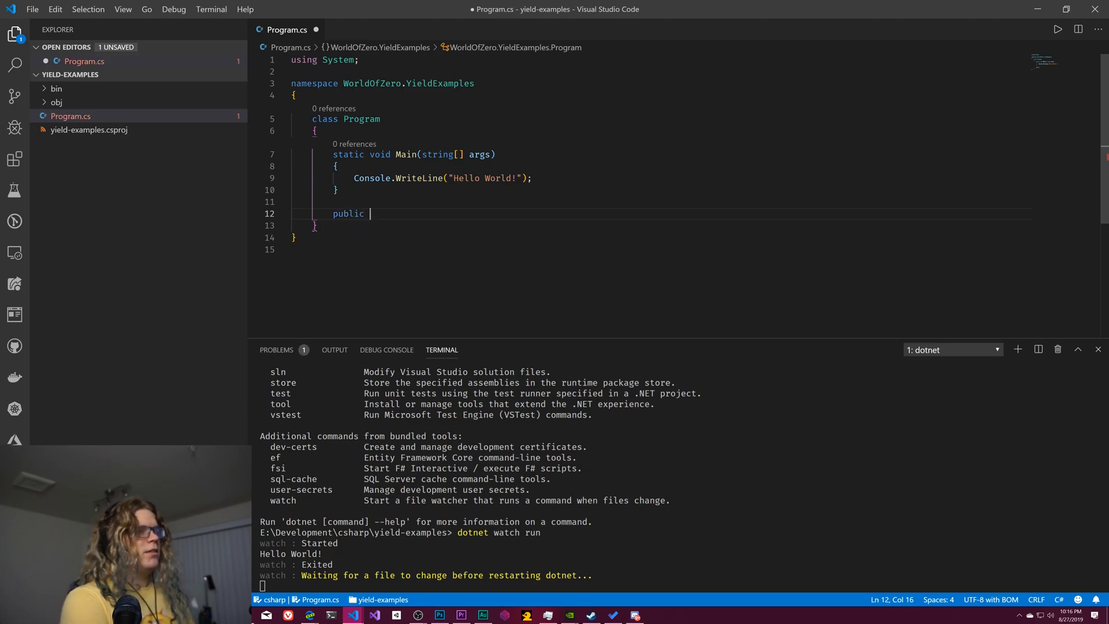
{"action": "type", "text": "static IEnumerable<"}
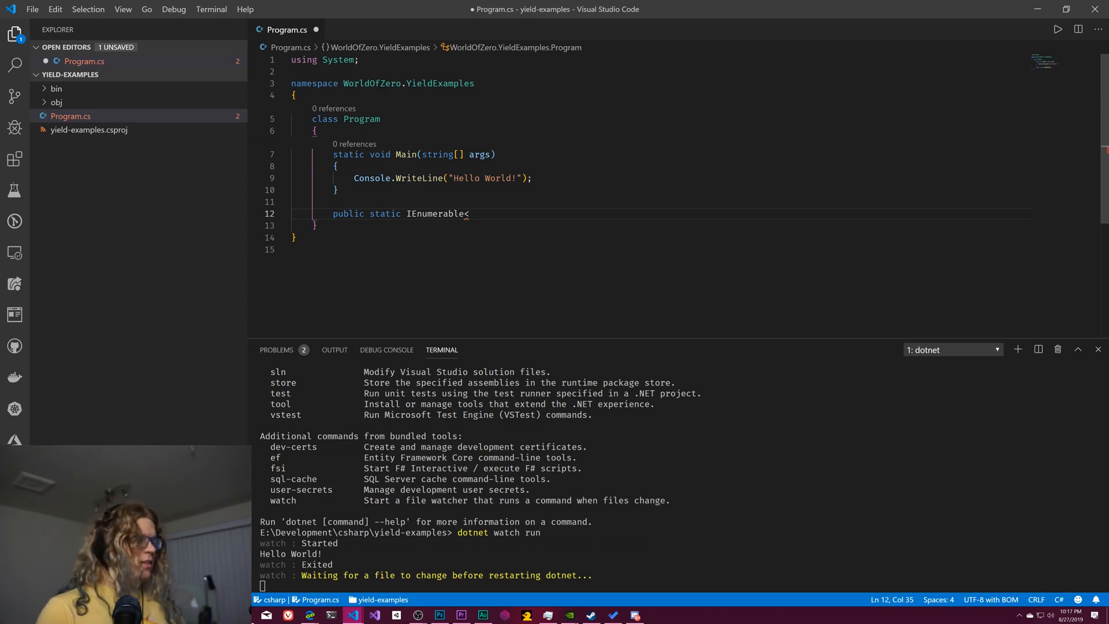
{"action": "type", "text": "int>"}
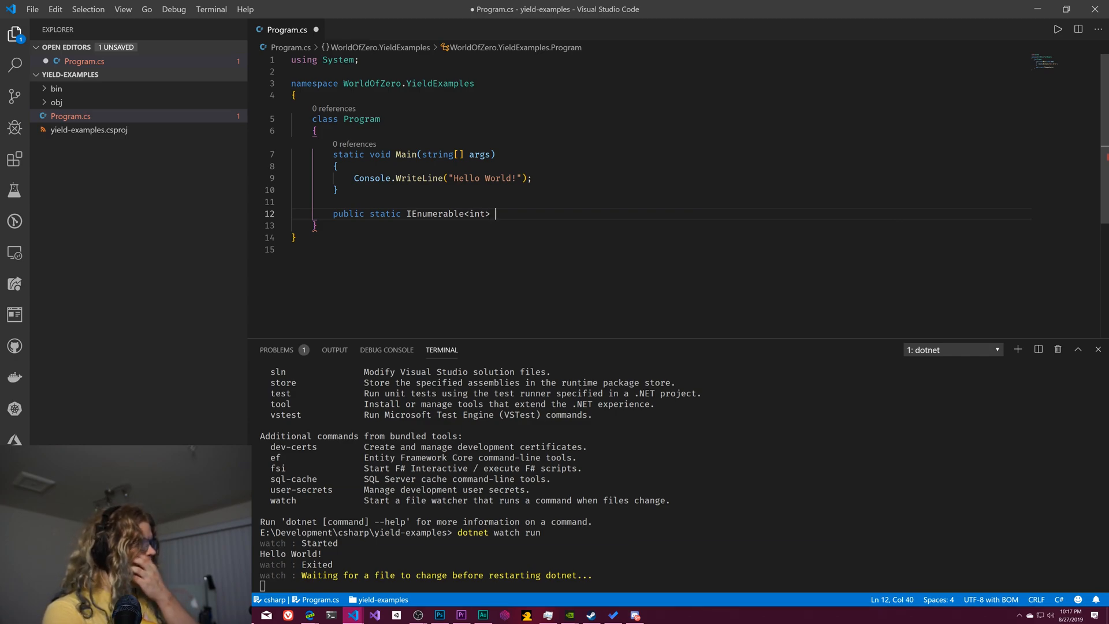
{"action": "type", "text": "Pr"}
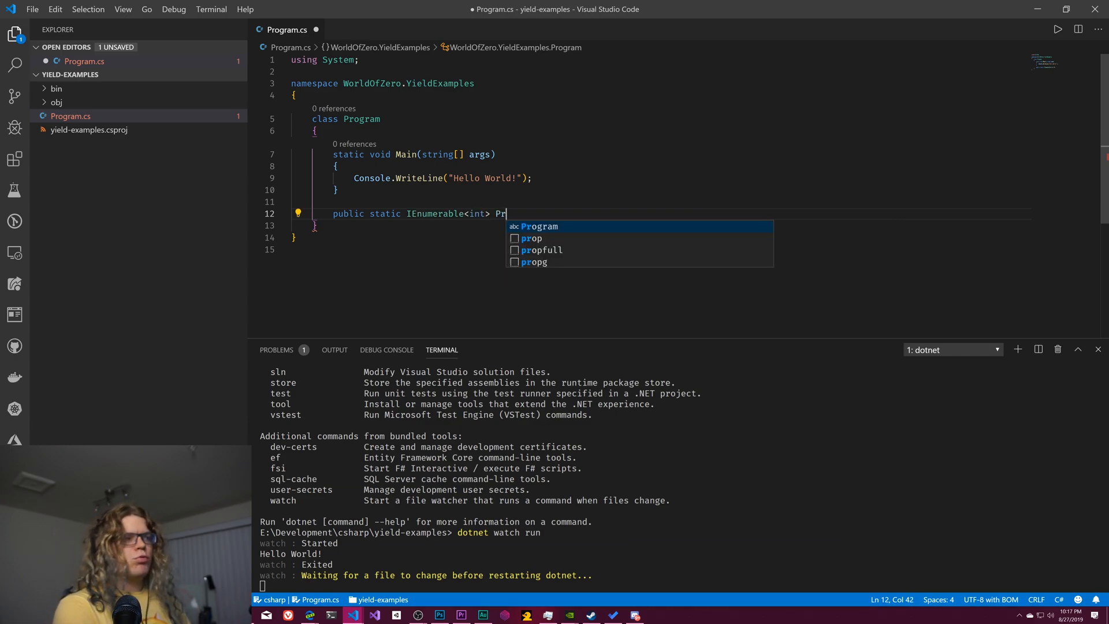
{"action": "type", "text": "o"}
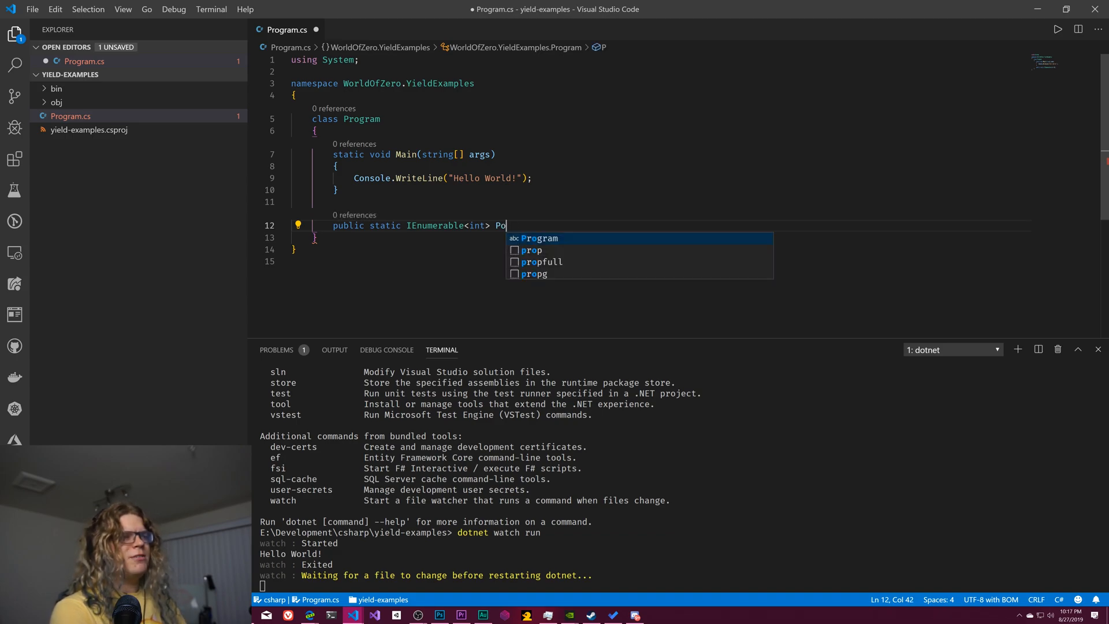
{"action": "type", "text": "sitivePrimes"}
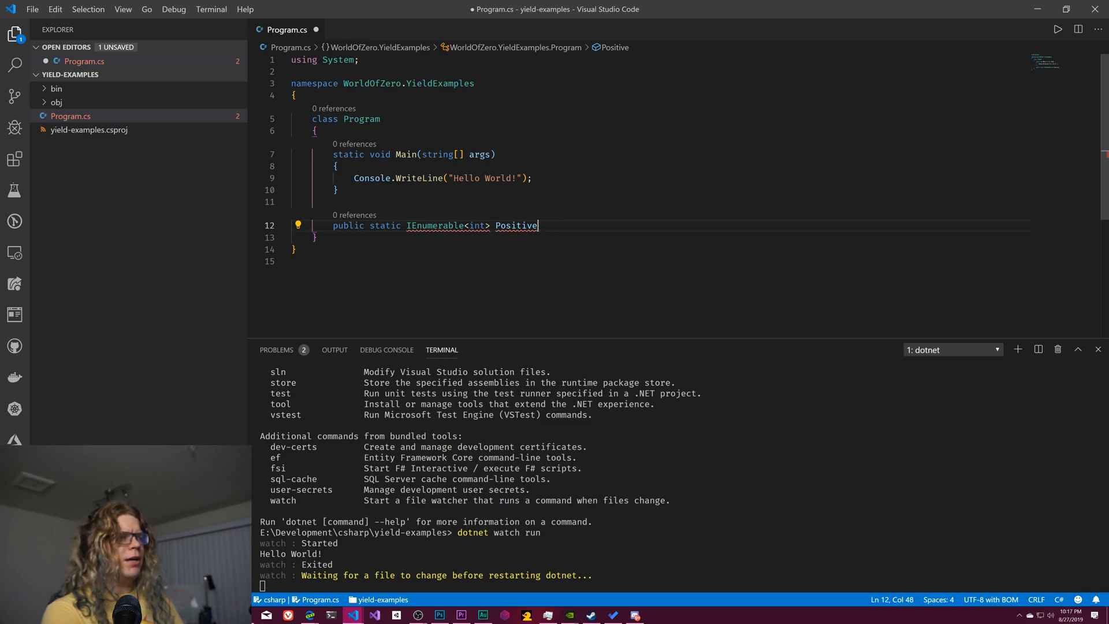
{"action": "type", "text": "Ints()"}
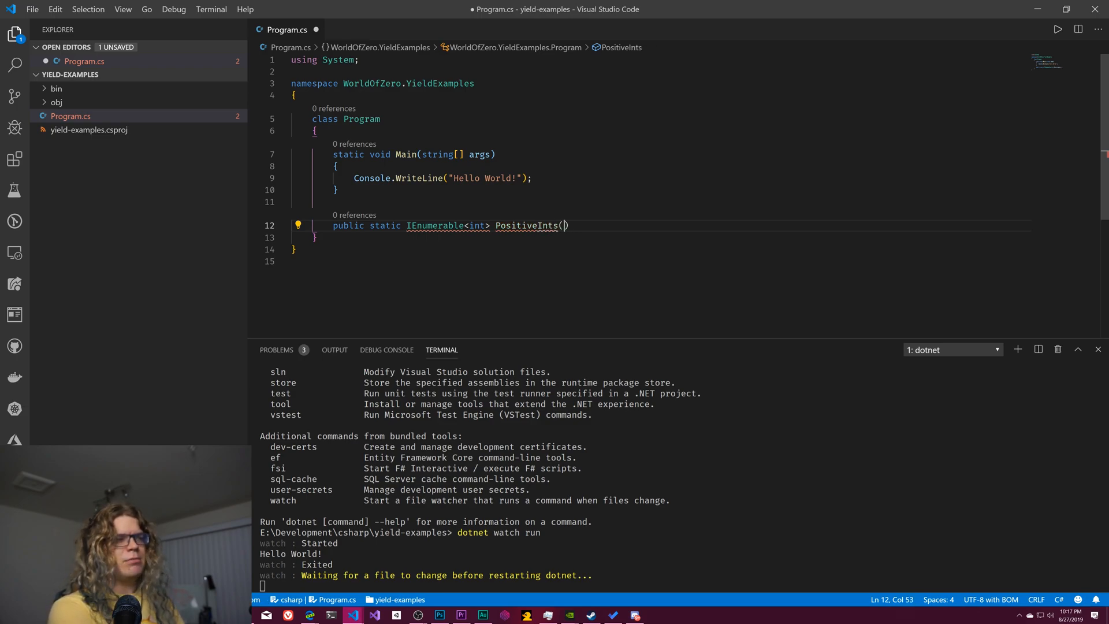
{"action": "type", "text": "int max"}
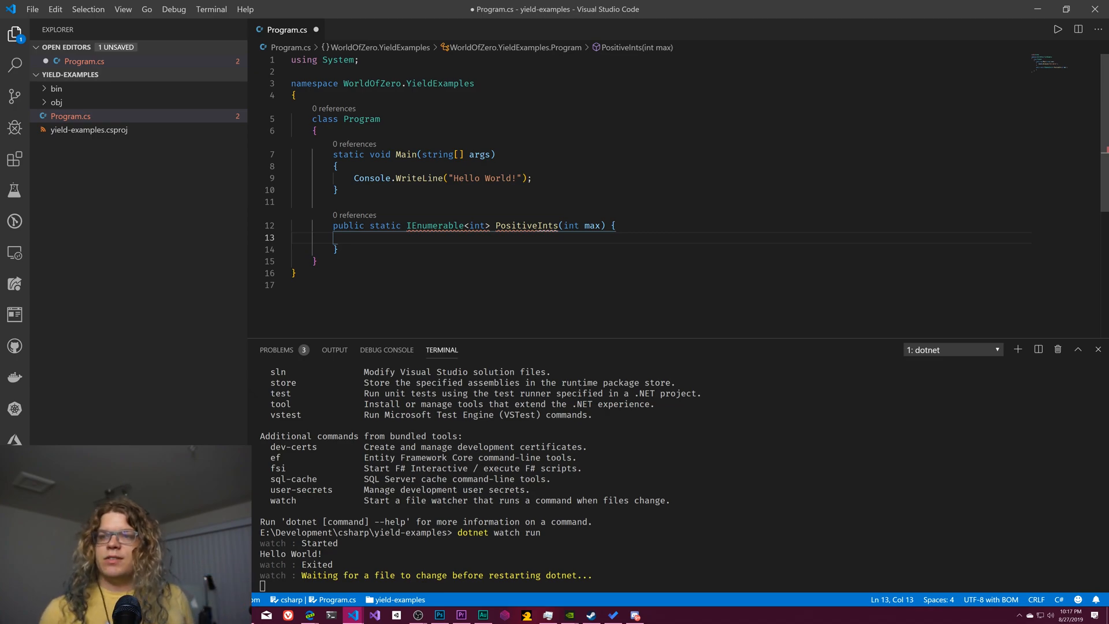
- Give PositiveInts an empty for loop running i from 1 while i < max
{"action": "type", "text": "for(int i ="}
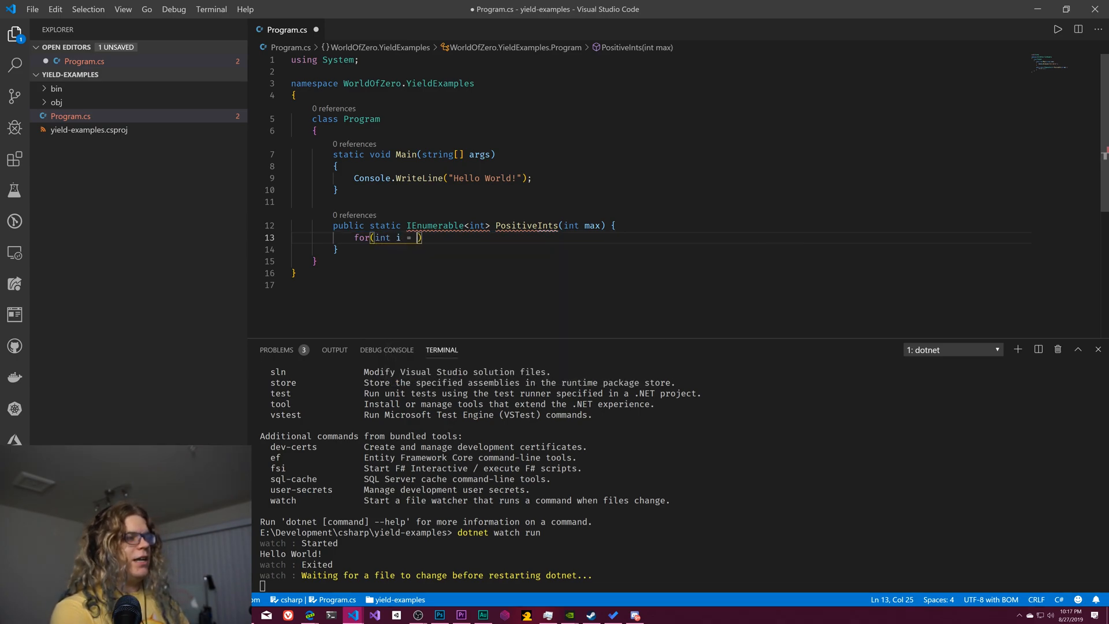
{"action": "type", "text": "1;"}
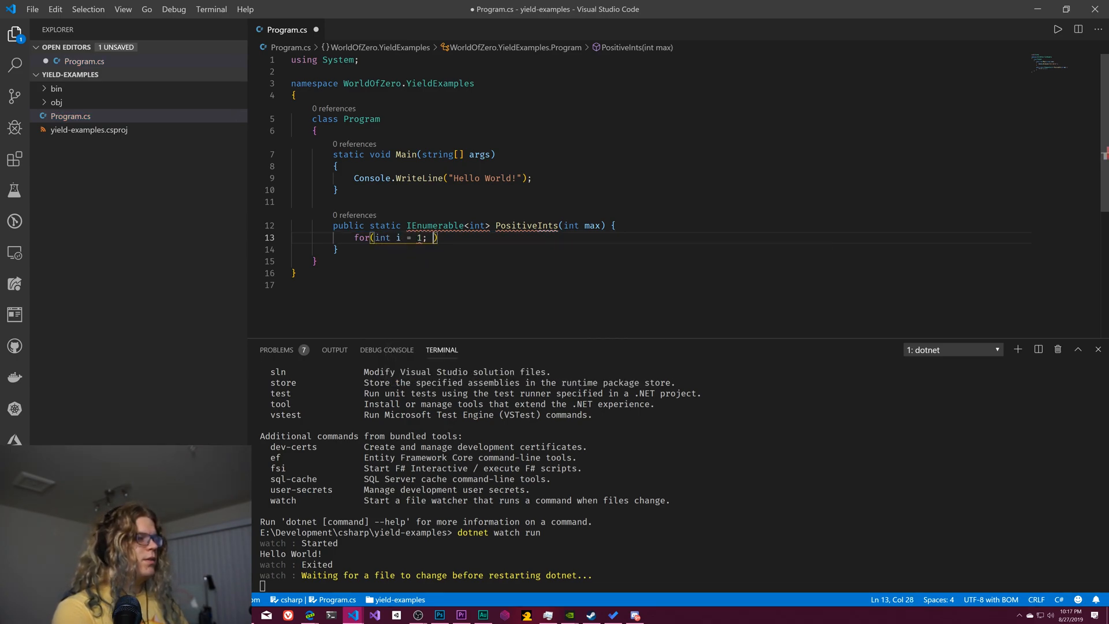
{"action": "type", "text": "i <"}
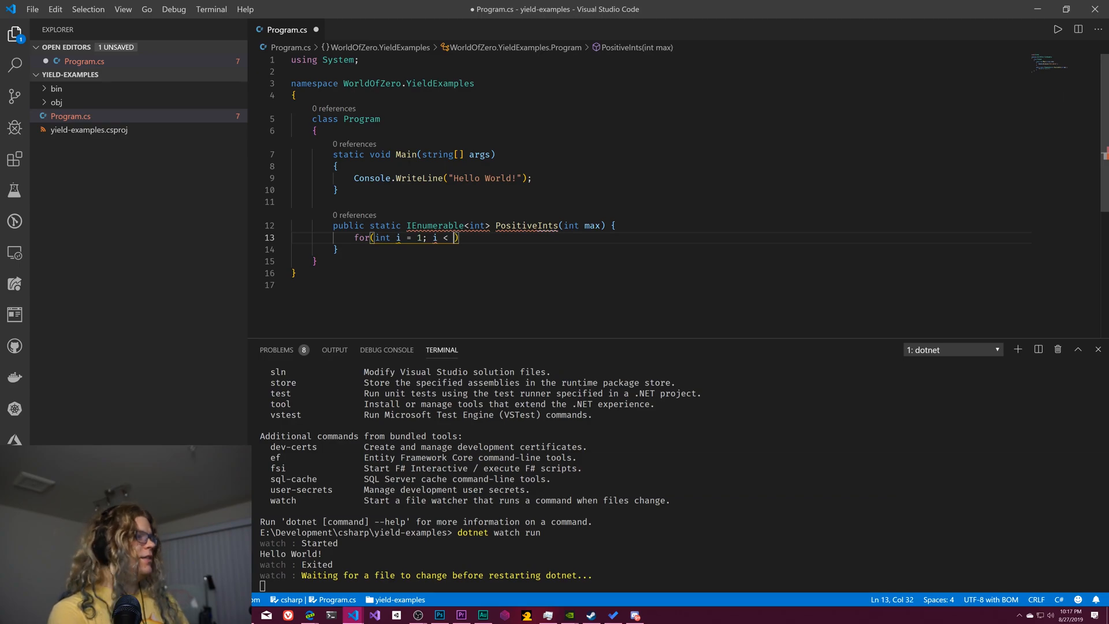
{"action": "type", "text": "max; ++i"}
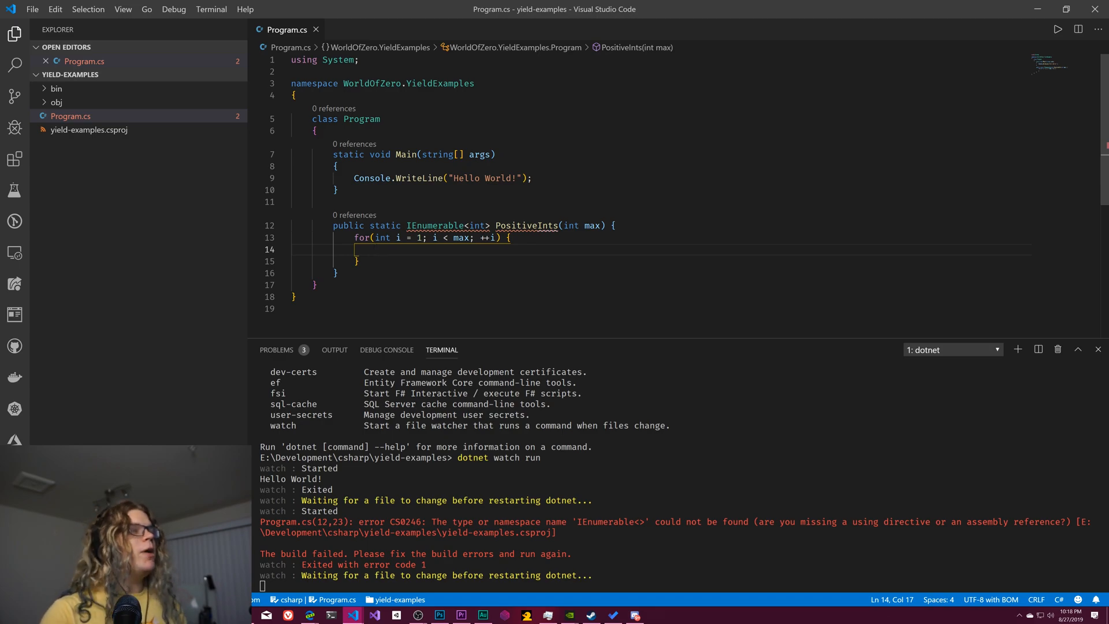
- Build a List<int> in PositiveInts, add each i in the loop and return the list
{"action": "key", "text": "Enter"}
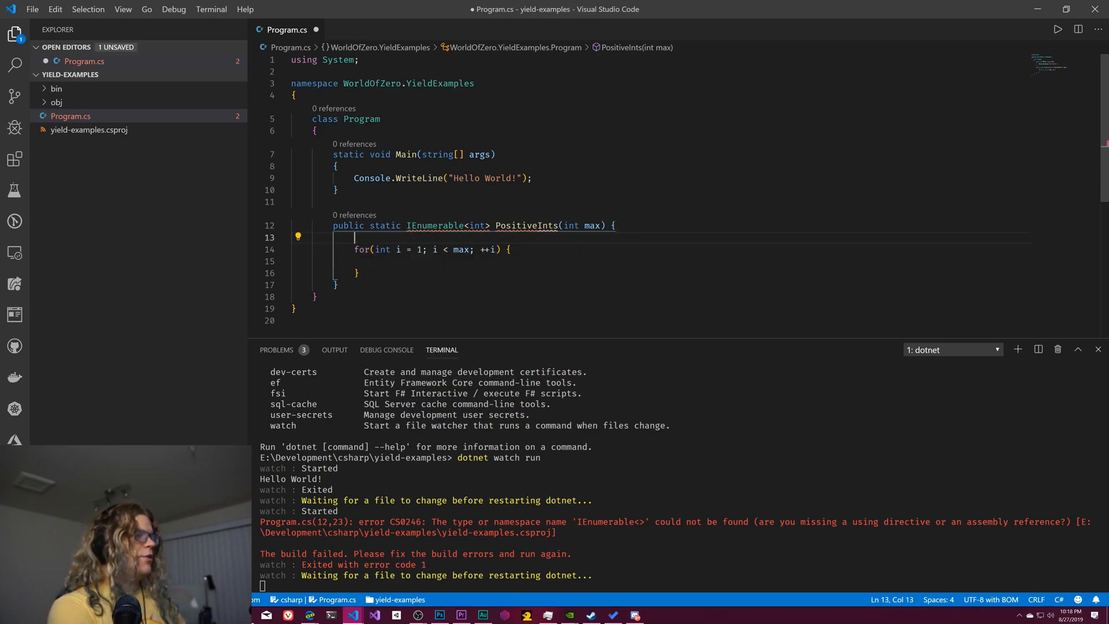
{"action": "type", "text": "var l"}
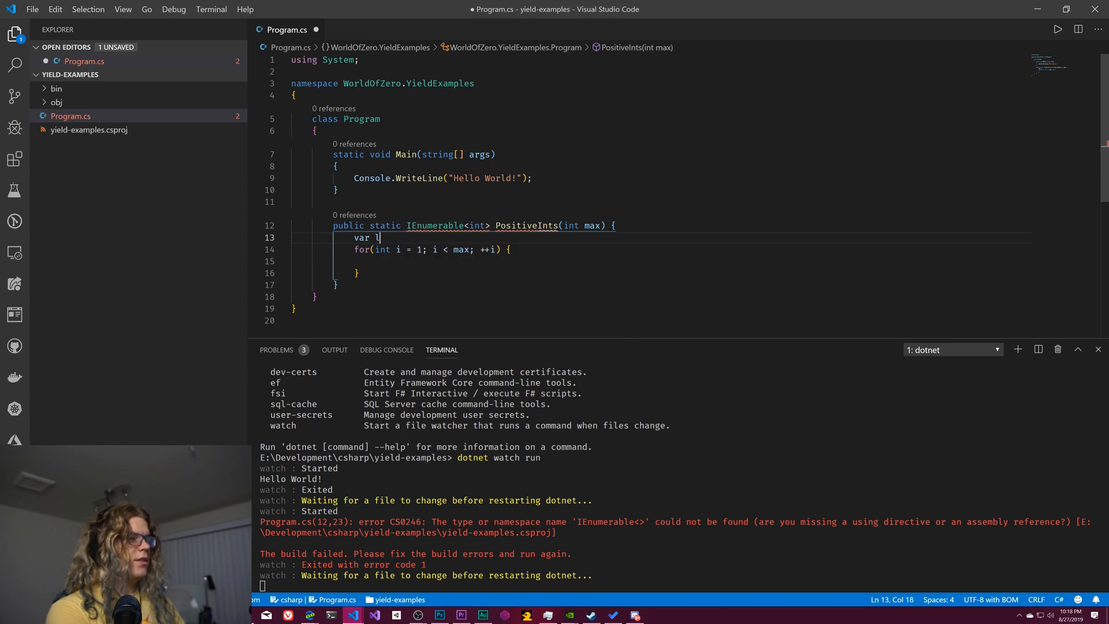
{"action": "type", "text": "ist = new List<>"}
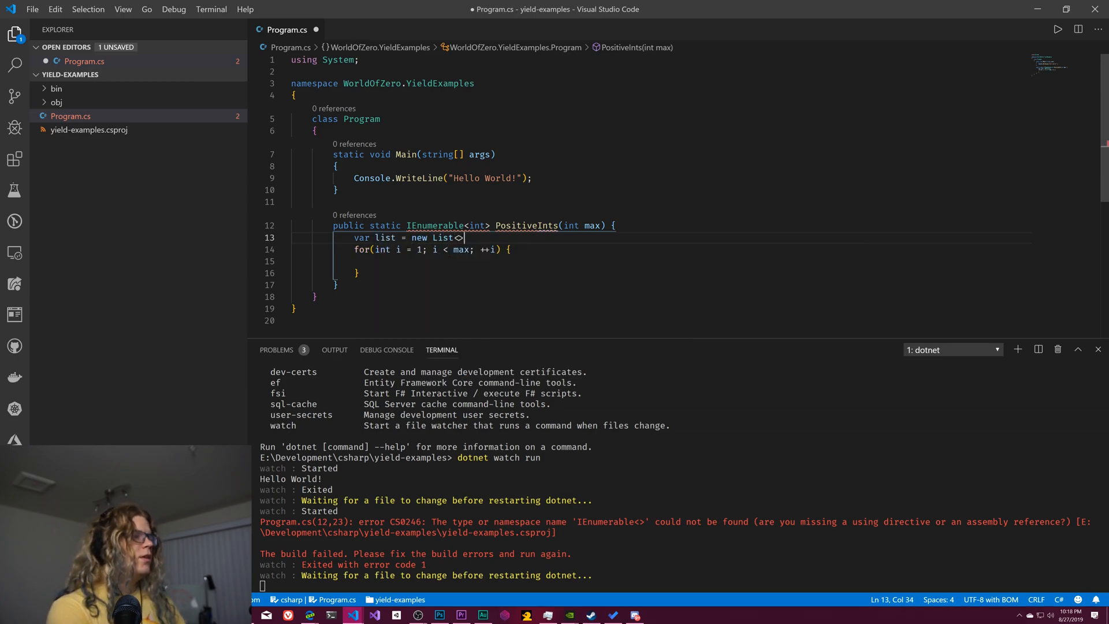
{"action": "type", "text": "int();"}
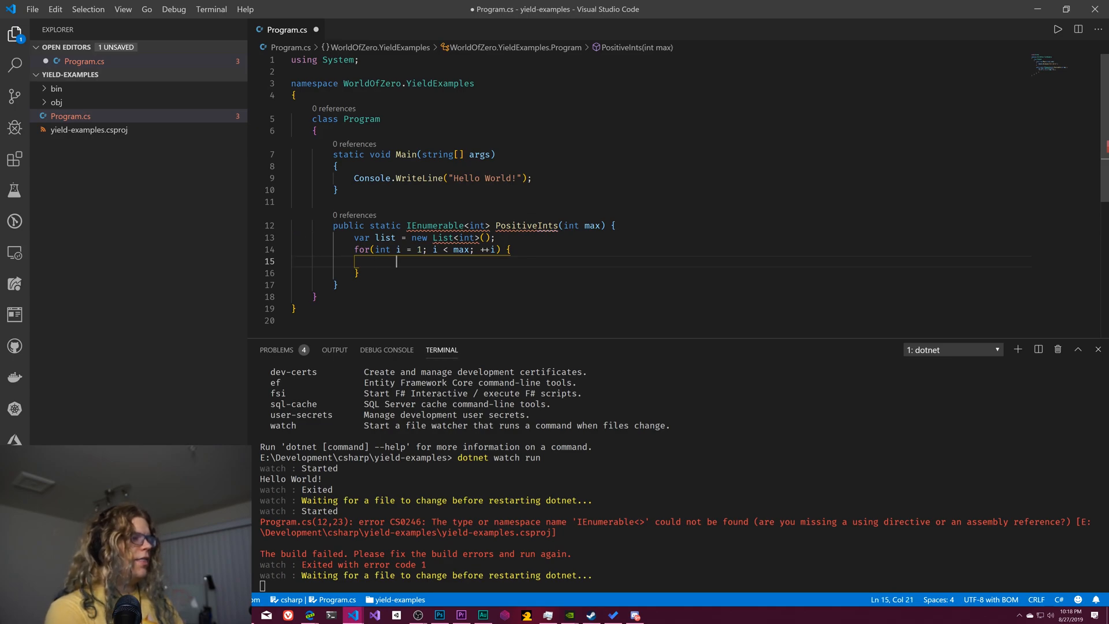
{"action": "type", "text": "list.Add("}
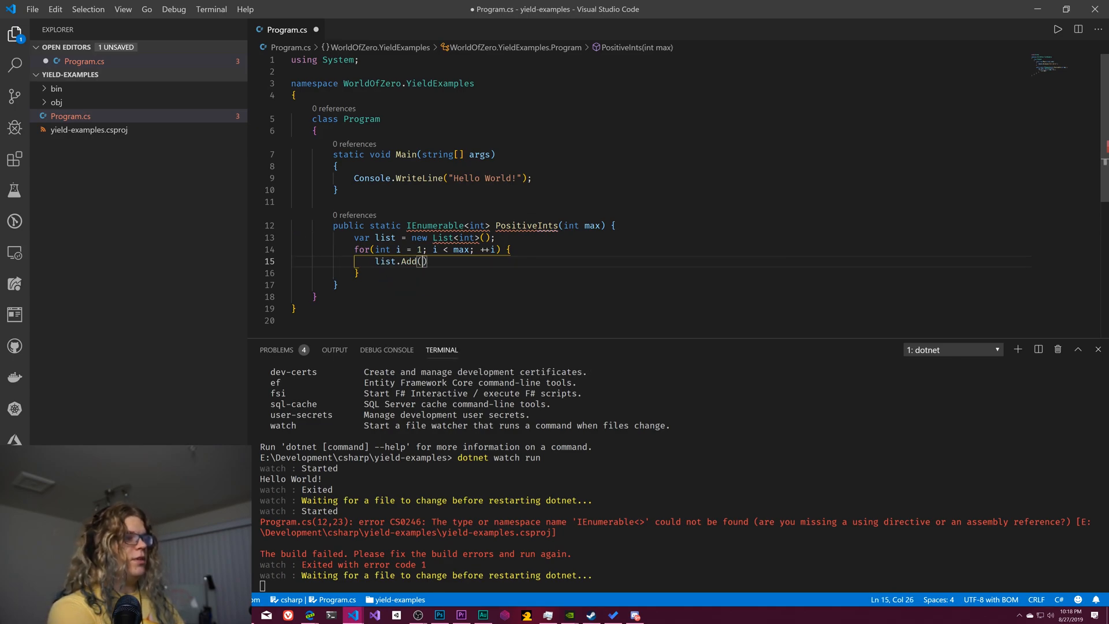
{"action": "type", "text": "i"}
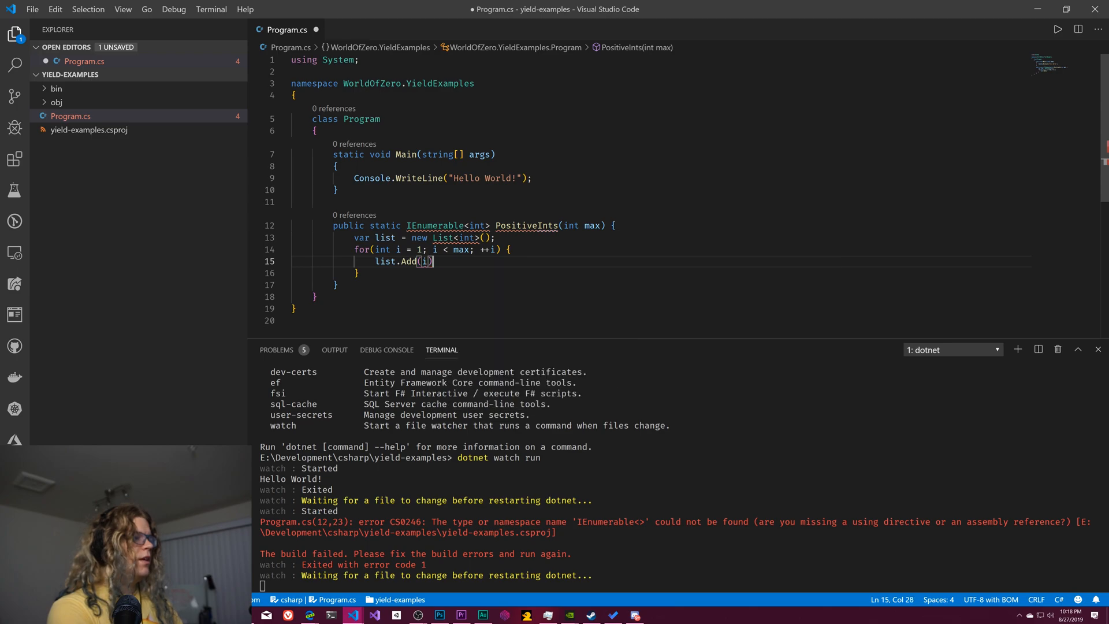
{"action": "type", "text": ";"}
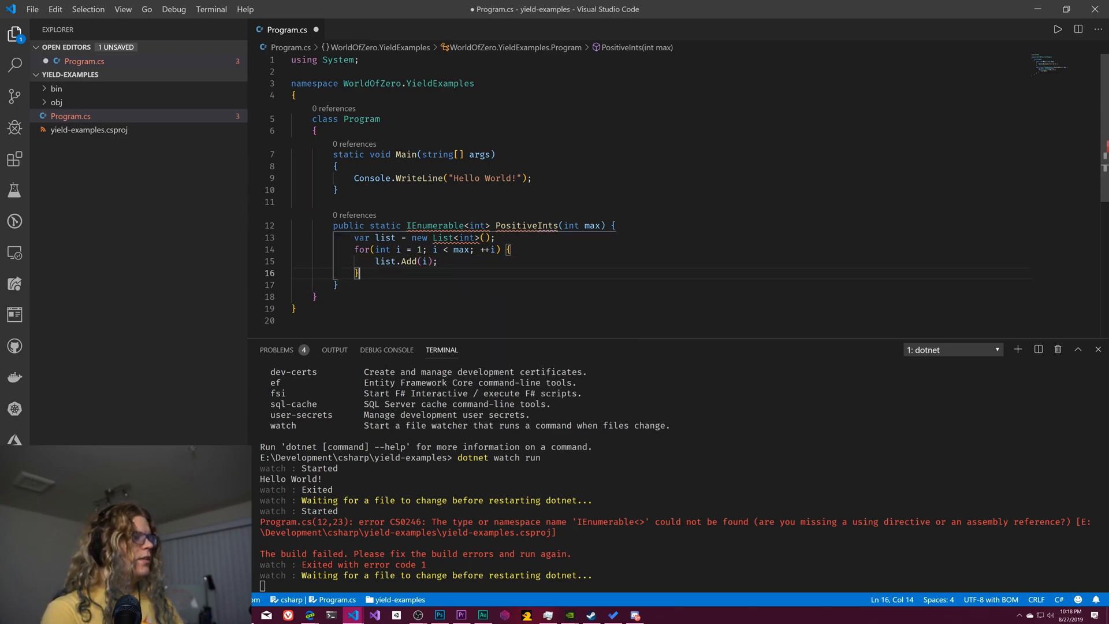
{"action": "type", "text": "return list;"}
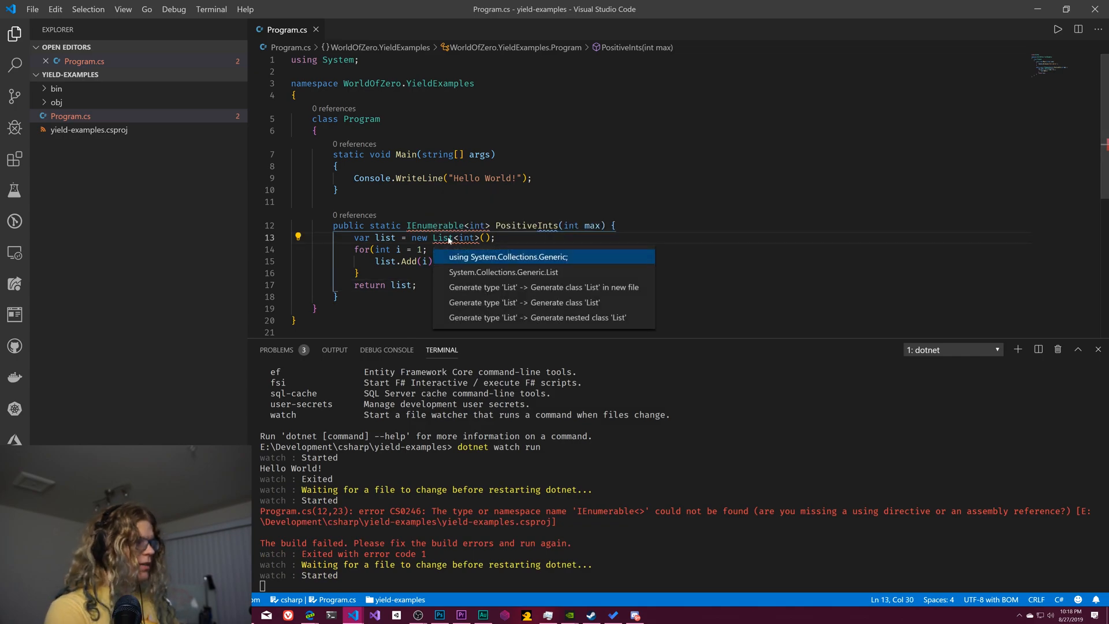
- Quick-fix the missing using System.Collections.Generic; so List<int> resolves
{"action": "left_click", "coordinate": [518, 256]}
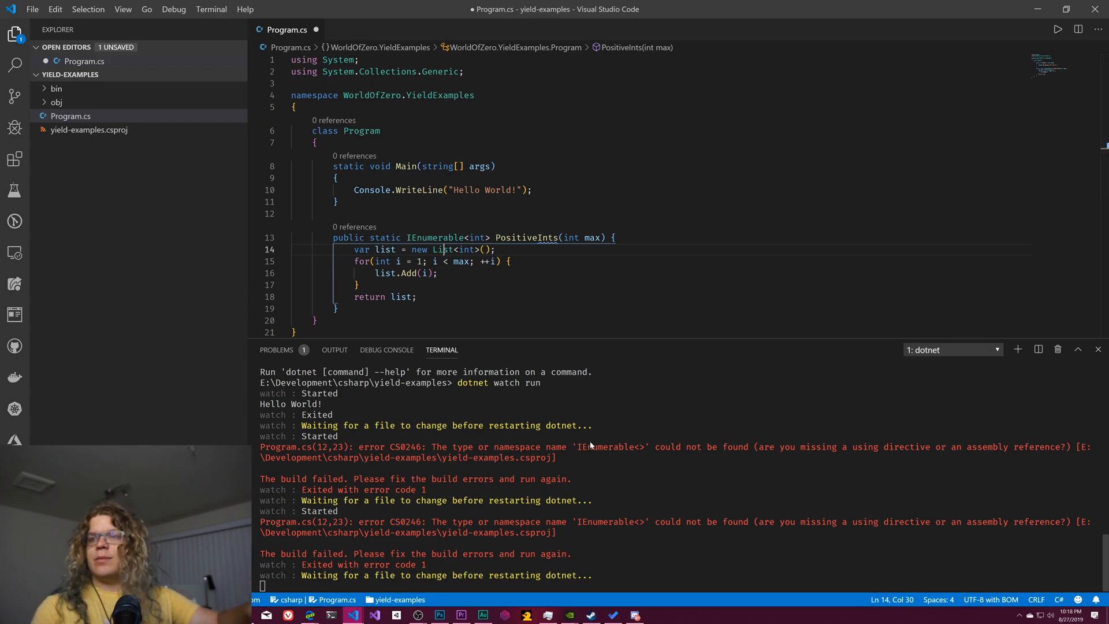
{"action": "mouse_move", "coordinate": [487, 388]}
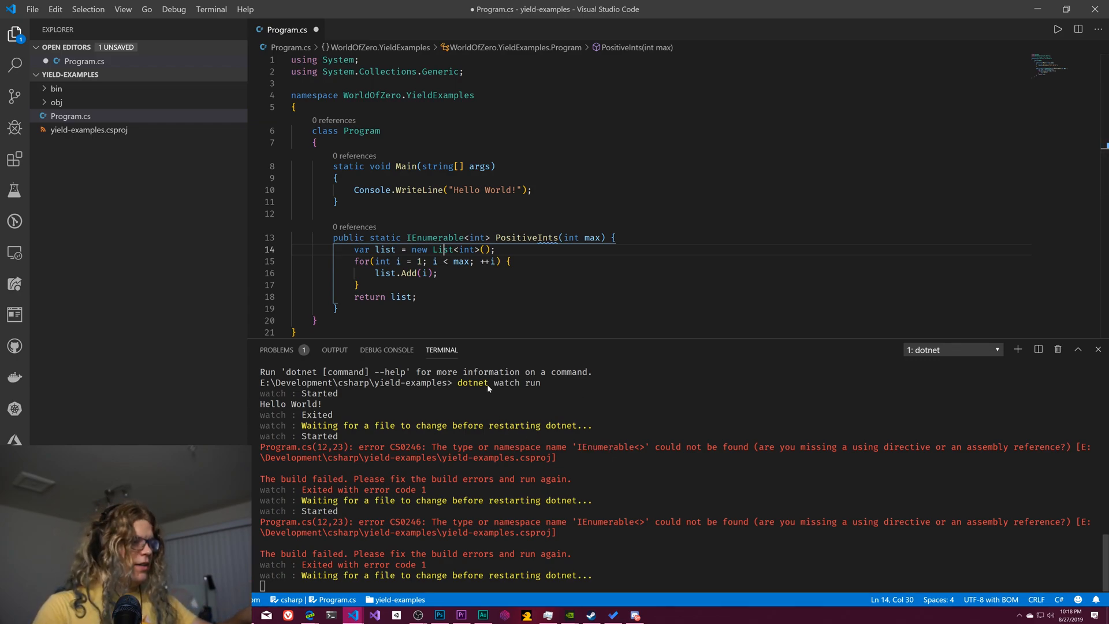
{"action": "double_click", "coordinate": [471, 382]}
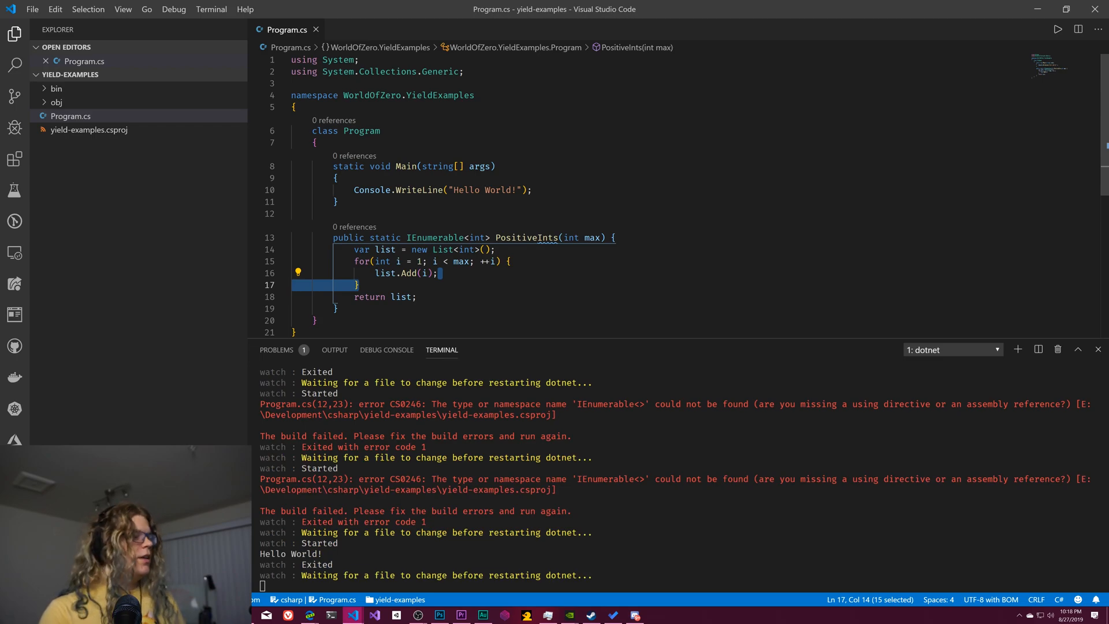
{"action": "mouse_move", "coordinate": [536, 350]}
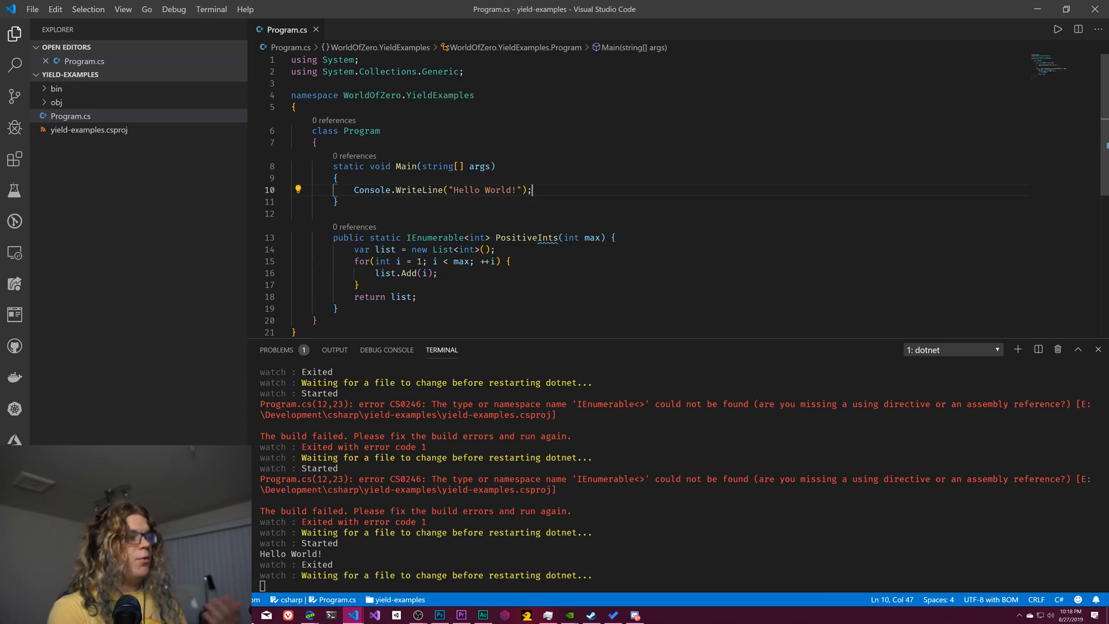
- Loop over PositiveInts(5) in Main writing each value with Console.WriteLine
{"action": "key", "text": "Enter"}
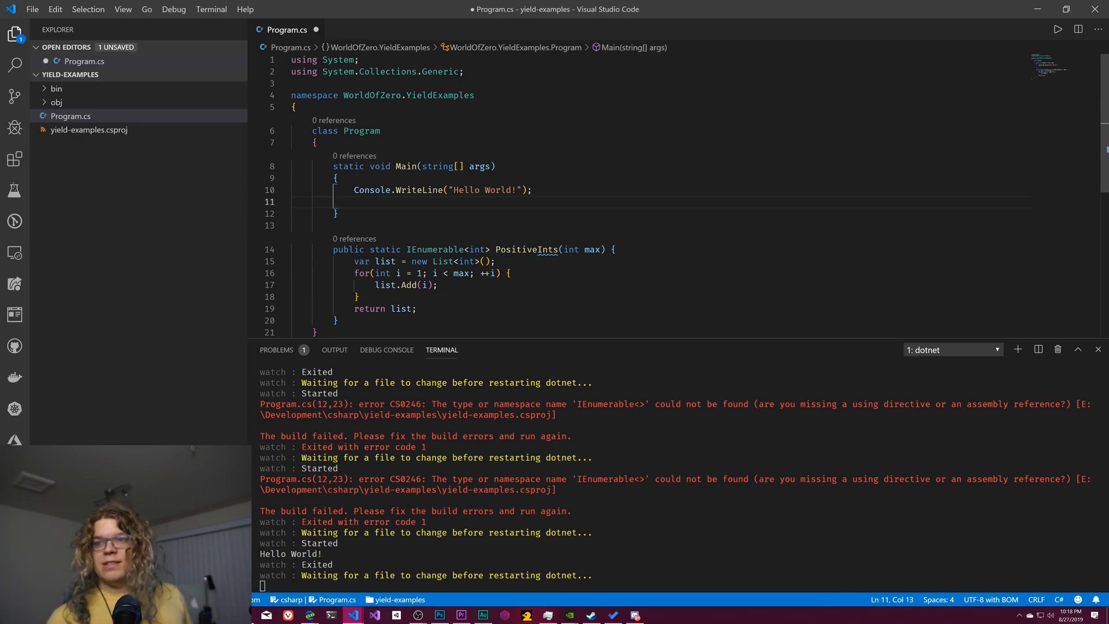
{"action": "type", "text": "for("}
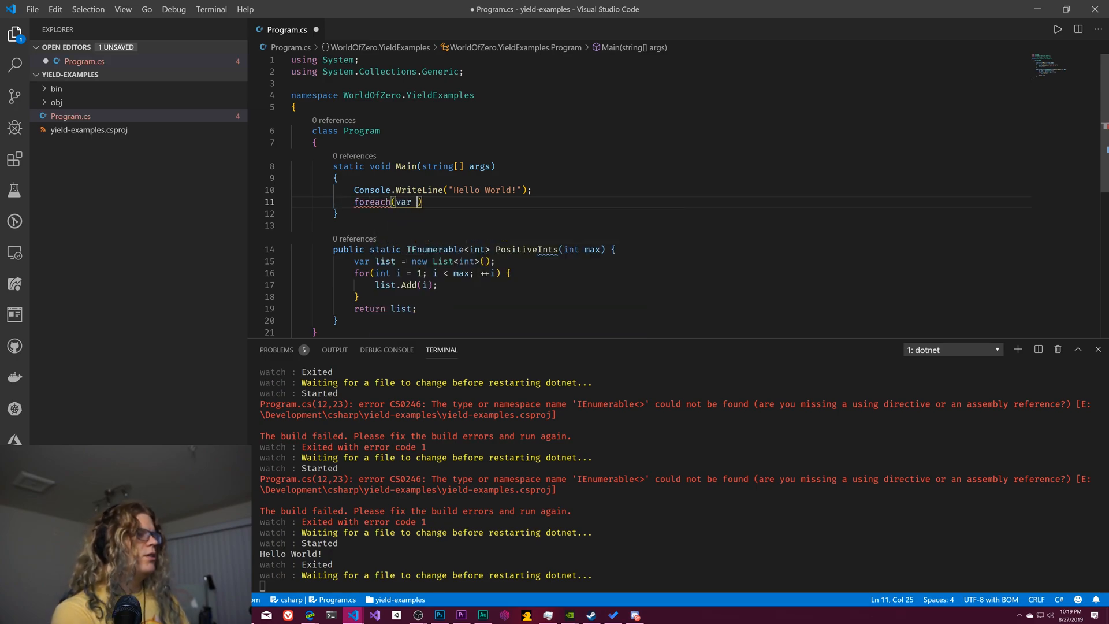
{"action": "type", "text": "int"}
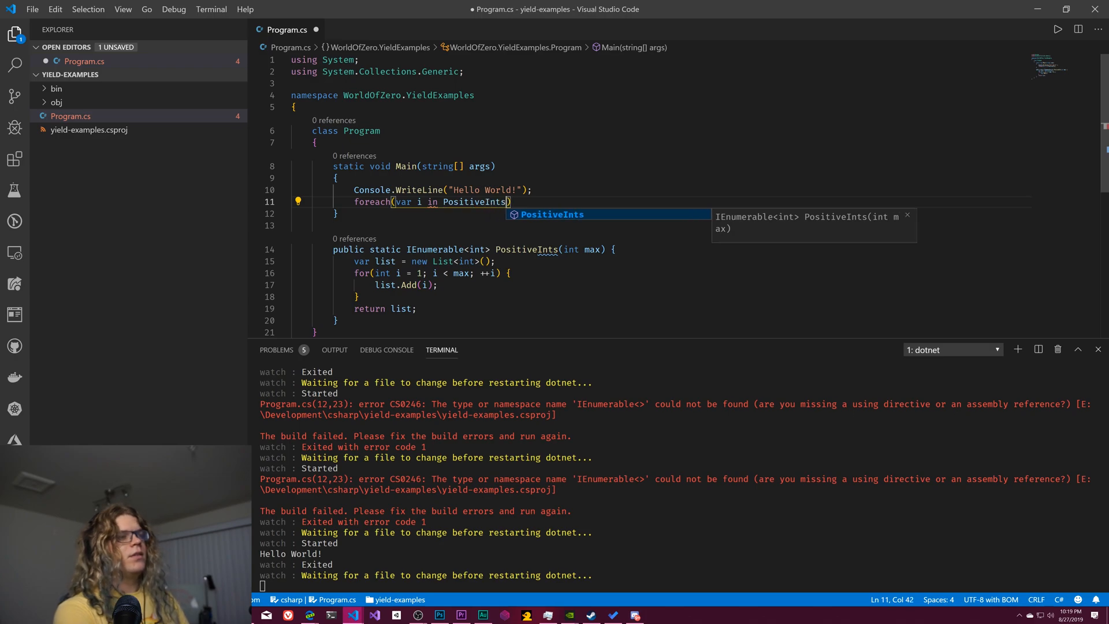
{"action": "type", "text": "5"}
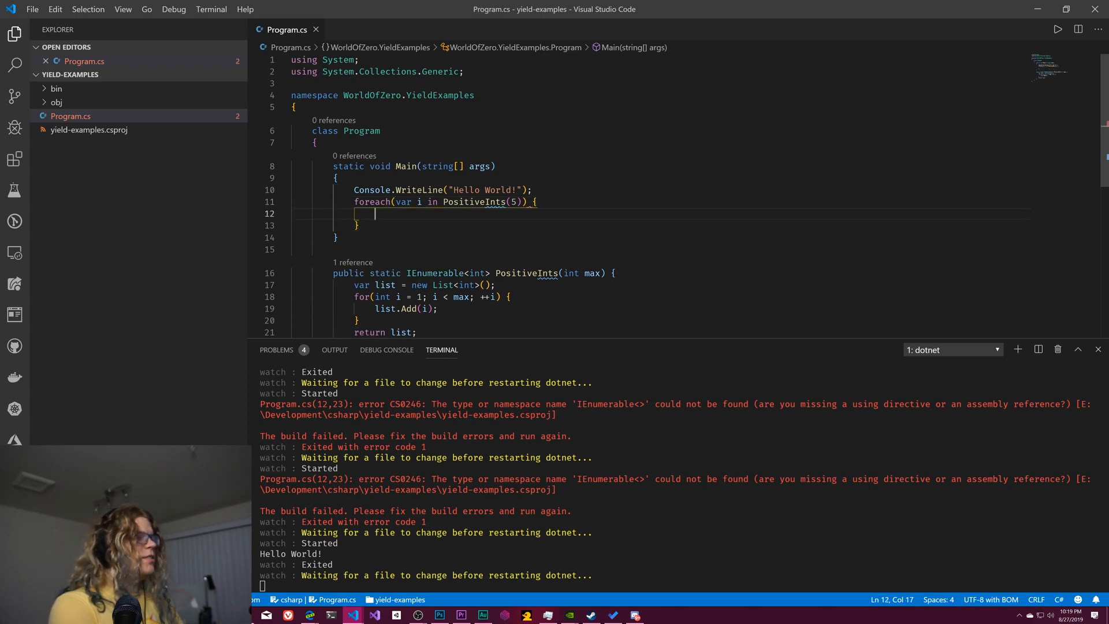
{"action": "type", "text": "Console."}
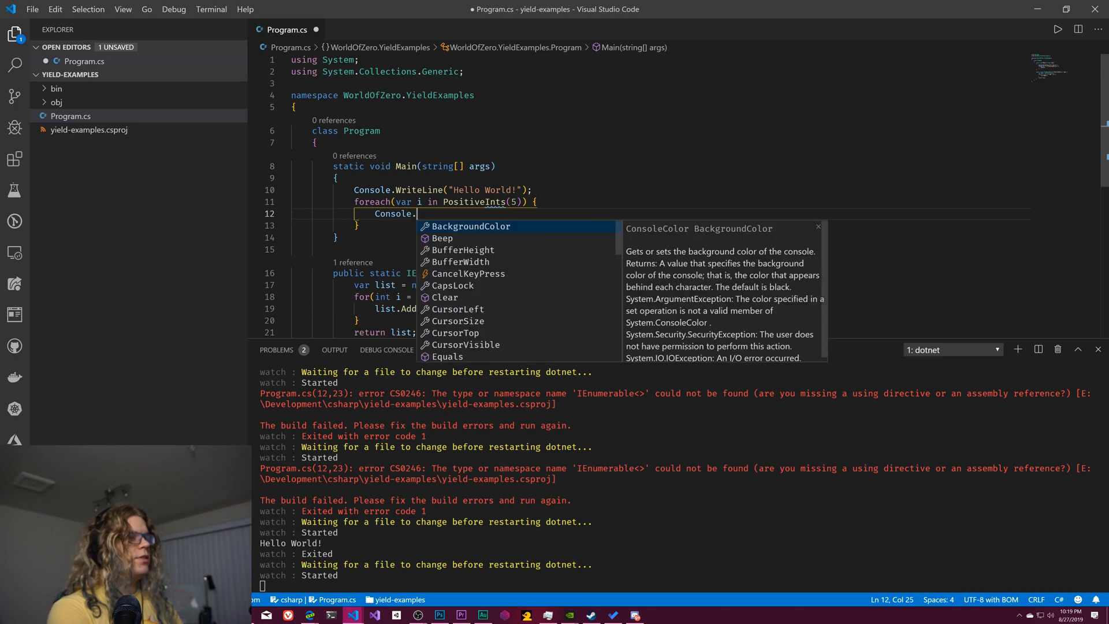
{"action": "type", "text": "WriteLine()"}
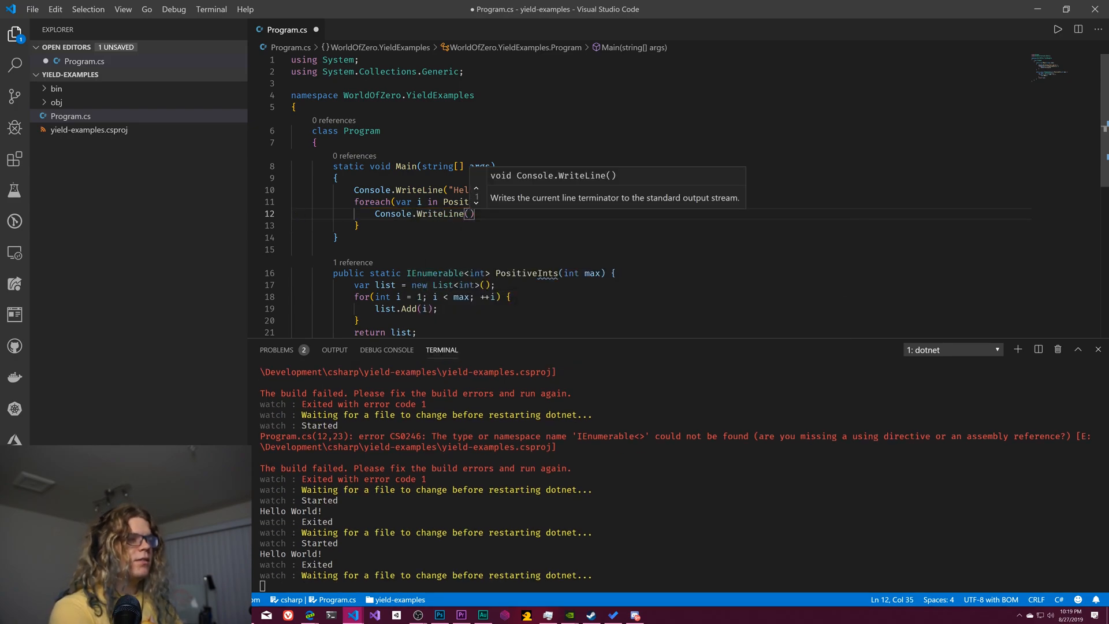
{"action": "type", "text": ";"}
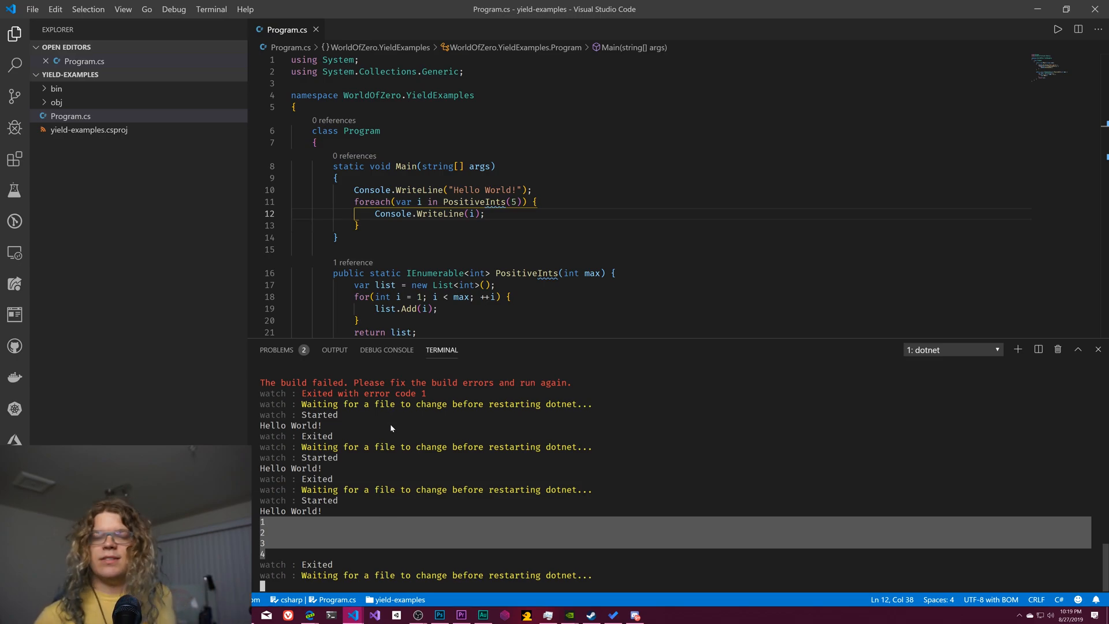
{"action": "left_click", "coordinate": [525, 272]}
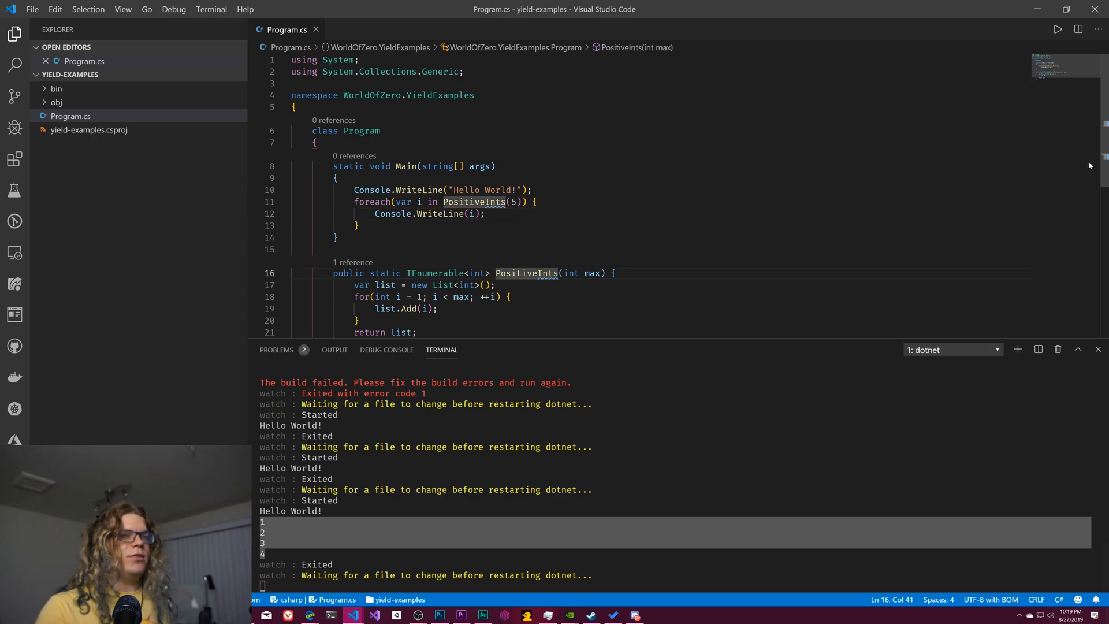
- Replace the list-building lines with yield return i; inside the for loop
{"action": "scroll", "scroll_direction": "down", "scroll_amount": 3}
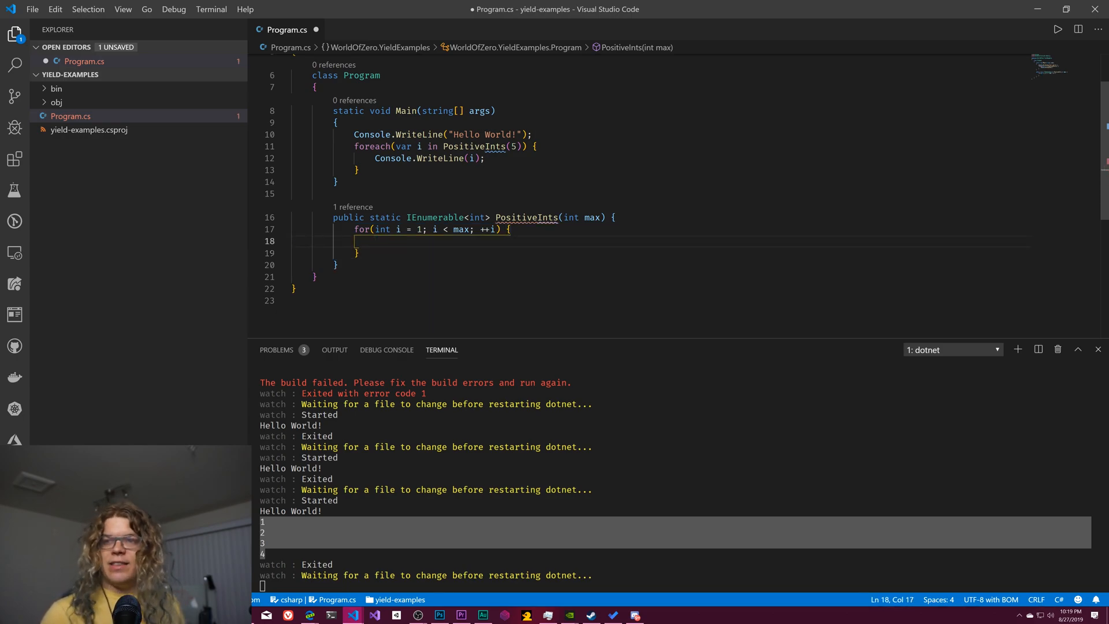
{"action": "type", "text": "yield return i;"}
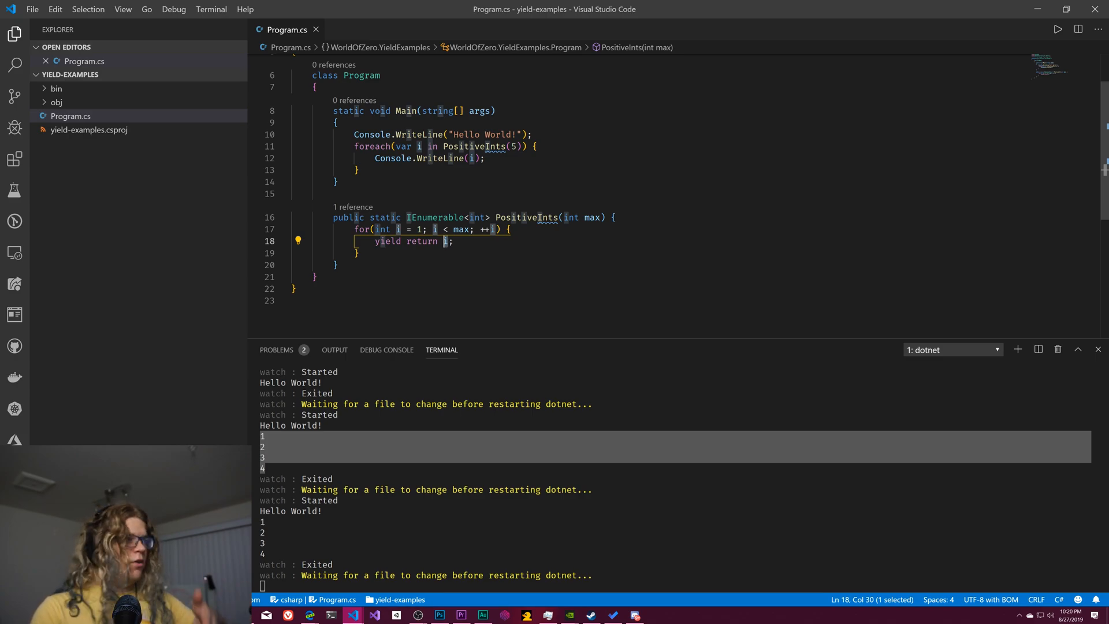
{"action": "double_click", "coordinate": [436, 218]}
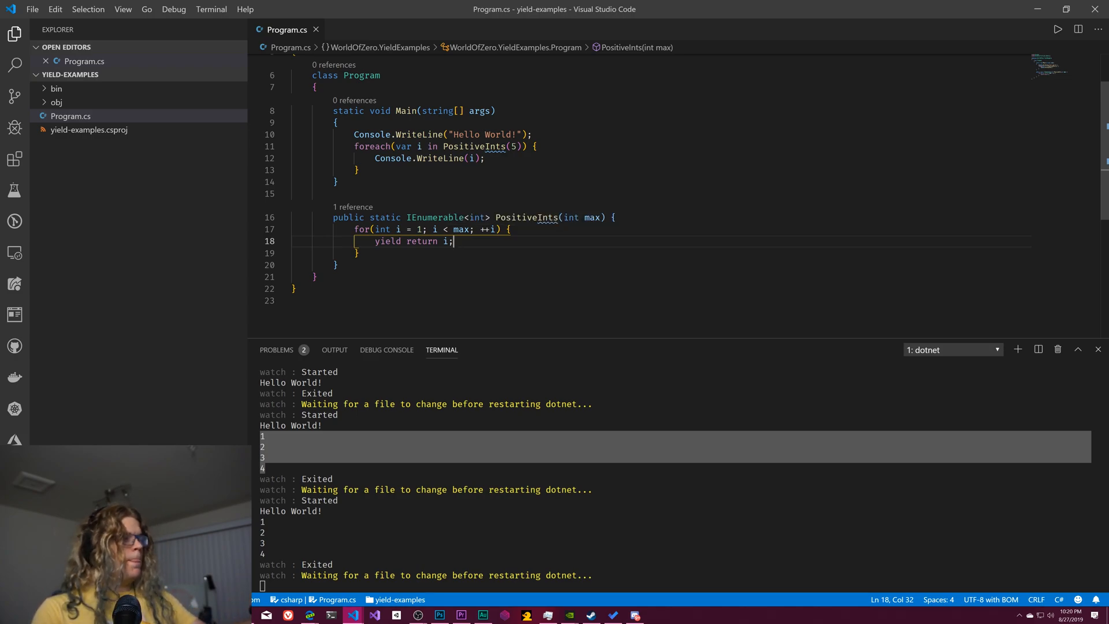
{"action": "mouse_move", "coordinate": [396, 392]}
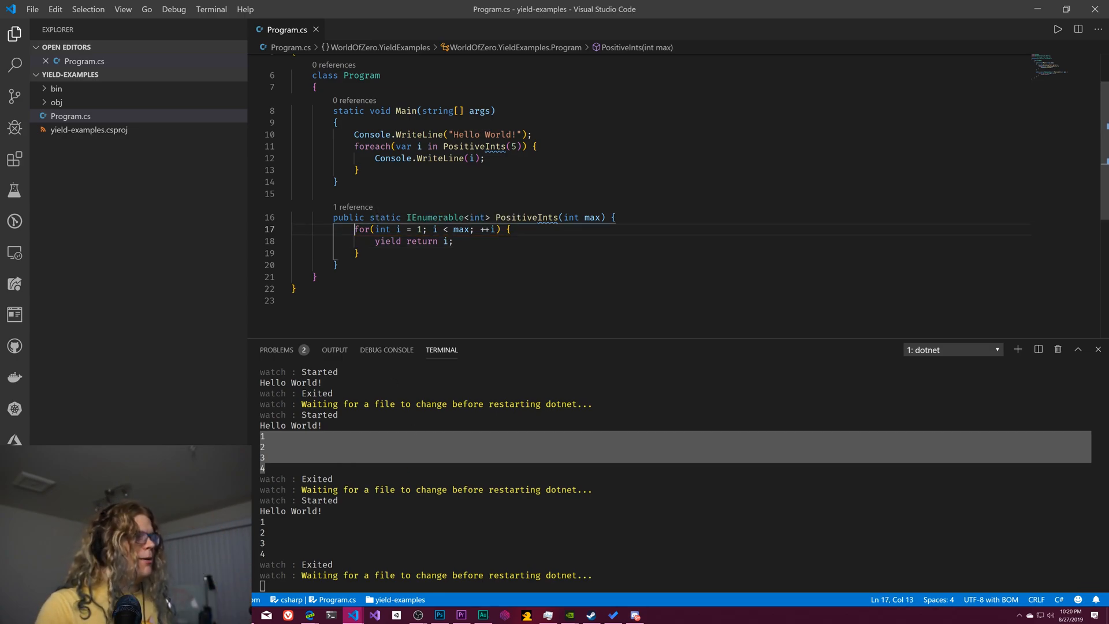
{"action": "left_click_drag", "start_coordinate": [354, 229], "coordinate": [506, 229]}
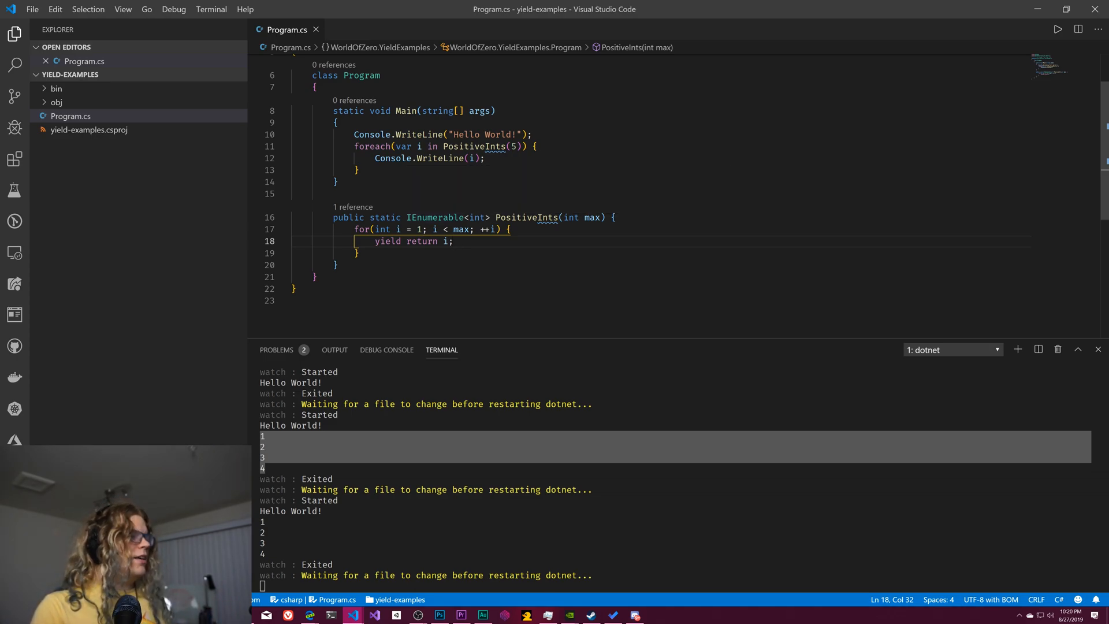
{"action": "left_click", "coordinate": [357, 253]}
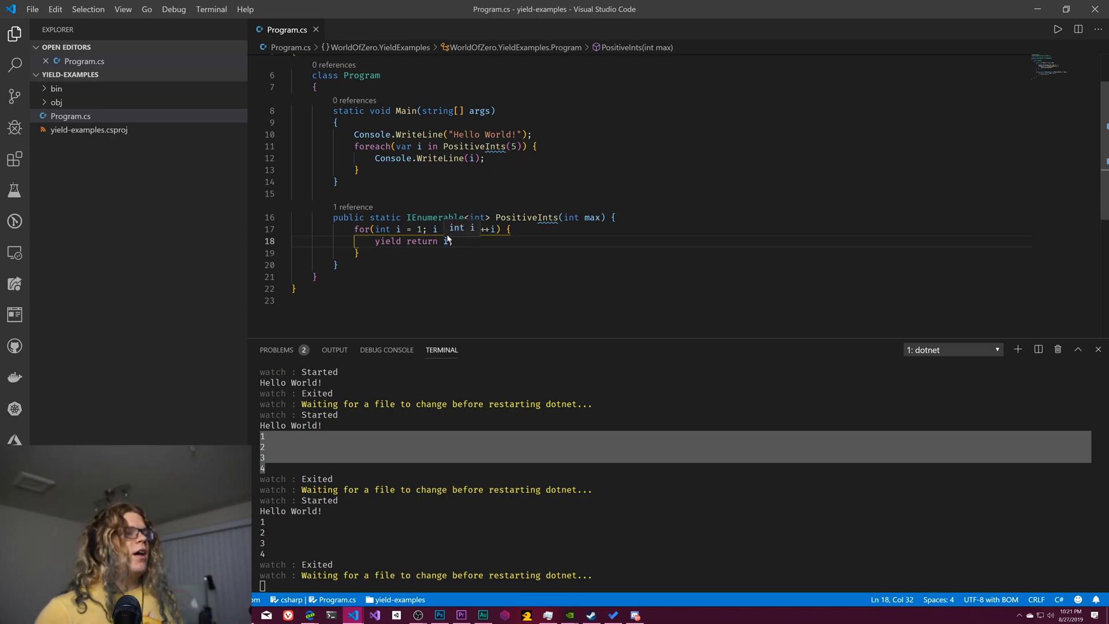
{"action": "type", "text": ";"}
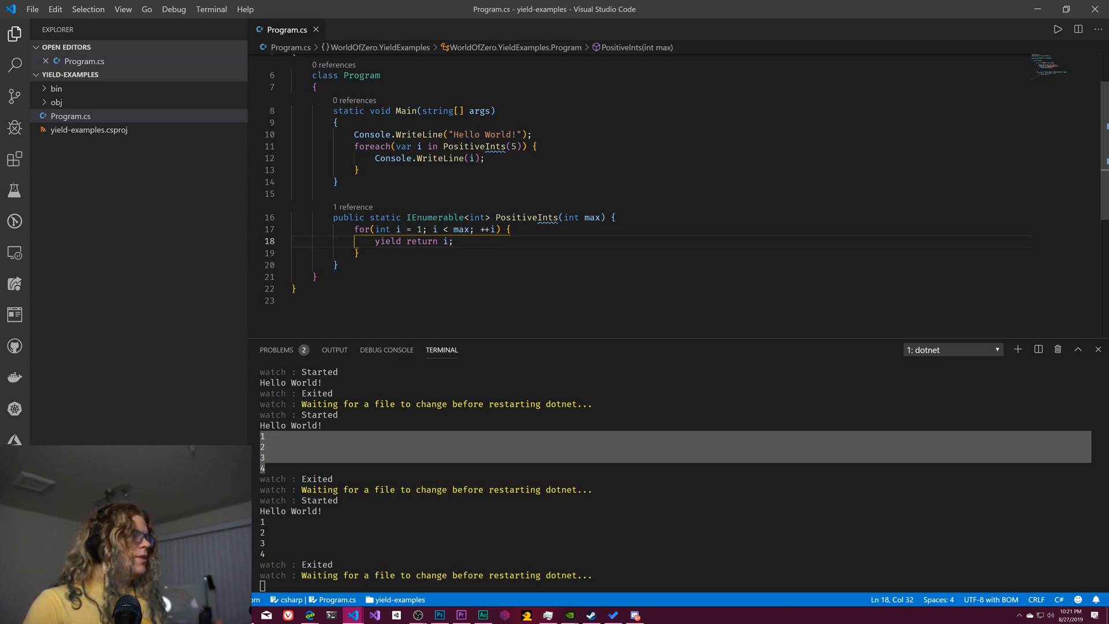
- Add yield break; after yield return i; and save so only 1 is printed
{"action": "type", "text": "yield break"}
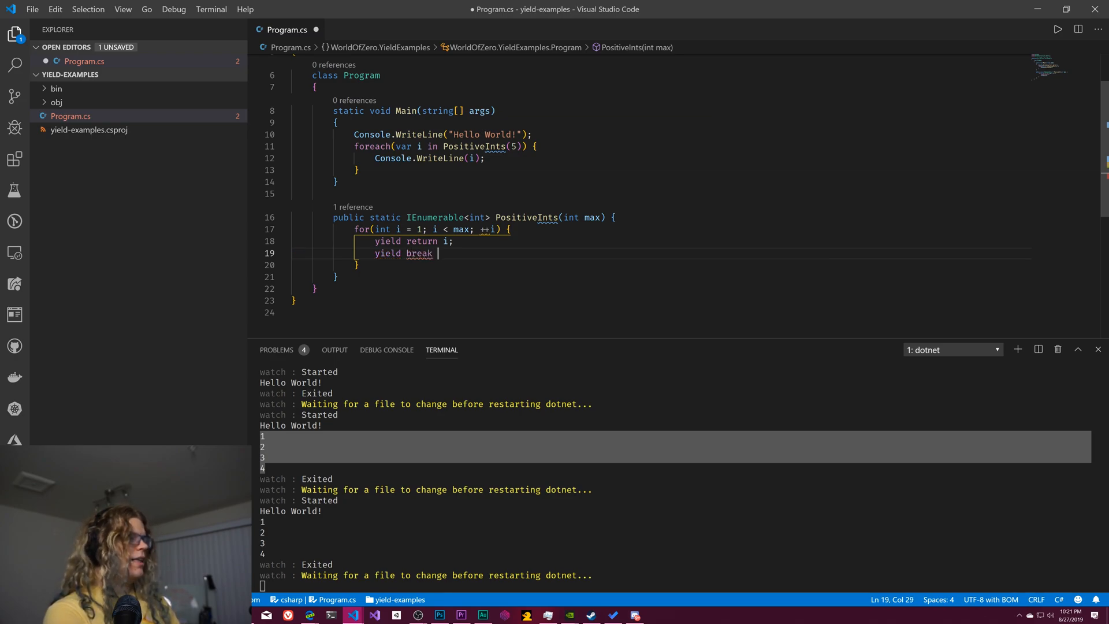
{"action": "type", "text": "0;"}
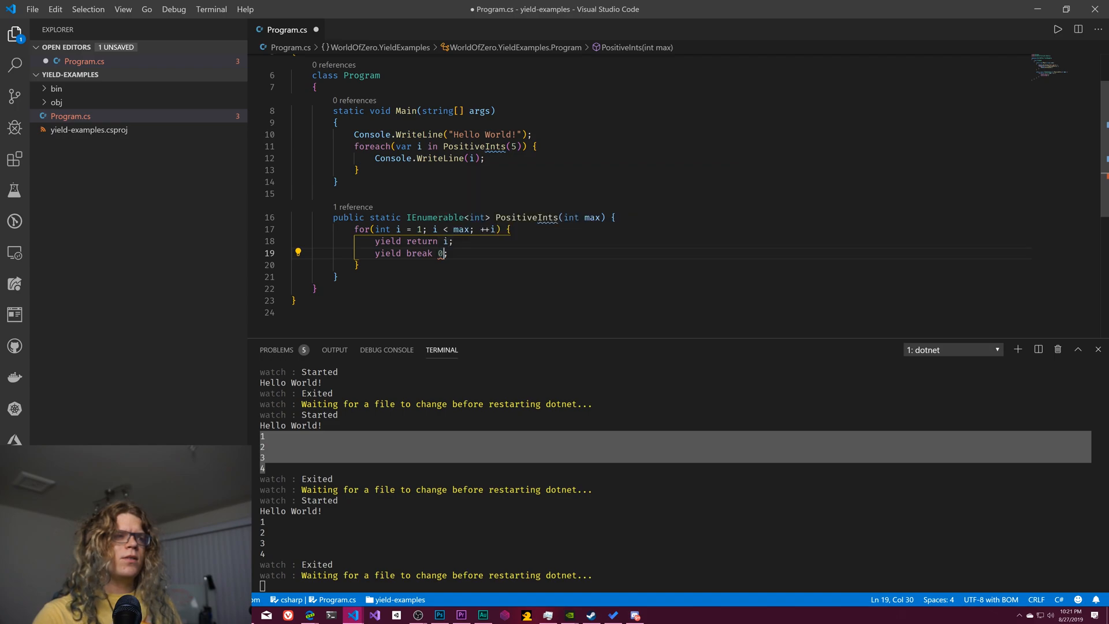
{"action": "key", "text": "ctrl+s"}
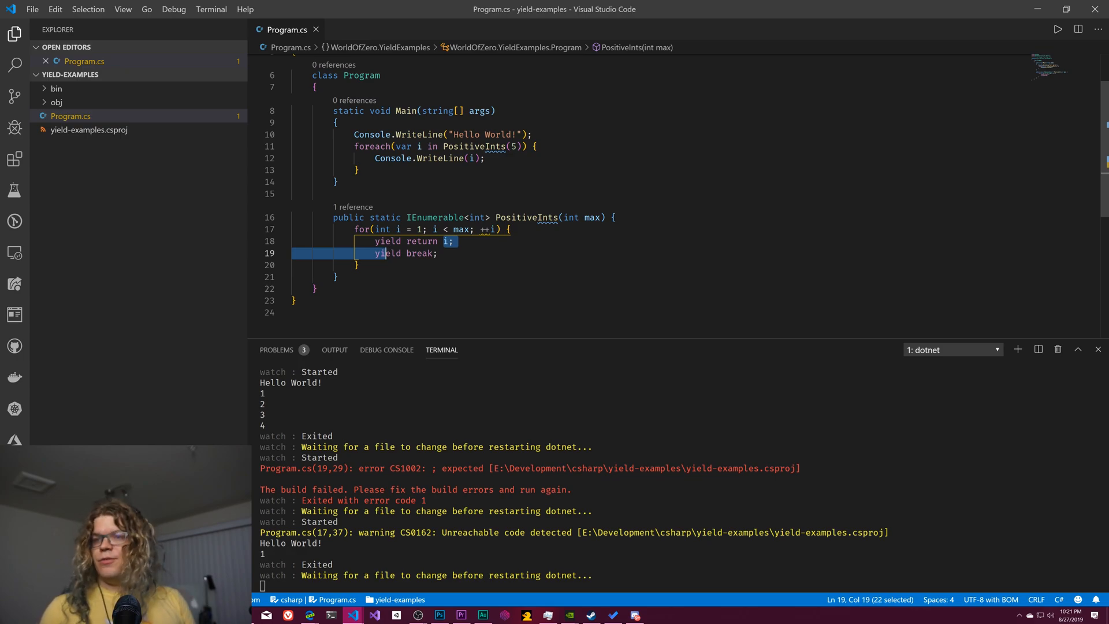
{"action": "left_click", "coordinate": [389, 253]}
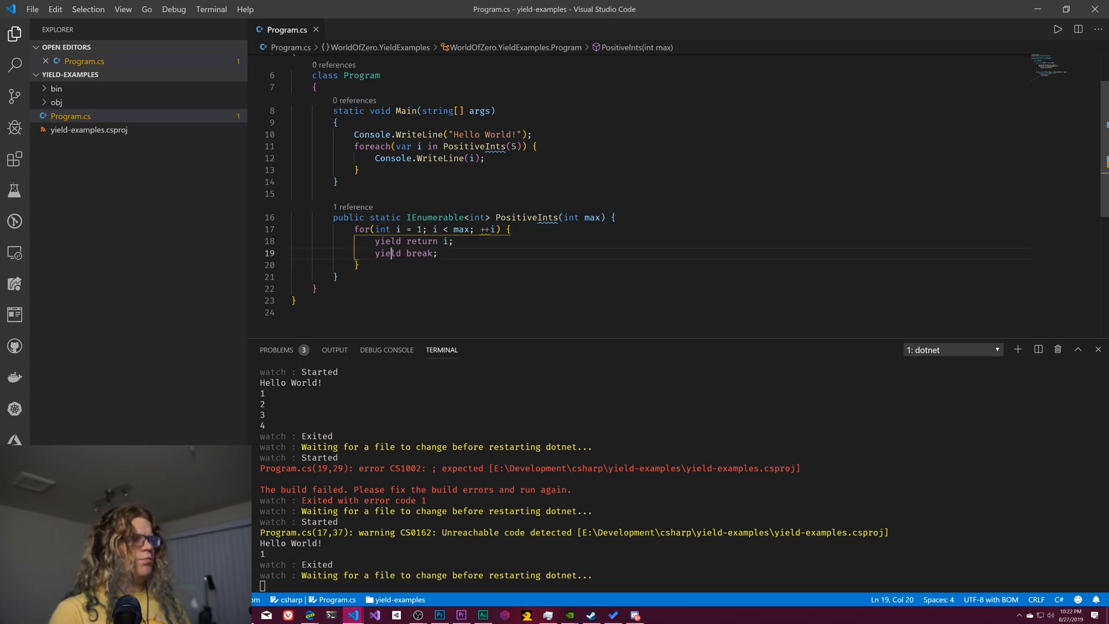
{"action": "key", "text": "Enter"}
{"action": "type", "text": "break;"}
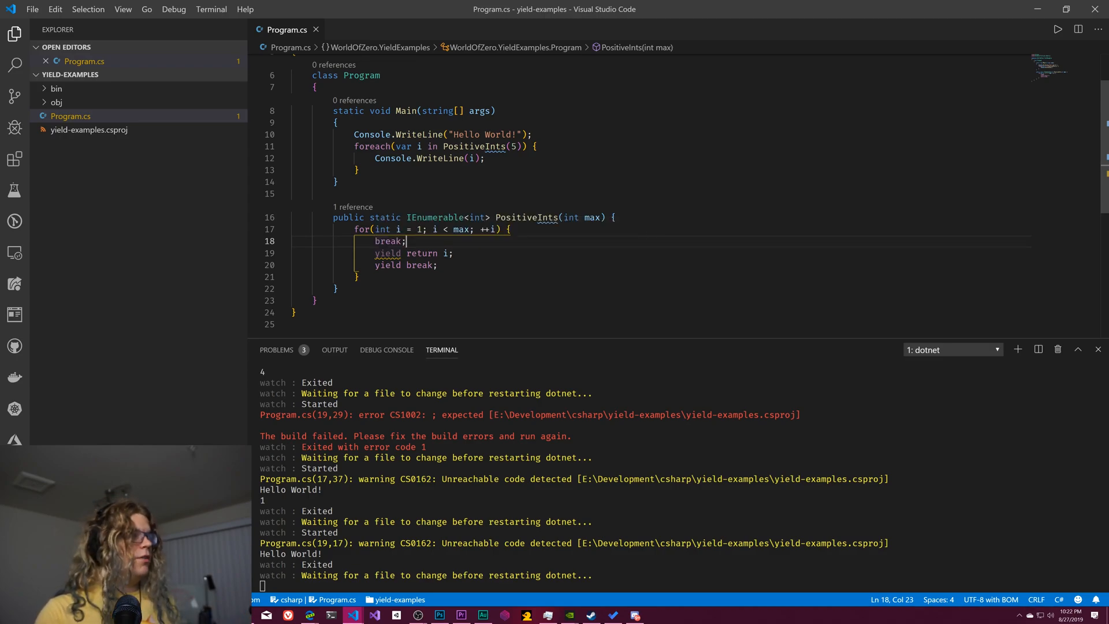
- Inspect the yield return and yield break lines flagged with the unreachable-code warning
{"action": "double_click", "coordinate": [388, 240]}
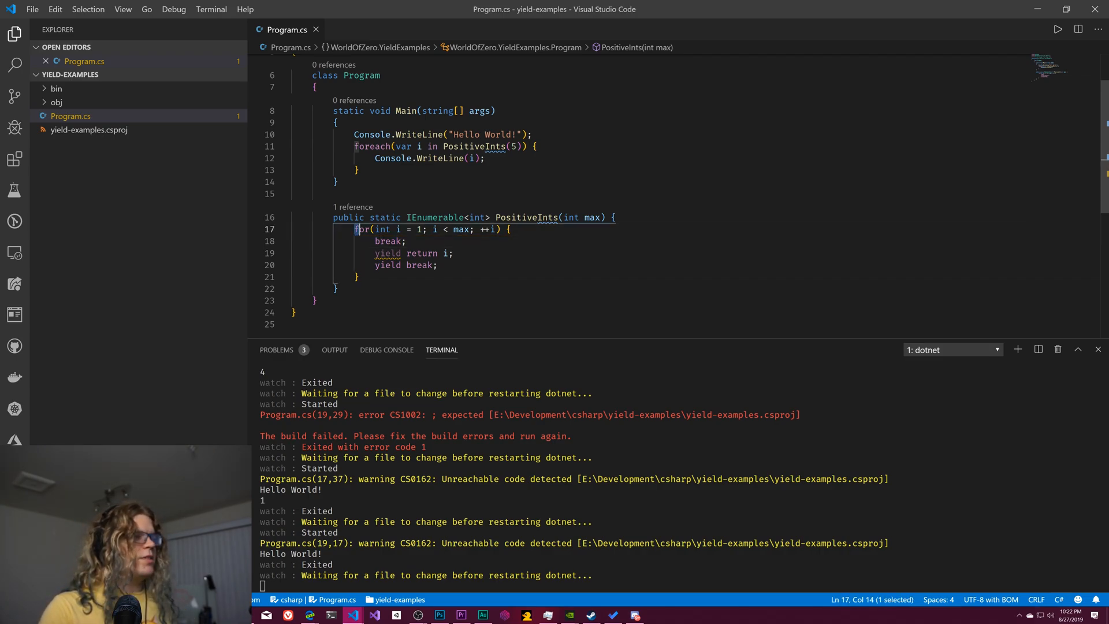
{"action": "left_click", "coordinate": [434, 229]}
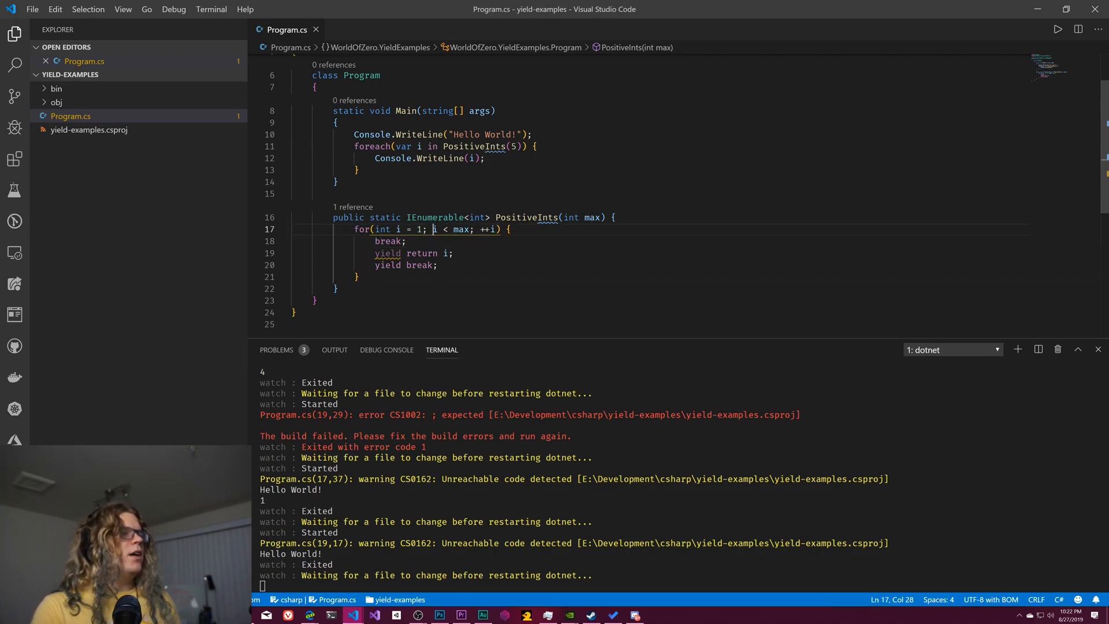
{"action": "double_click", "coordinate": [387, 240]}
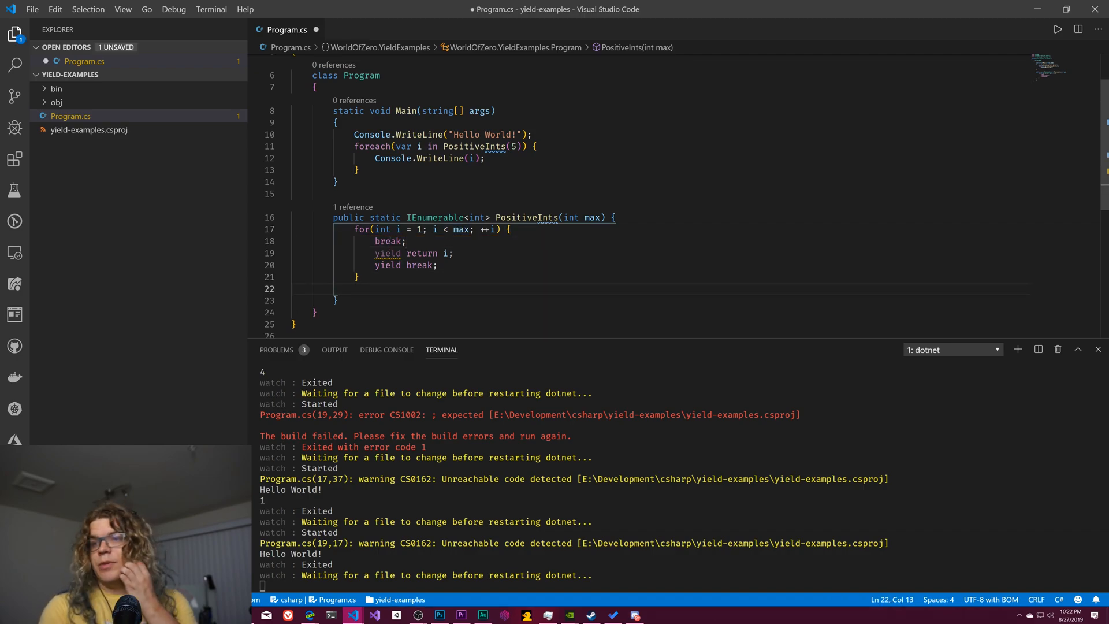
{"action": "left_click", "coordinate": [406, 241]}
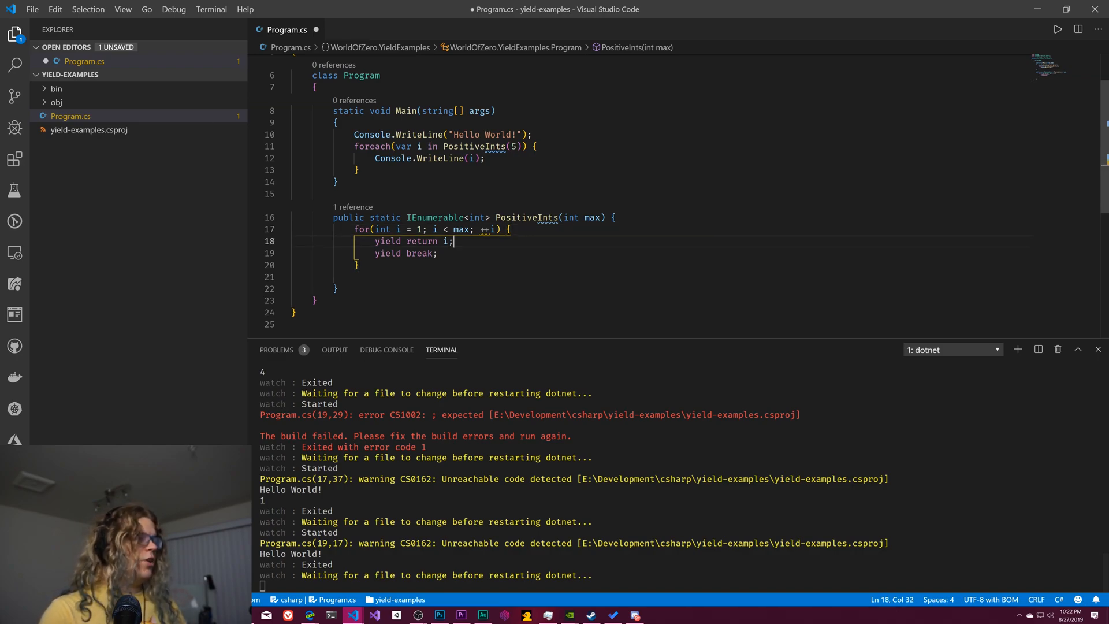
- Rewrite PositiveInts as int i = 1; while(true) { yield return i++; }, deleting the old for loop
{"action": "type", "text": "while("}
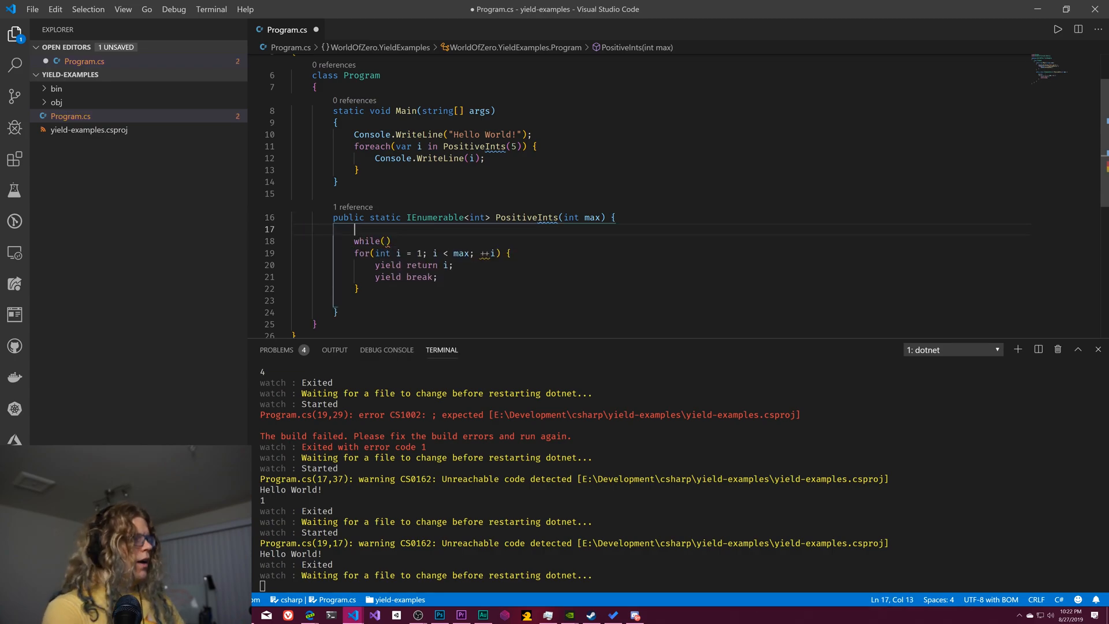
{"action": "type", "text": "int i = 1;"}
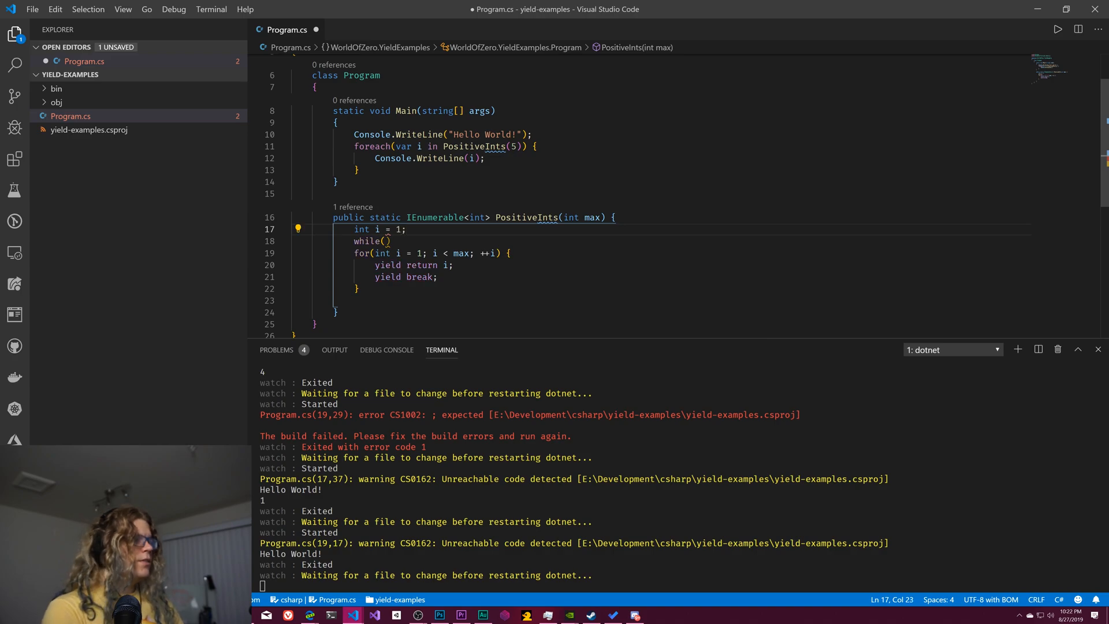
{"action": "type", "text": "true"}
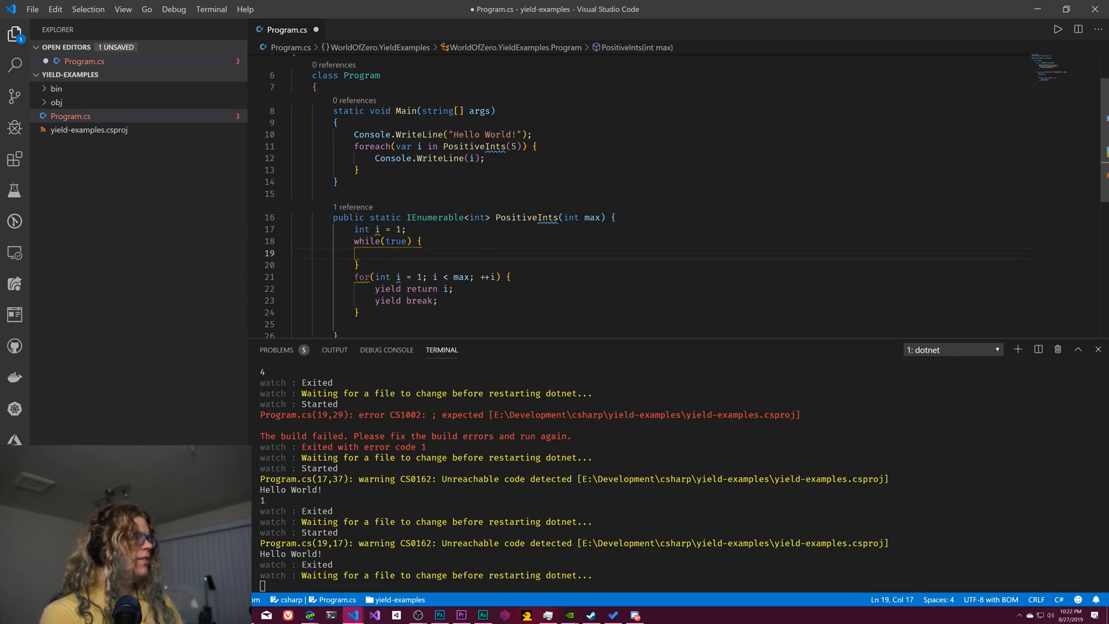
{"action": "type", "text": "yieldr"}
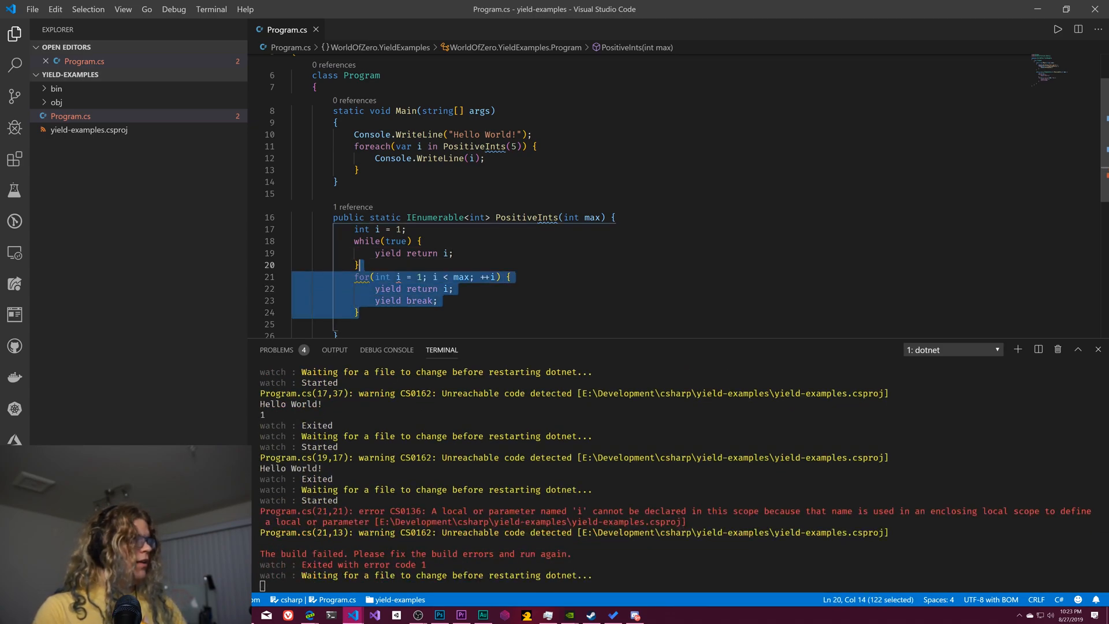
{"action": "key", "text": "Delete"}
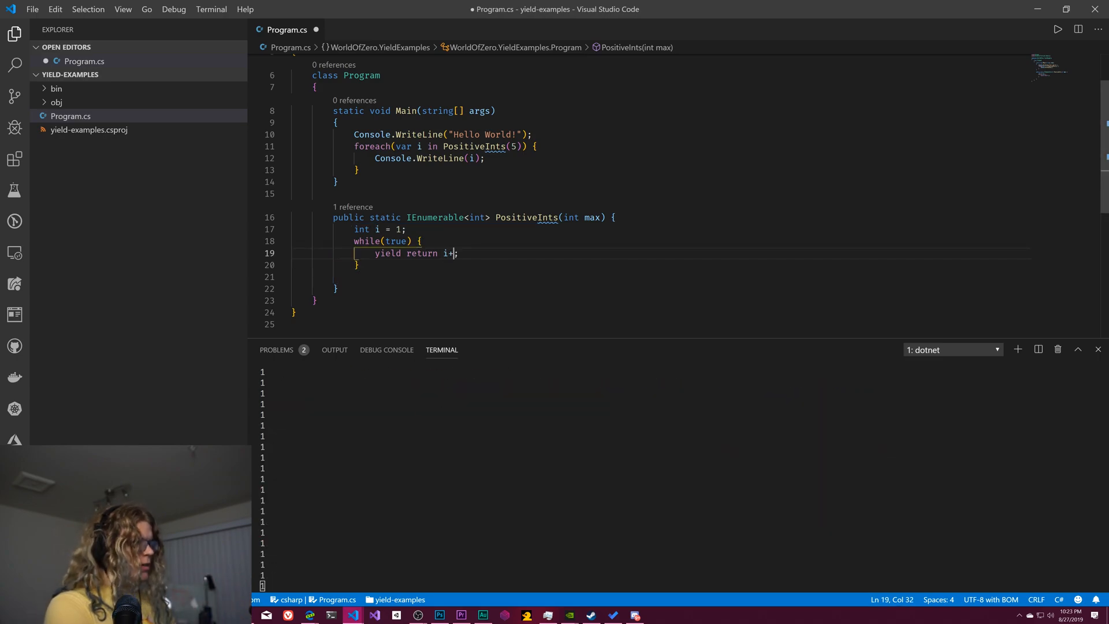
{"action": "type", "text": "+"}
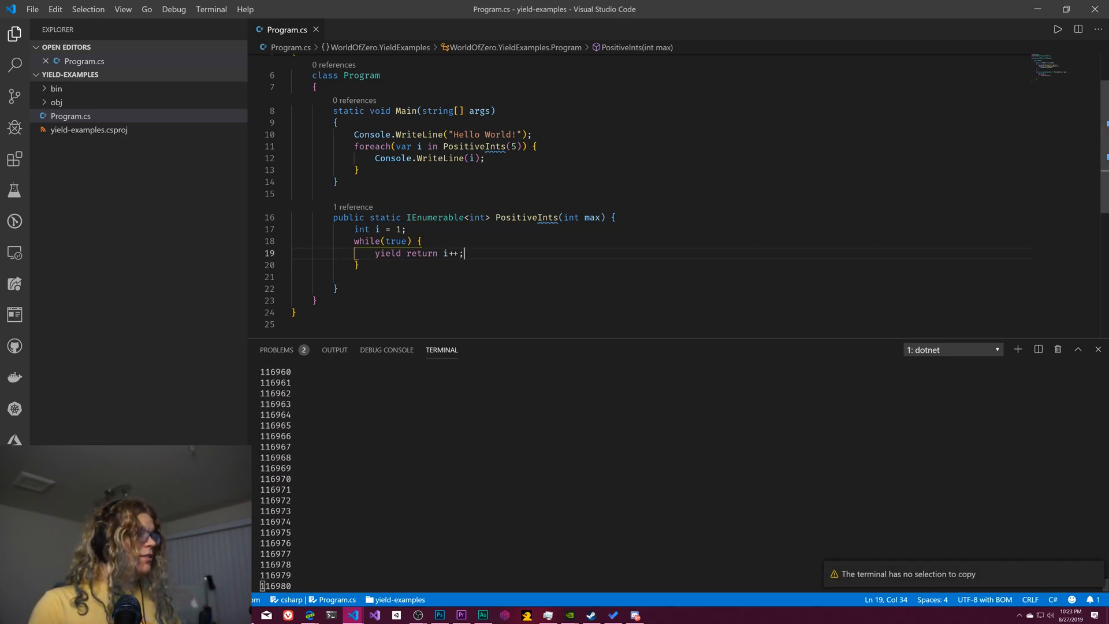
- Guard a yield break with if (i > max) and save so the rerun prints 1 to 4
{"action": "type", "text": "yield"}
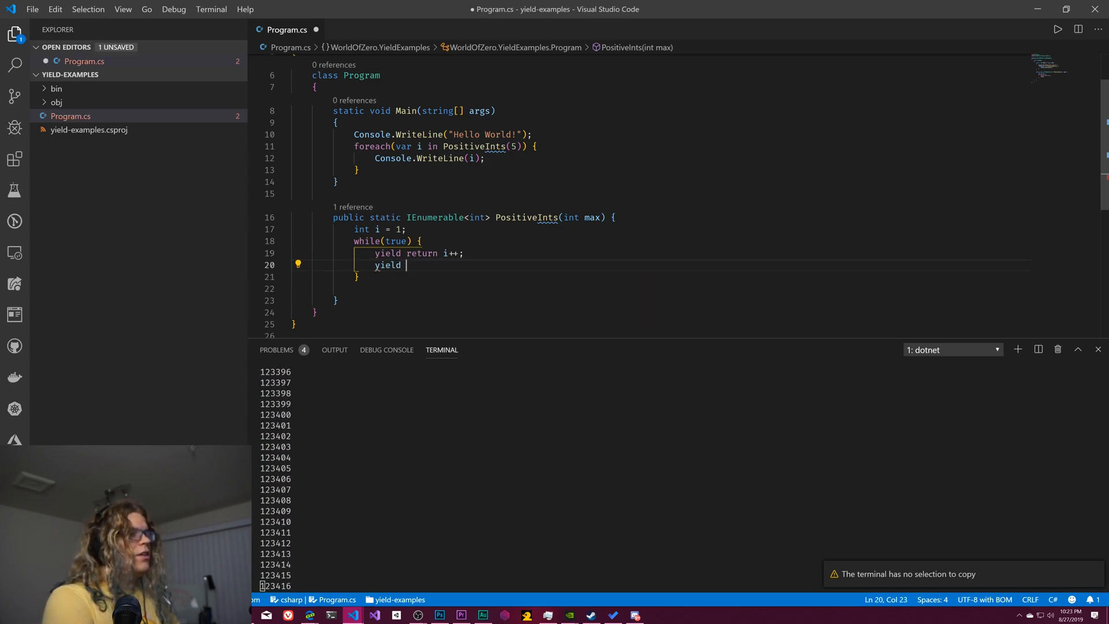
{"action": "type", "text": "break;"}
{"action": "type", "text": "if (i "}
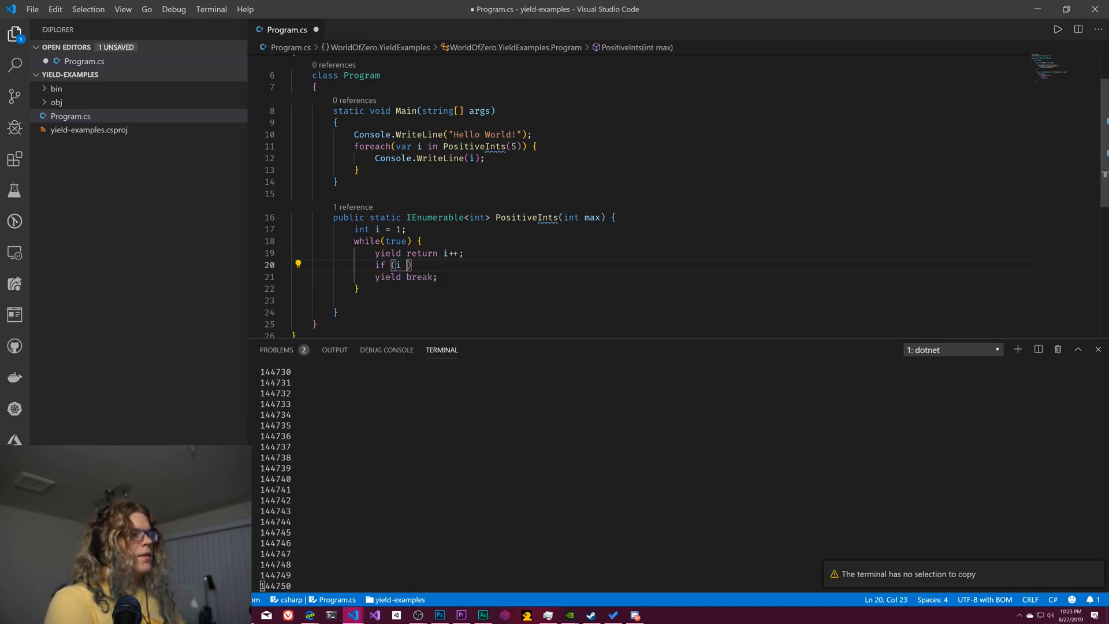
{"action": "type", "text": "> m"}
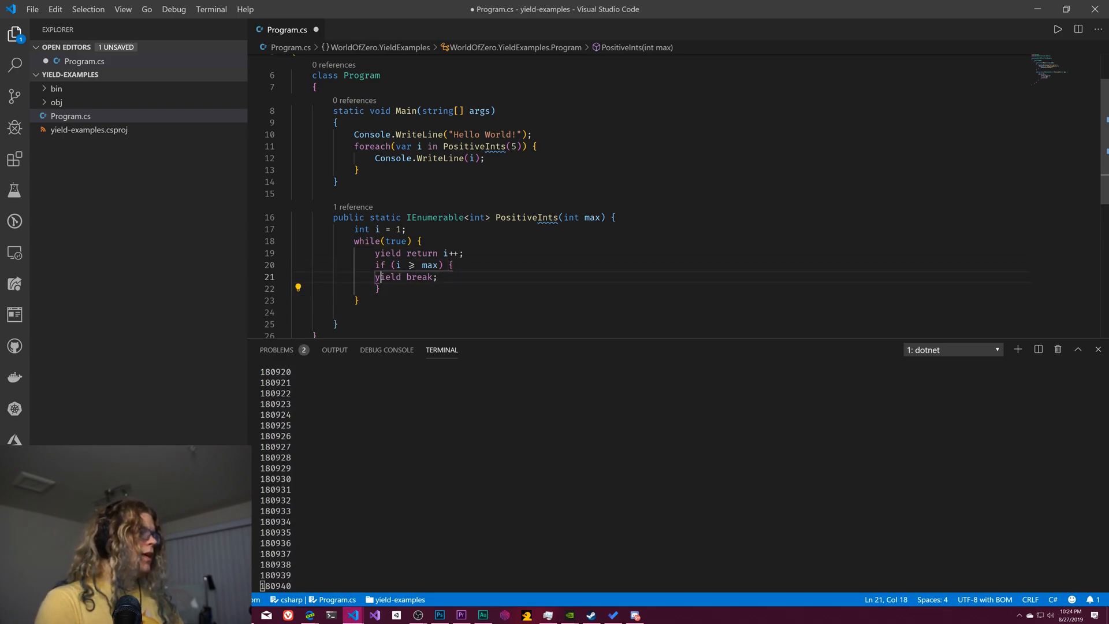
{"action": "key", "text": "ctrl+s"}
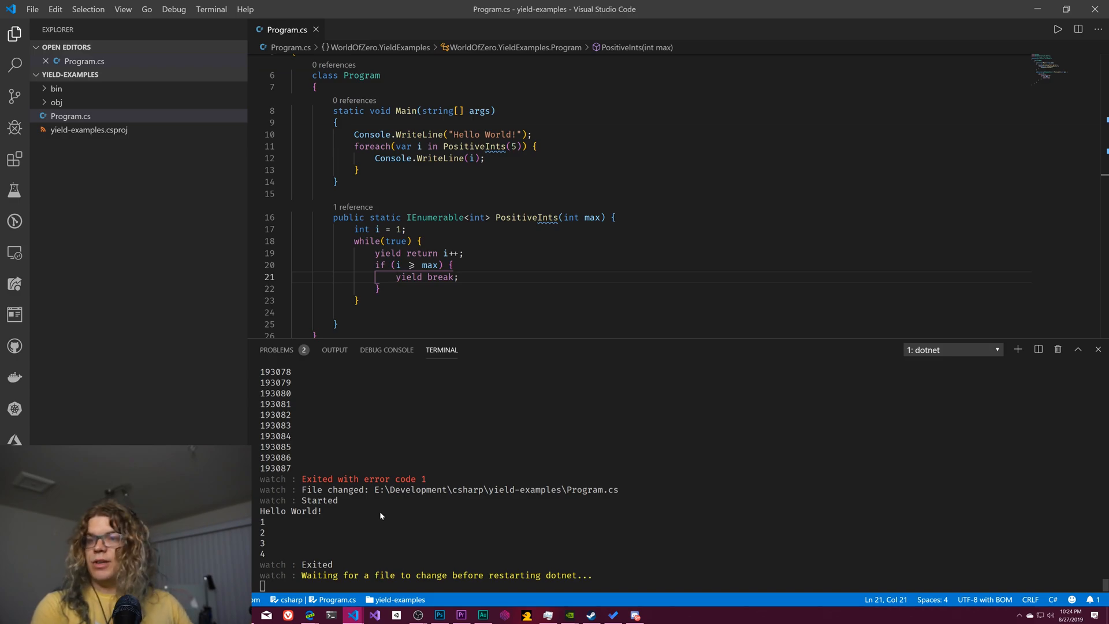
{"action": "mouse_move", "coordinate": [486, 500]}
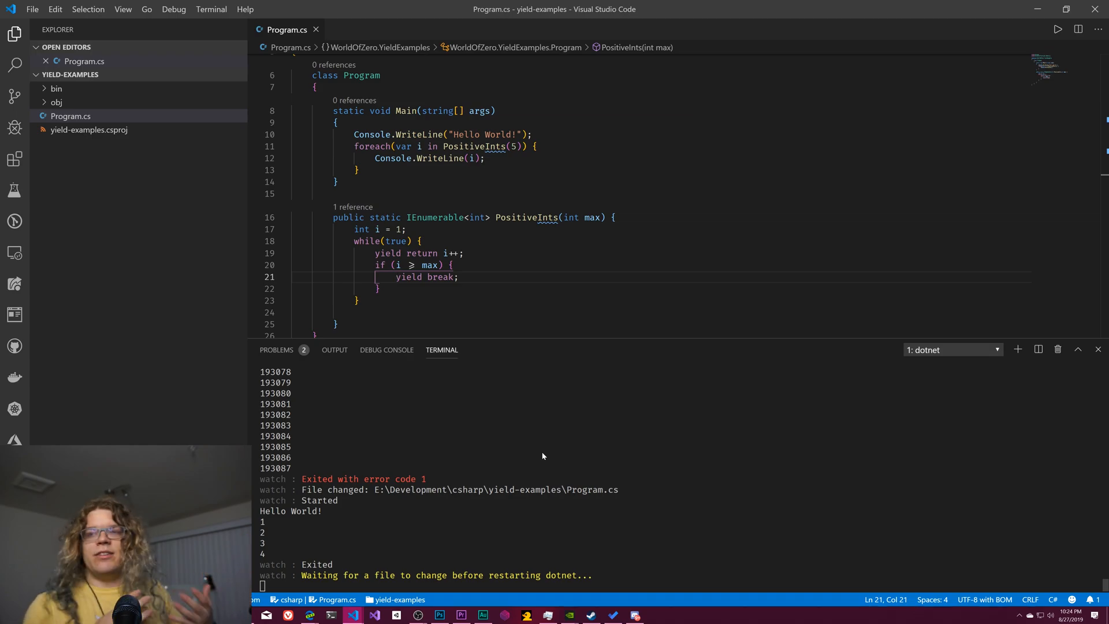
{"action": "mouse_move", "coordinate": [453, 344]}
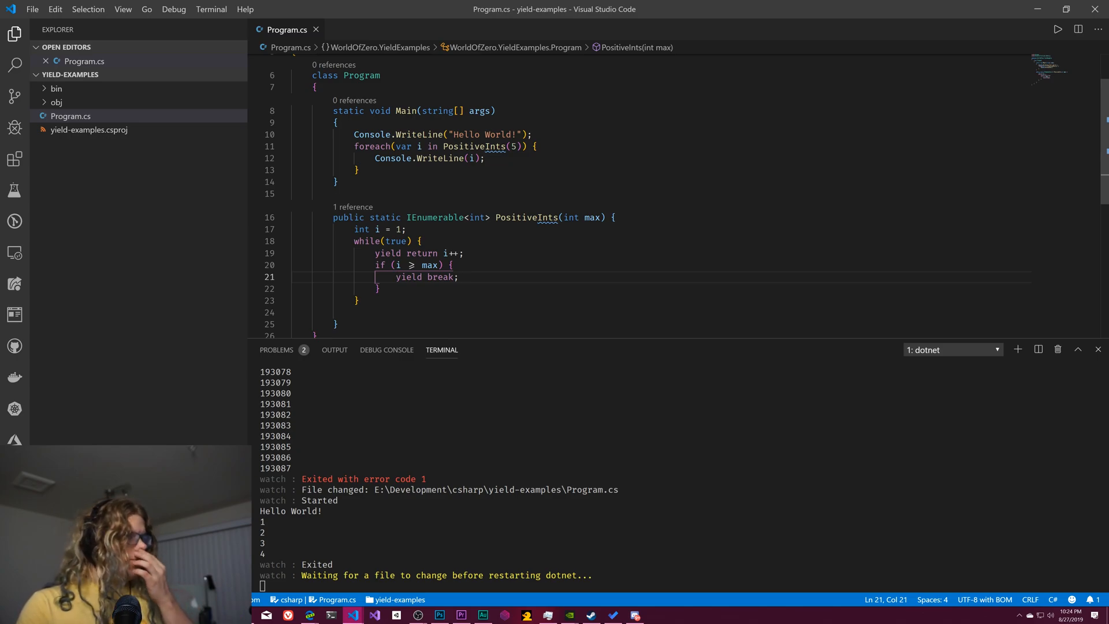
{"action": "left_click", "coordinate": [379, 289]}
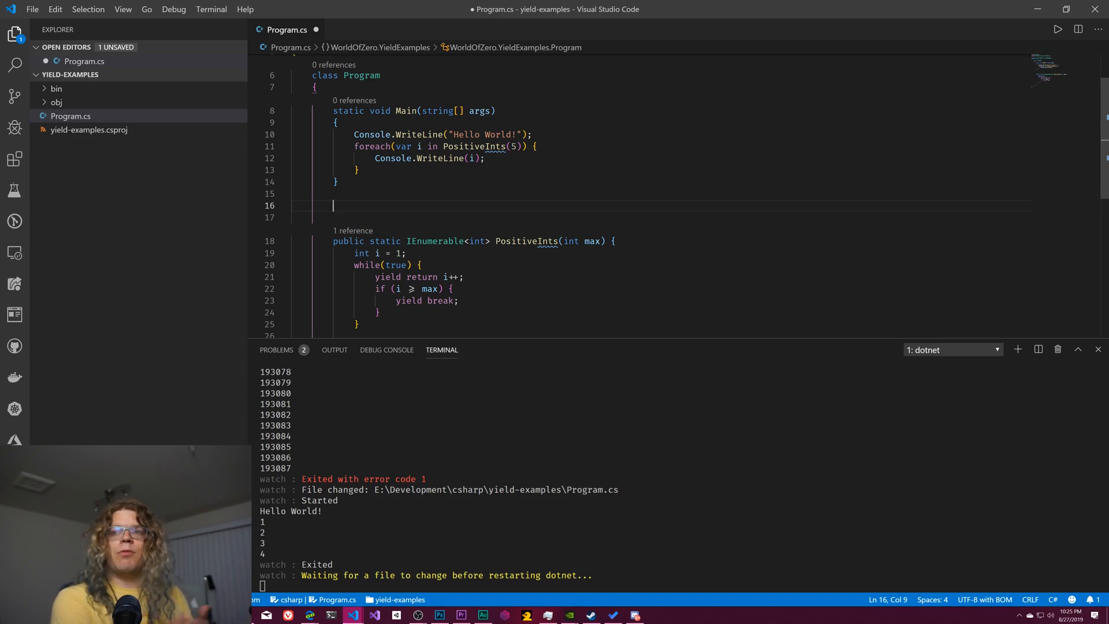
- Declare a public IEnumerable<string> PlayerNames property with a get block
{"action": "type", "text": "pub"}
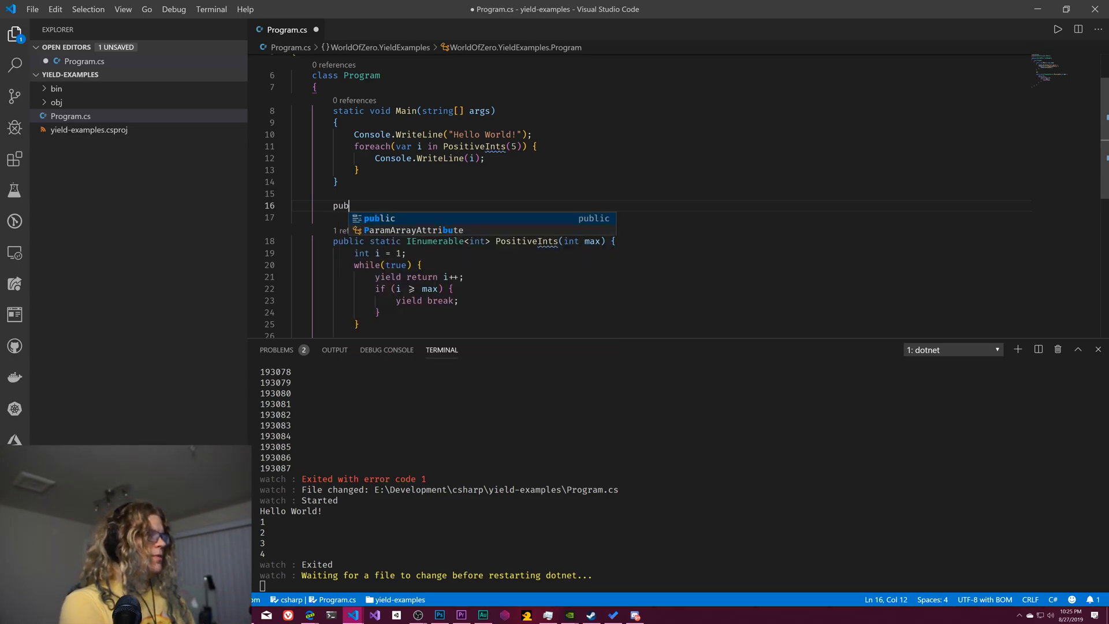
{"action": "type", "text": "lic stat"}
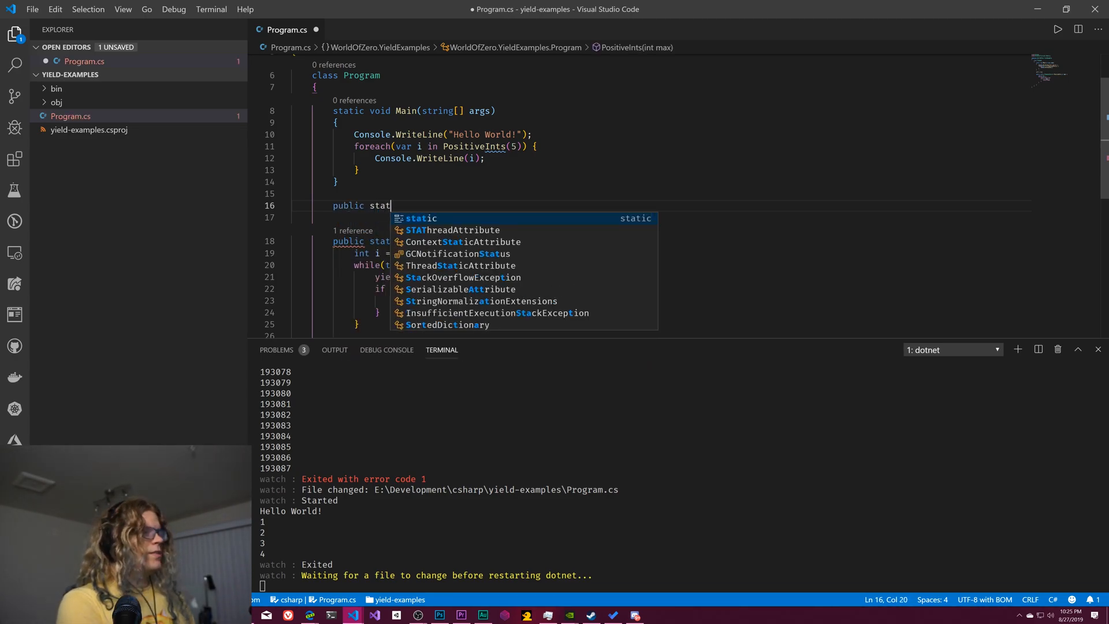
{"action": "key", "text": "Backspace"}
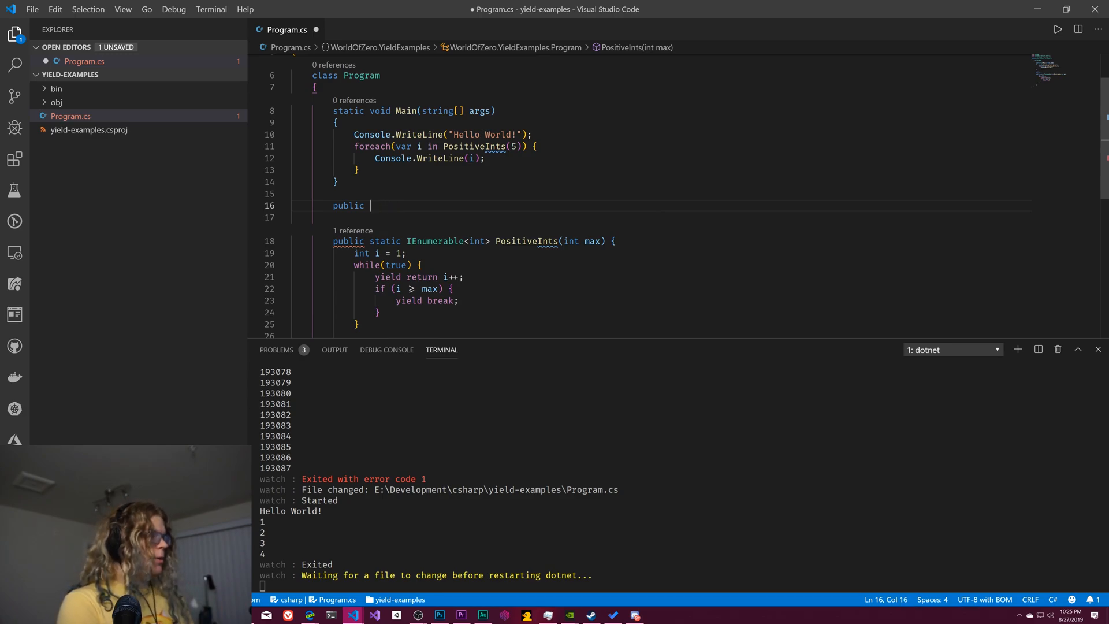
{"action": "type", "text": "IEnumerable<"}
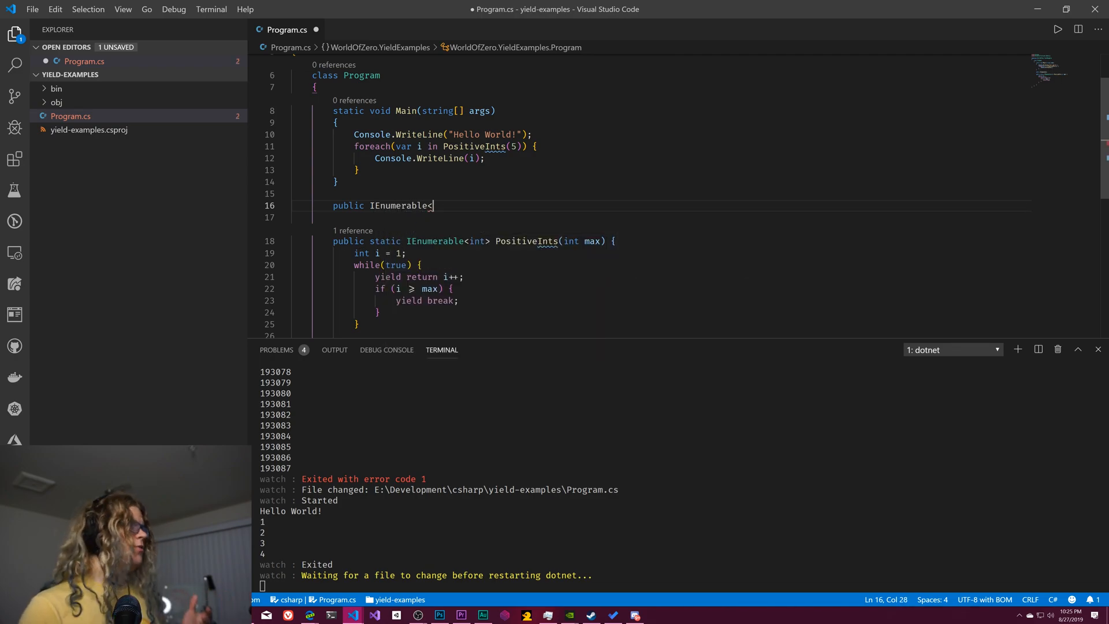
{"action": "type", "text": "int>"}
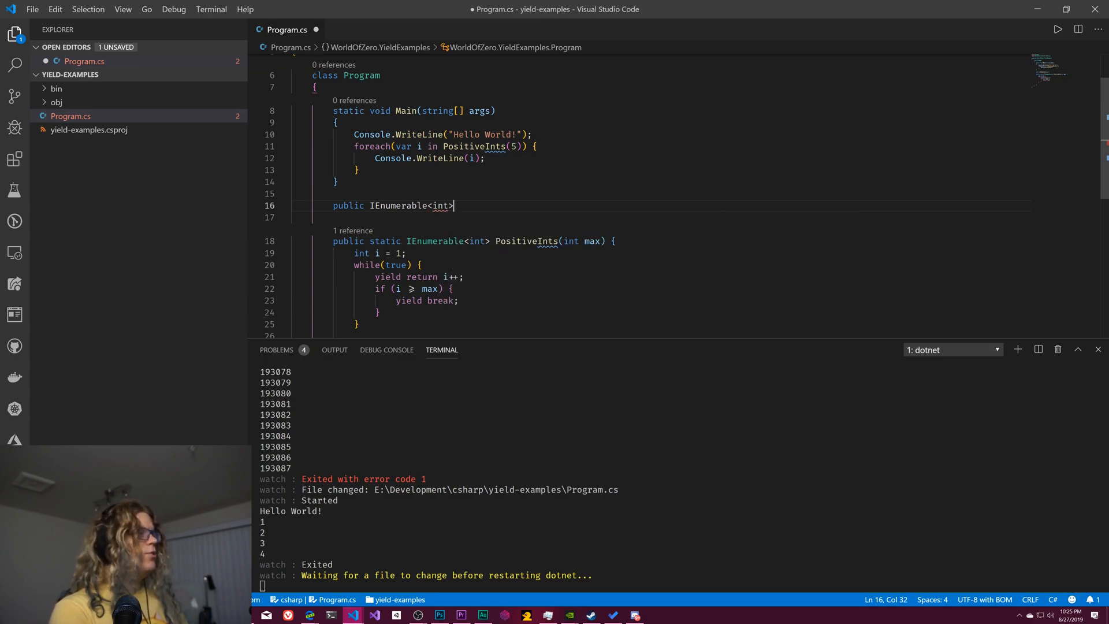
{"action": "type", "text": "s"}
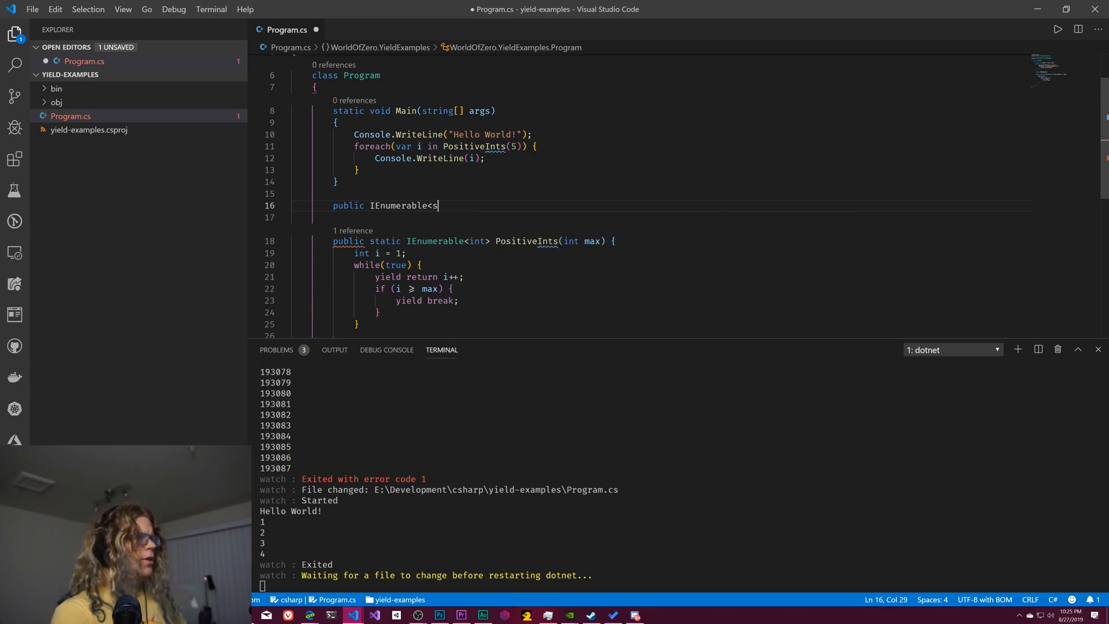
{"action": "type", "text": "tring>"}
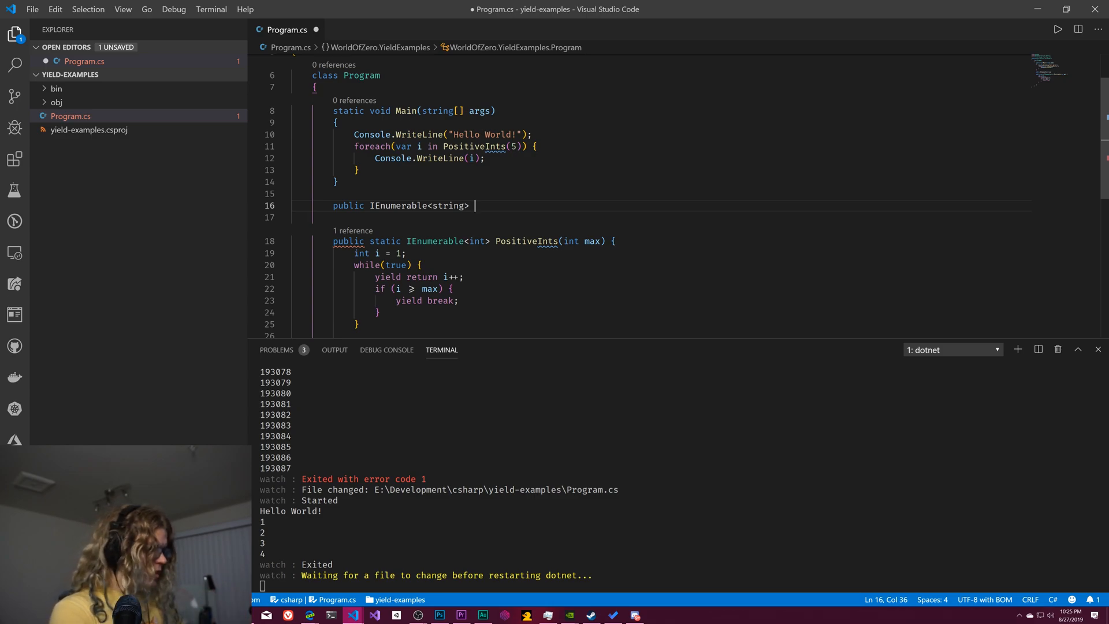
{"action": "type", "text": "Nam"}
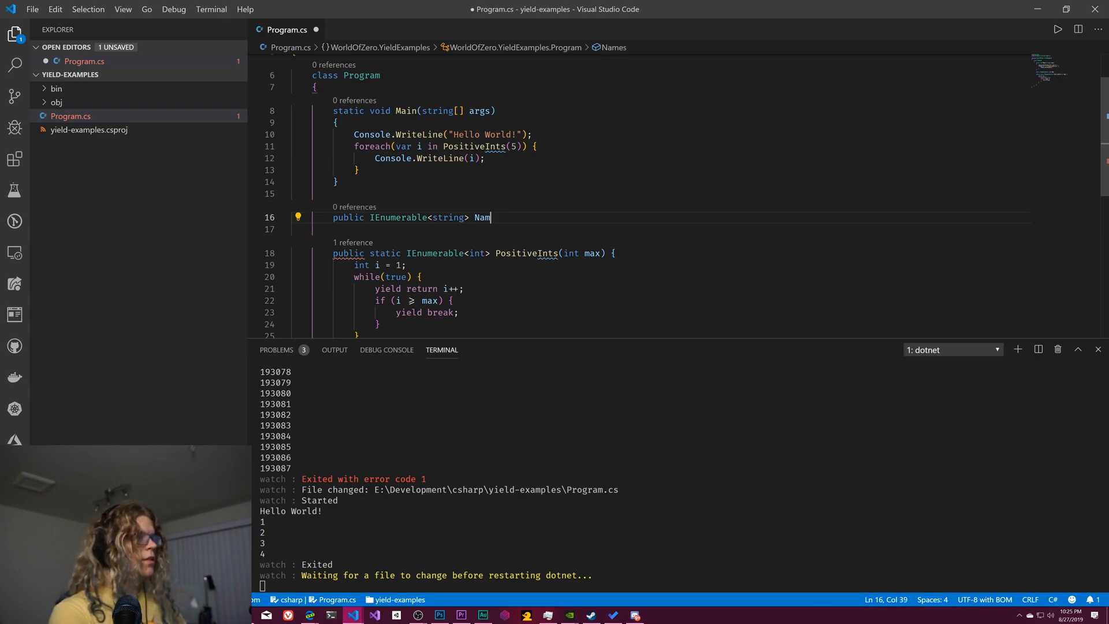
{"action": "type", "text": "eNames {"}
{"action": "left_click", "coordinate": [682, 228]}
{"action": "type", "text": "get {"}
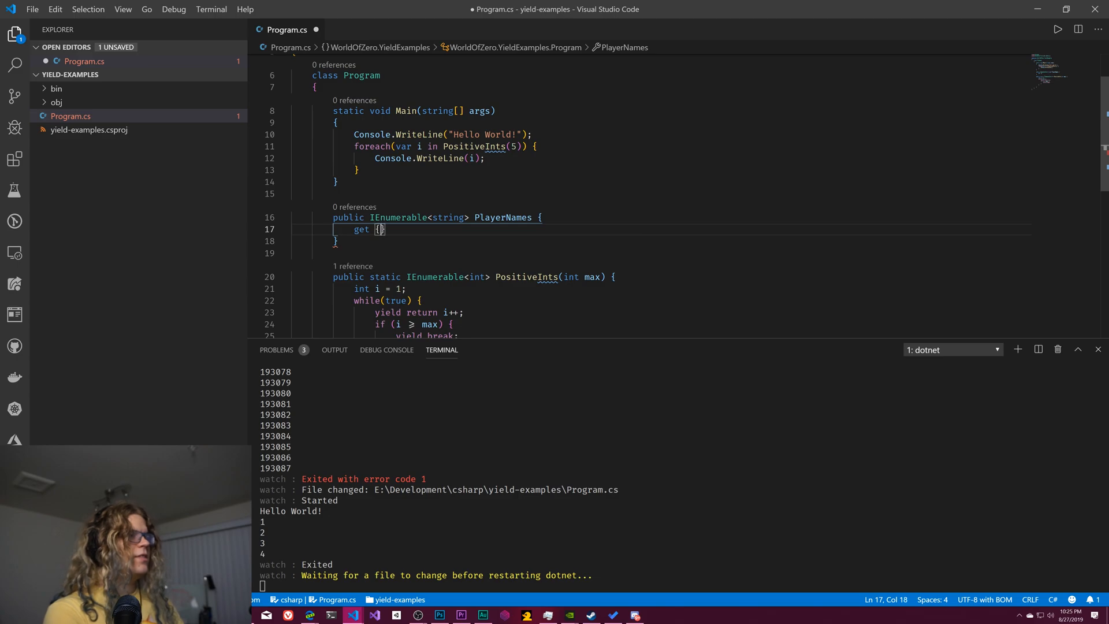
{"action": "type", "text": "=>"}
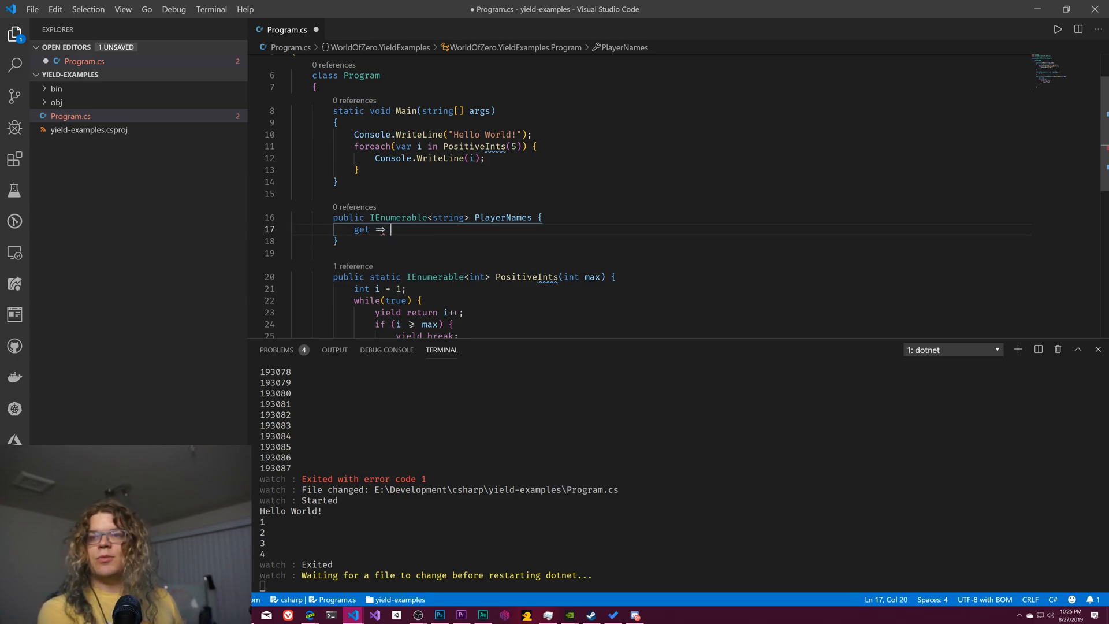
{"action": "type", "text": "r"}
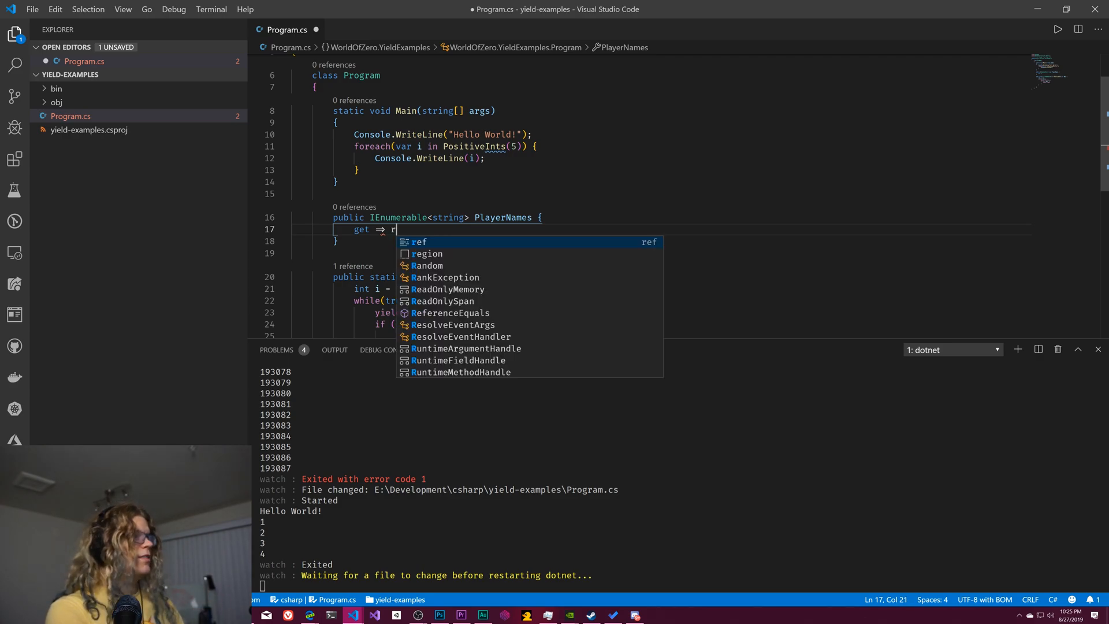
{"action": "type", "text": "{}"}
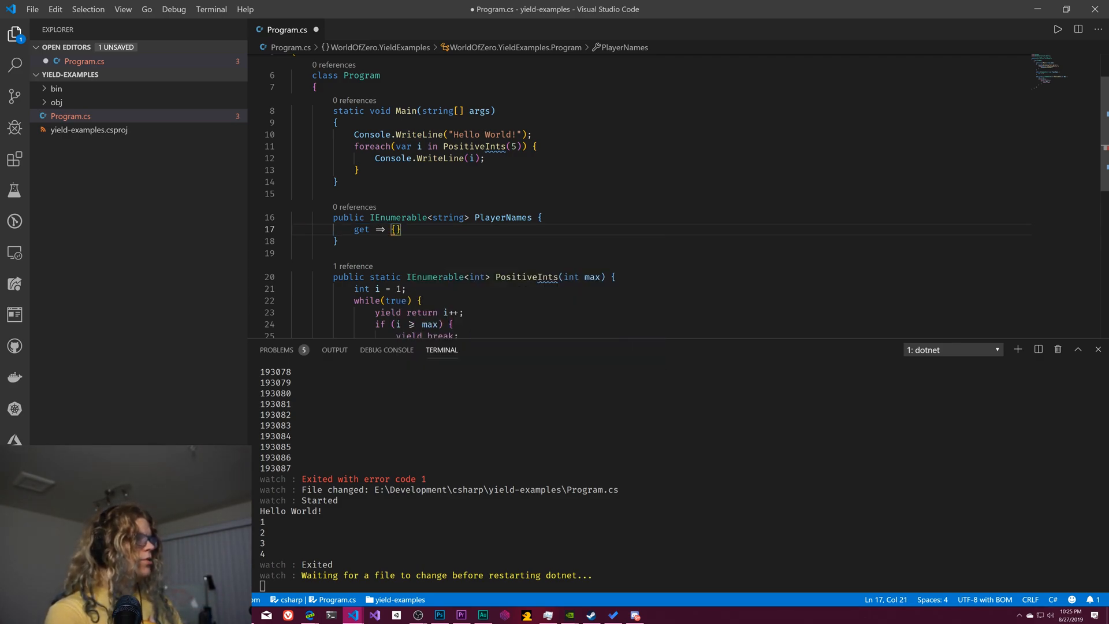
- Yield return "world of zero", "unity 3d" and "unreal engine" from the getter
{"action": "type", "text": "yield return"}
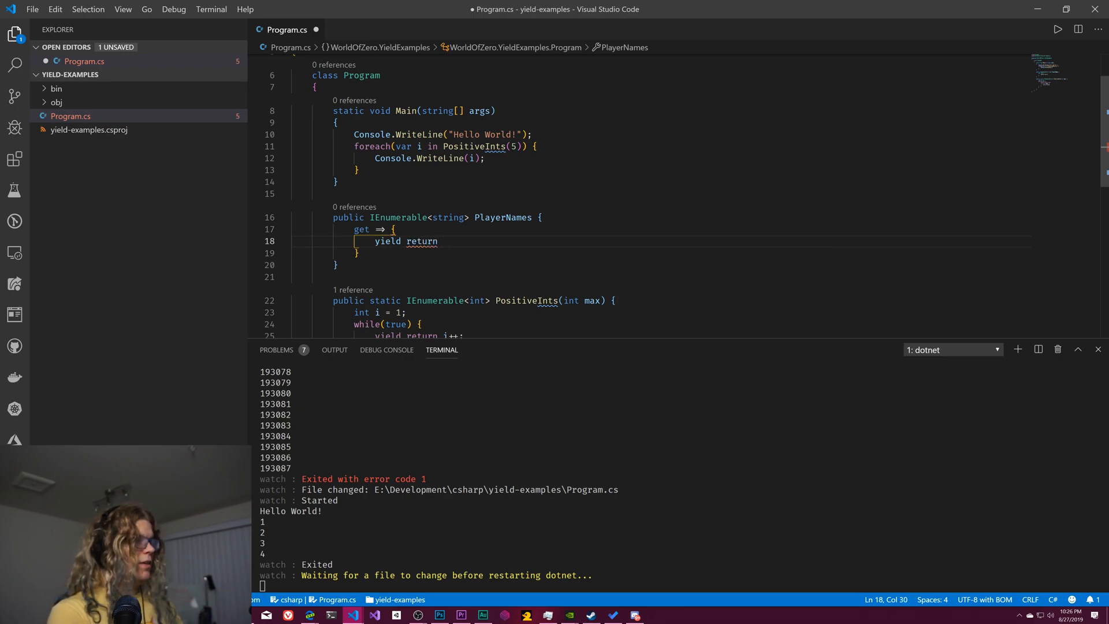
{"action": "type", "text": "\""}
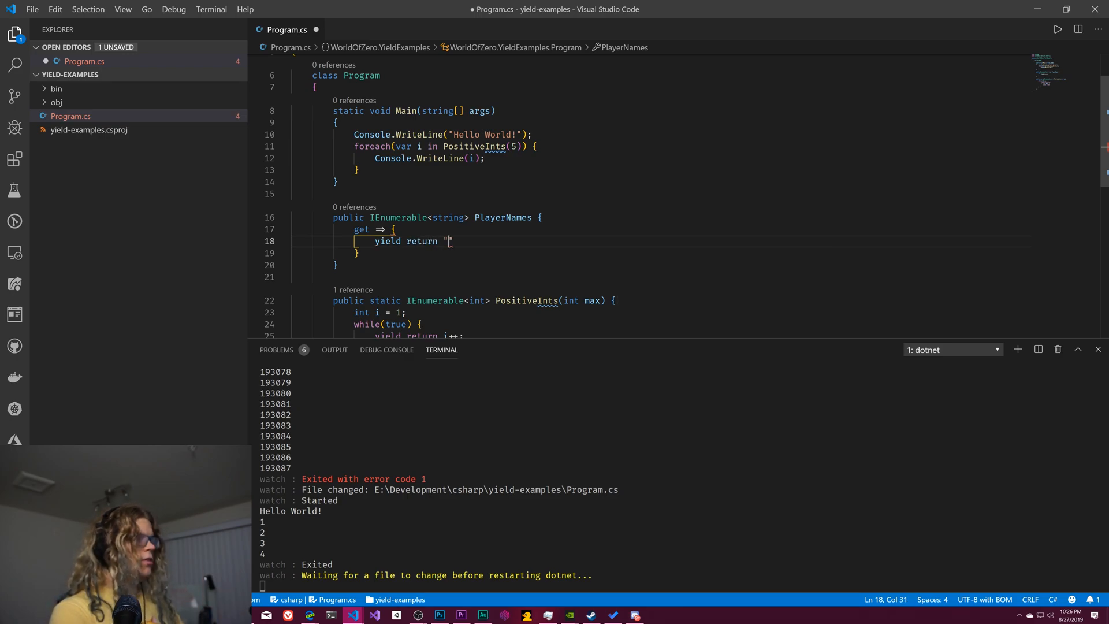
{"action": "type", "text": "world of"}
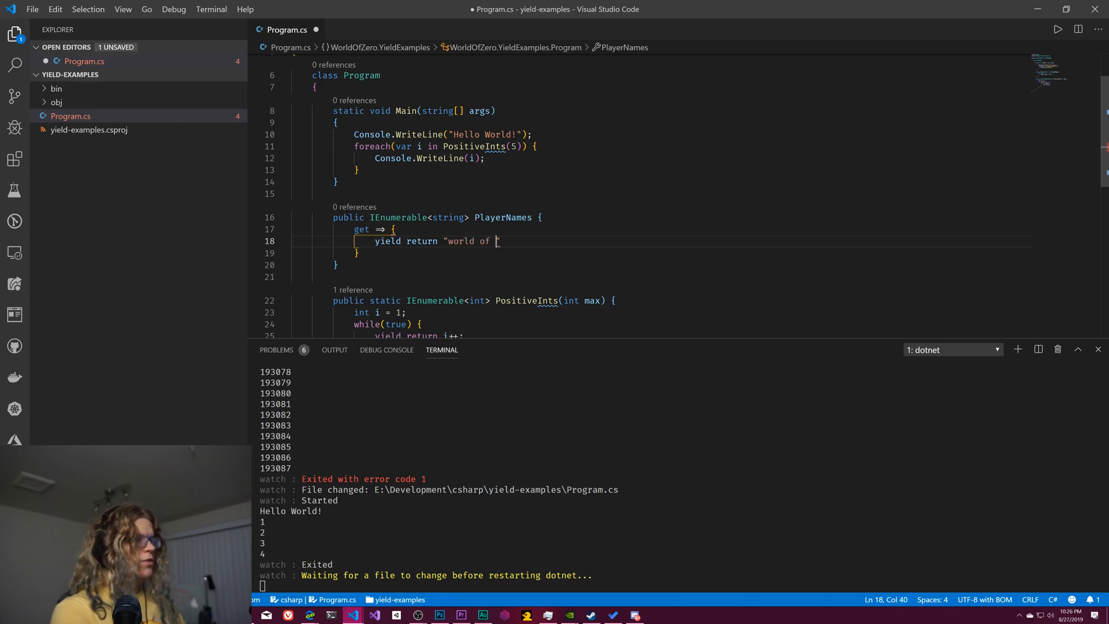
{"action": "type", "text": "zero\""}
{"action": "type", "text": "yield return \""}
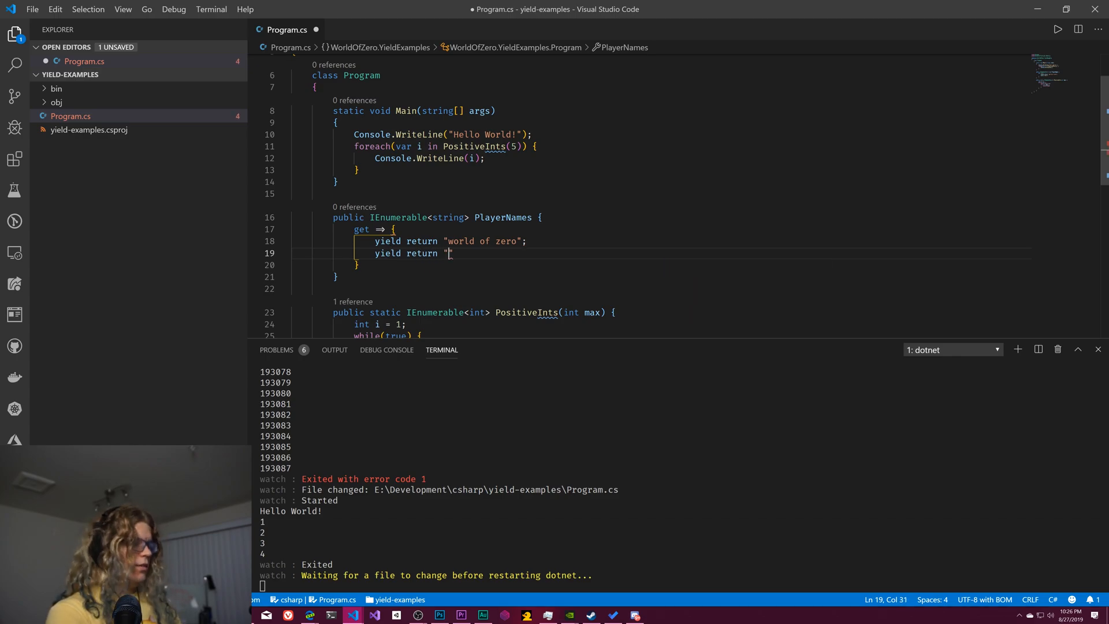
{"action": "type", "text": "un"}
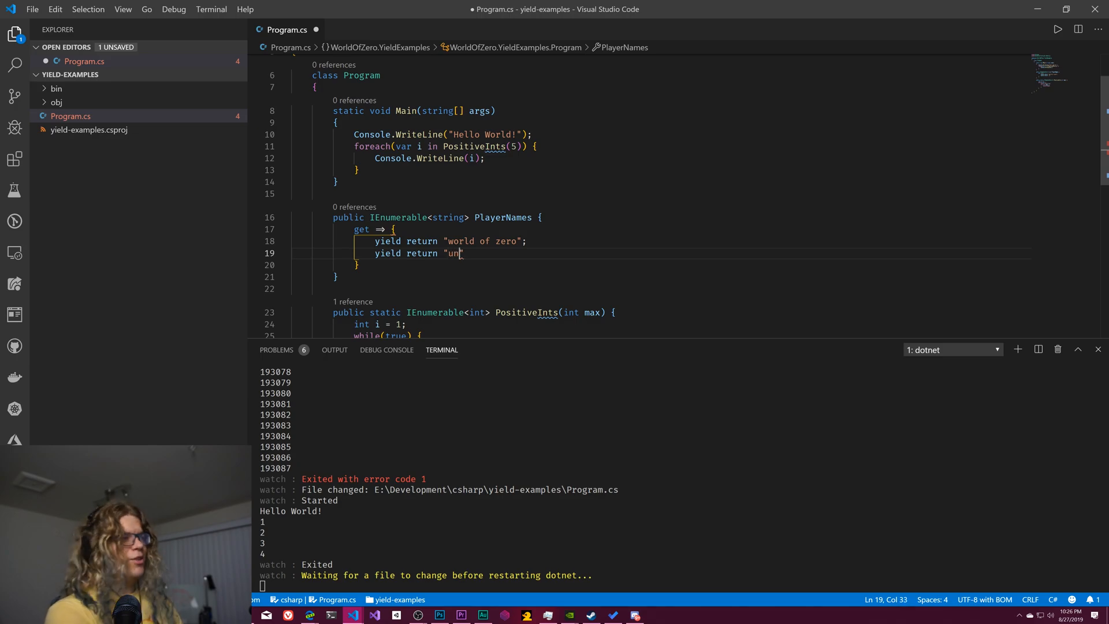
{"action": "type", "text": "ity 3d"}
{"action": "type", "text": "yield return \""}
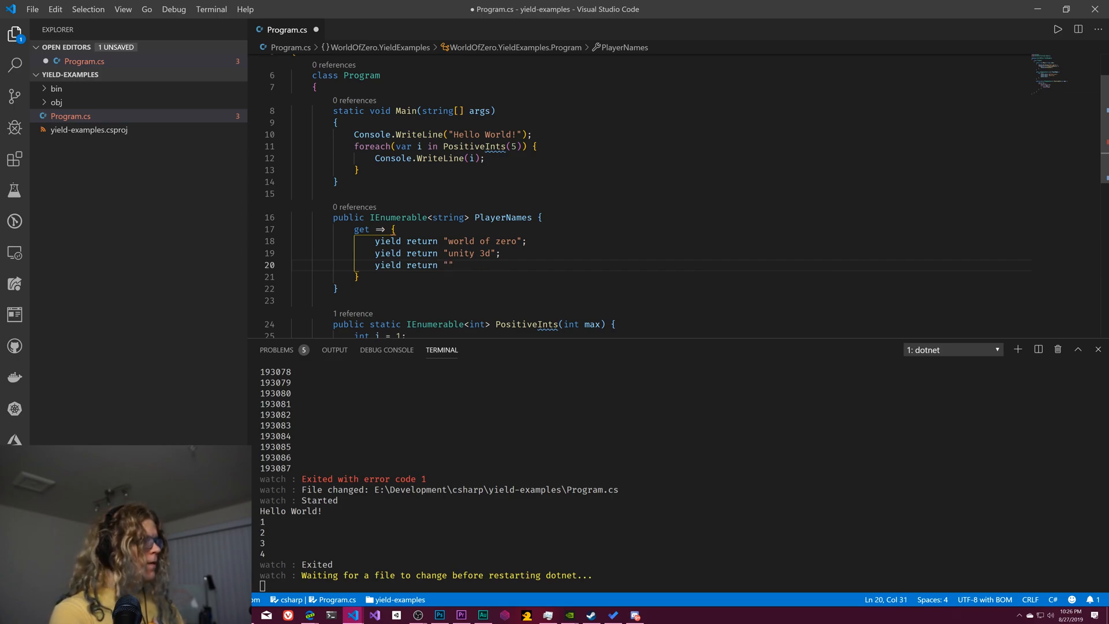
{"action": "type", "text": "unreal engine"}
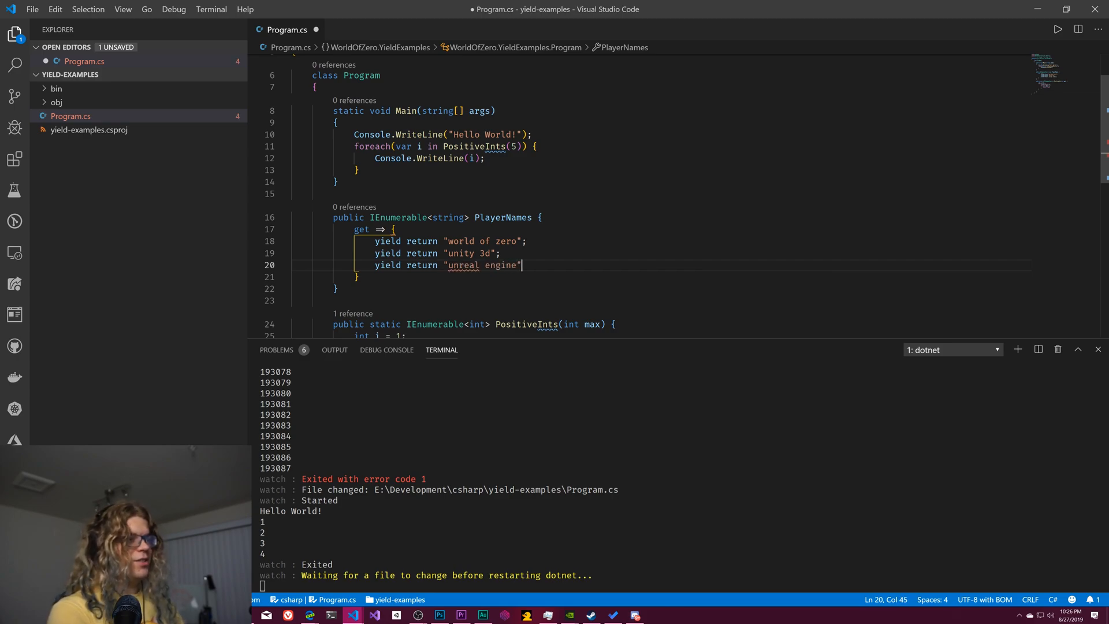
{"action": "type", "text": ";"}
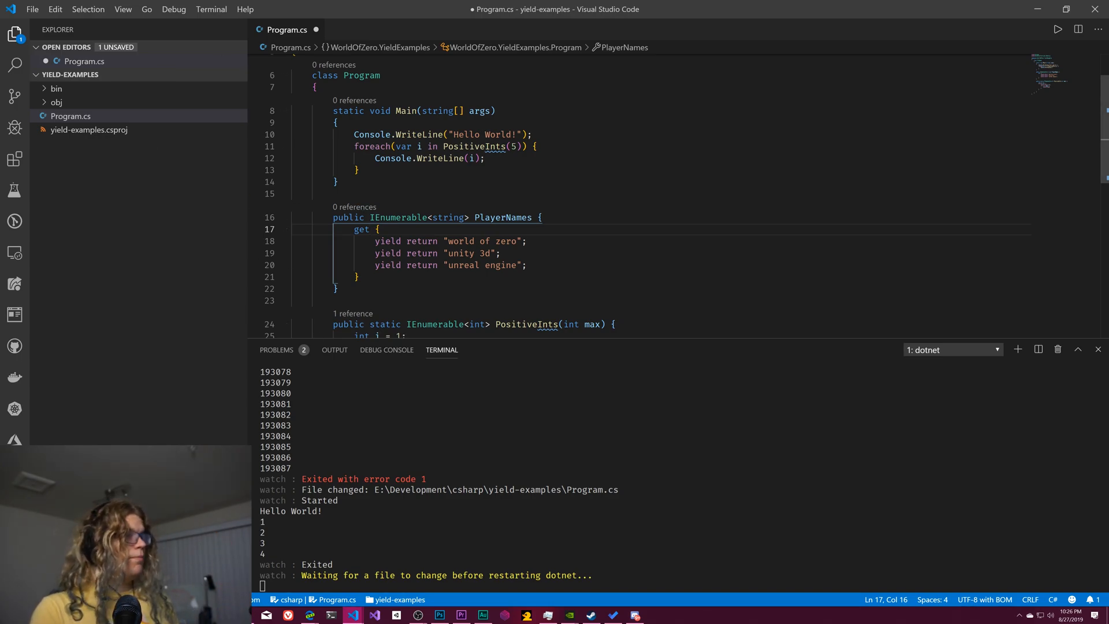
- Open a blank line in Main for a second loop
{"action": "left_click", "coordinate": [484, 158]}
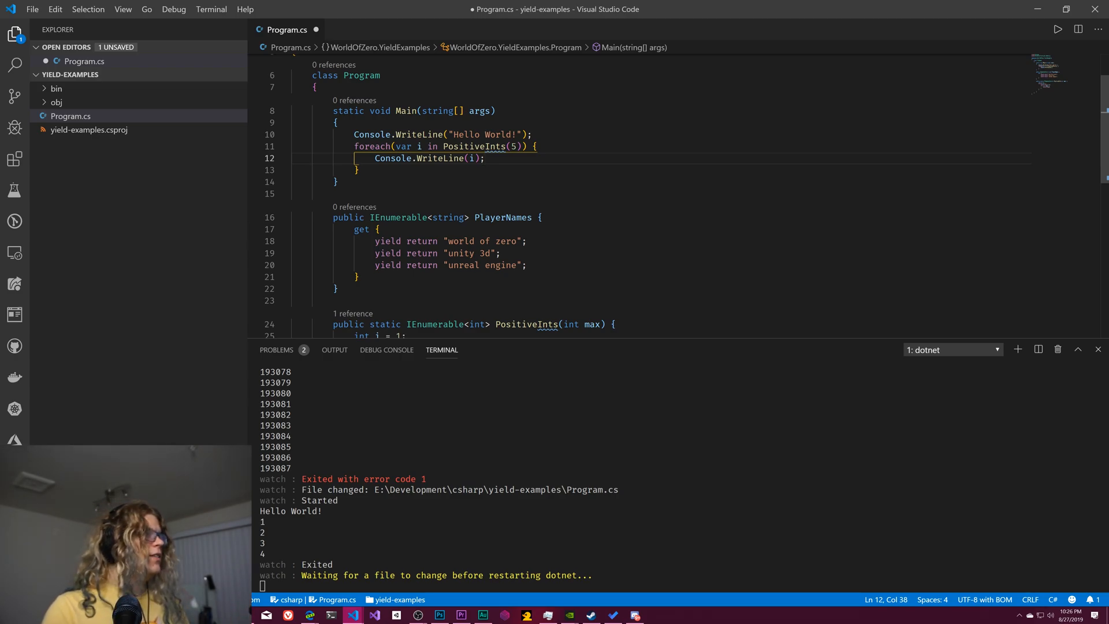
{"action": "key", "text": "enter"}
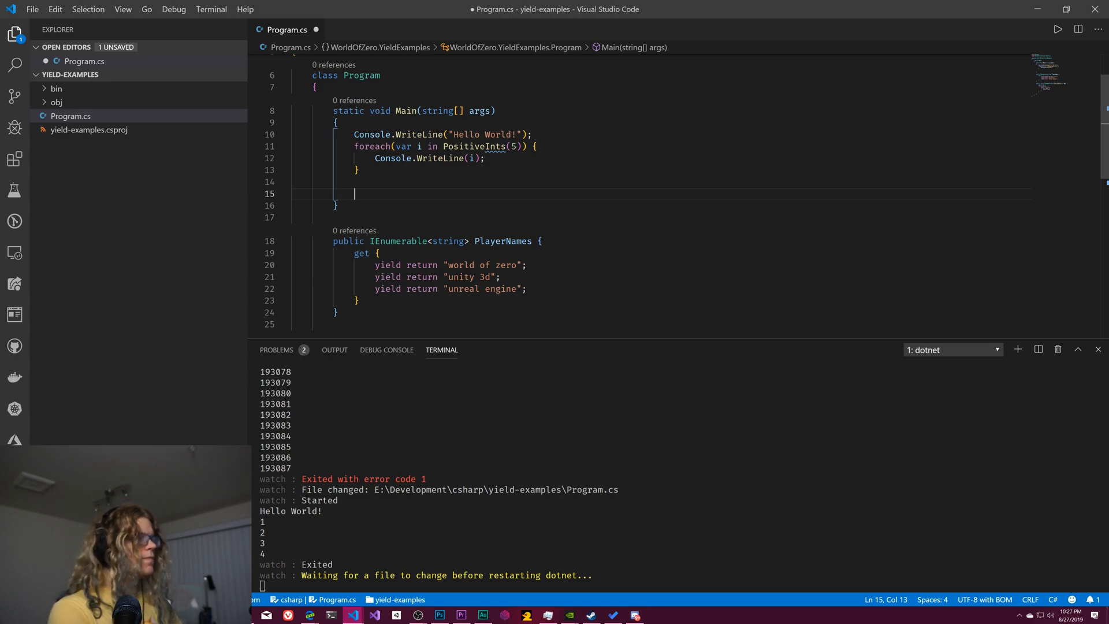
- Start foreach(var n in PlayerNames) in Main and make PlayerNames static
{"action": "type", "text": "foreach(var"}
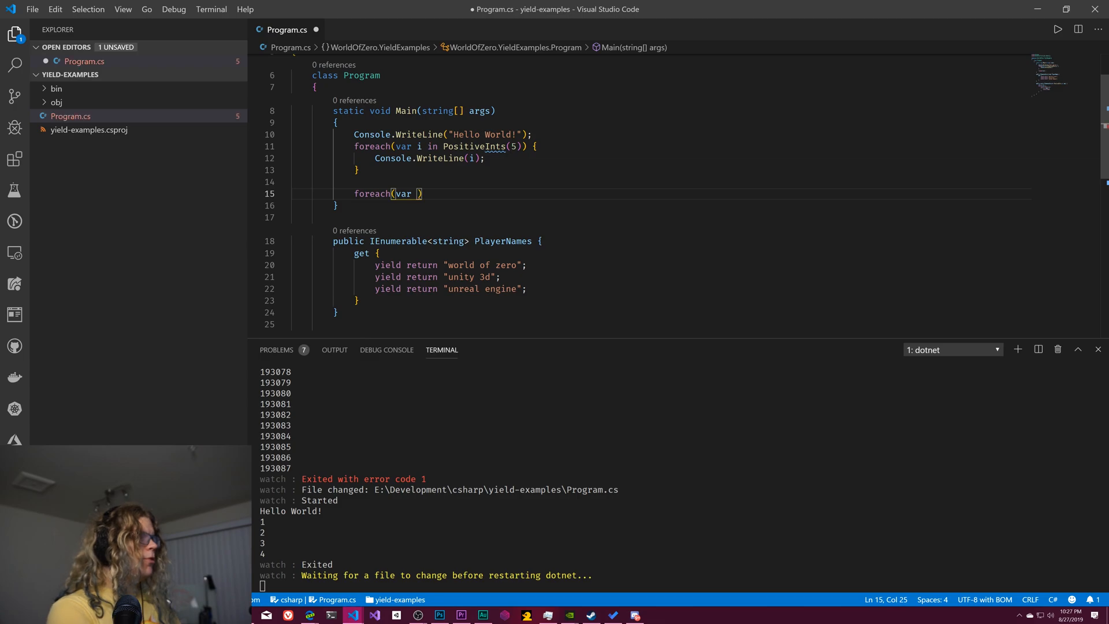
{"action": "type", "text": "n"}
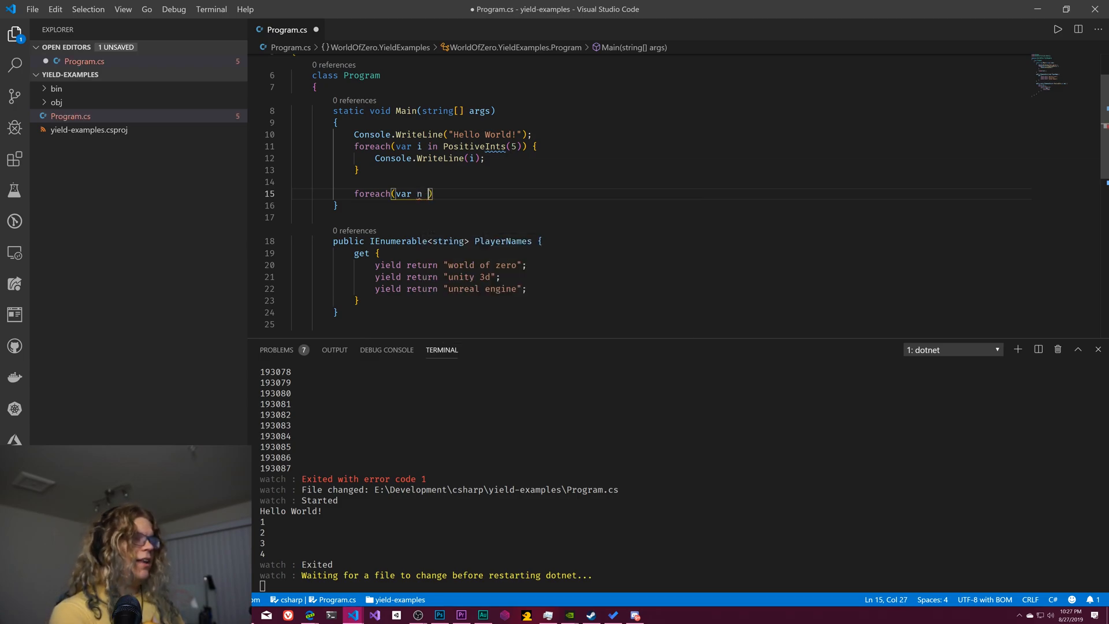
{"action": "type", "text": "in"}
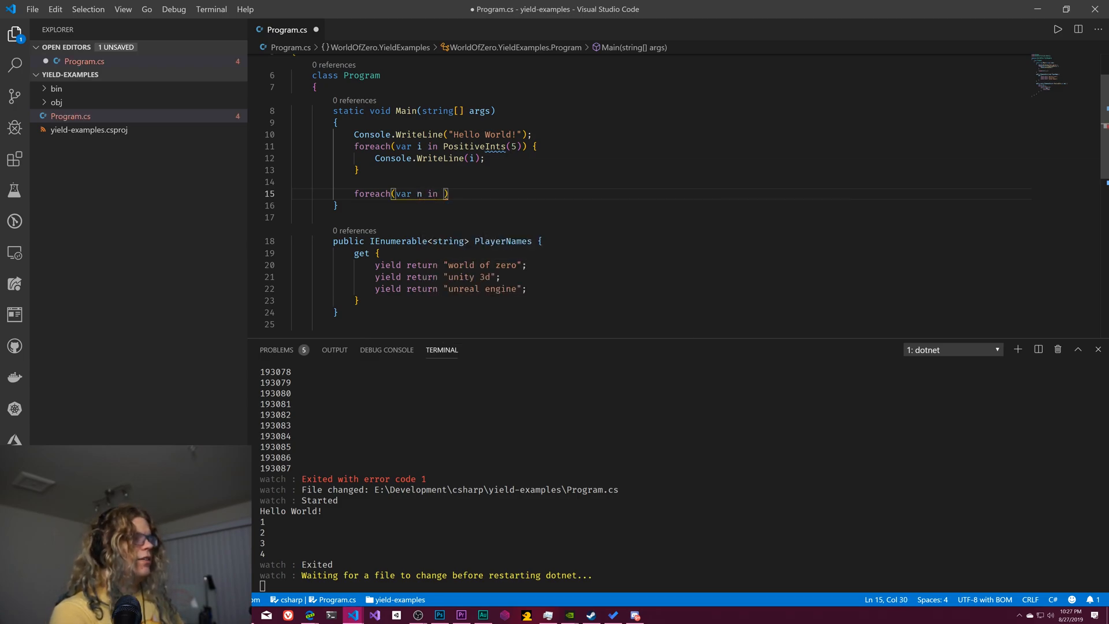
{"action": "type", "text": "PlayerNames"}
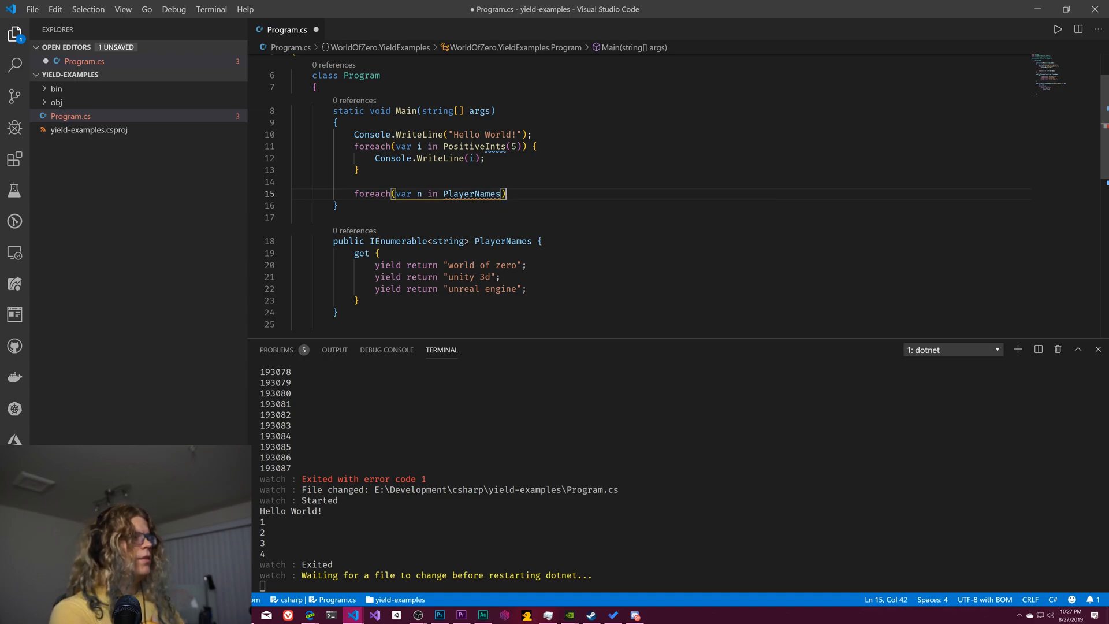
{"action": "type", "text": "{"}
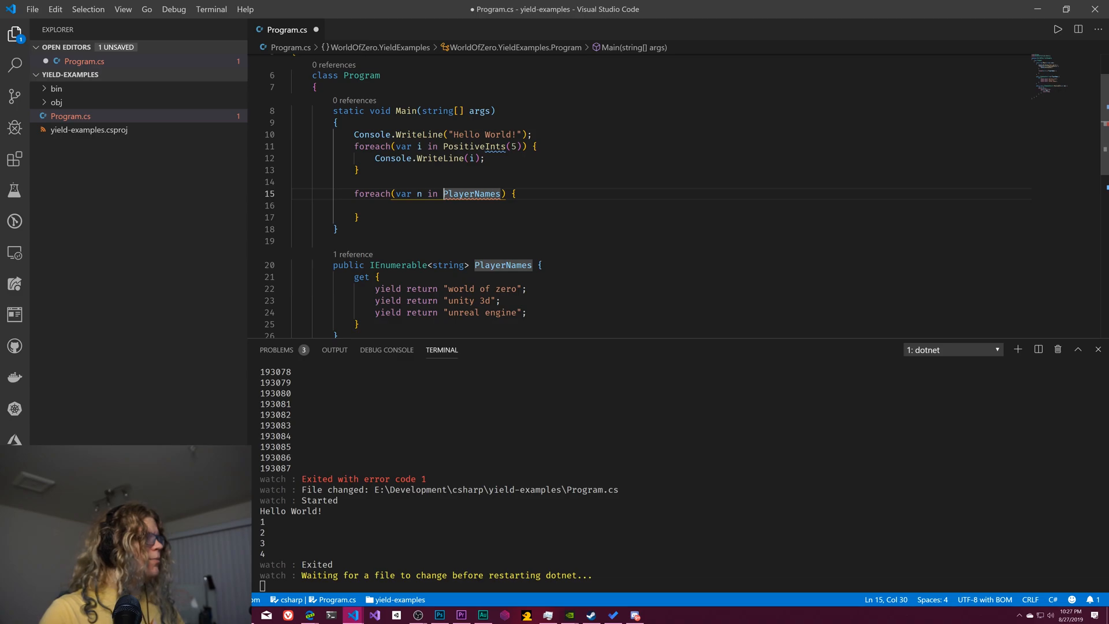
{"action": "mouse_move", "coordinate": [374, 259]}
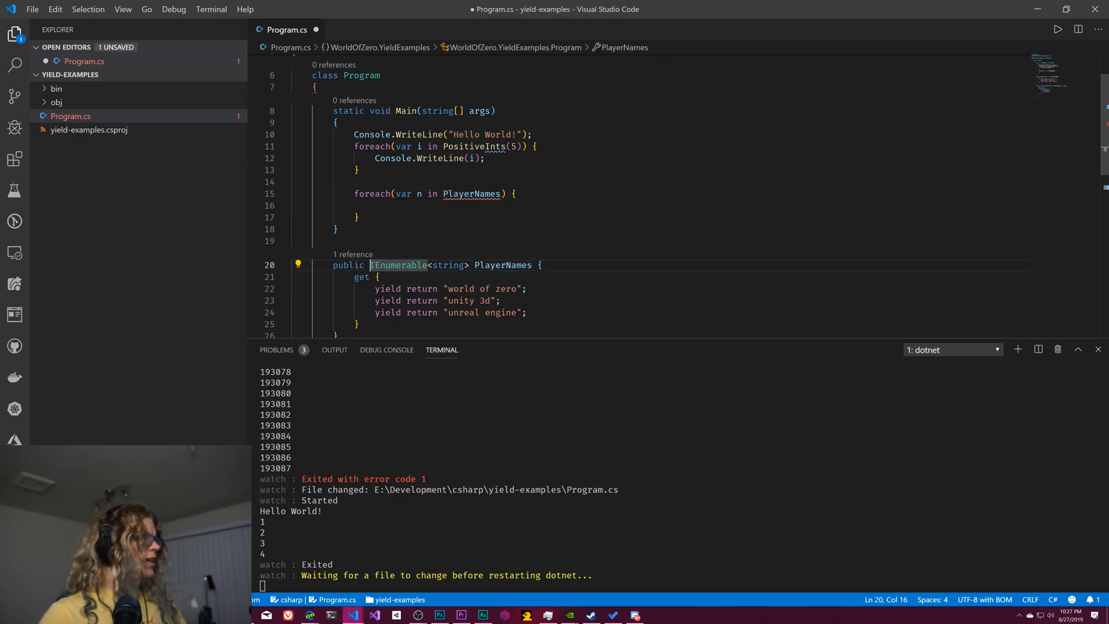
{"action": "type", "text": "s"}
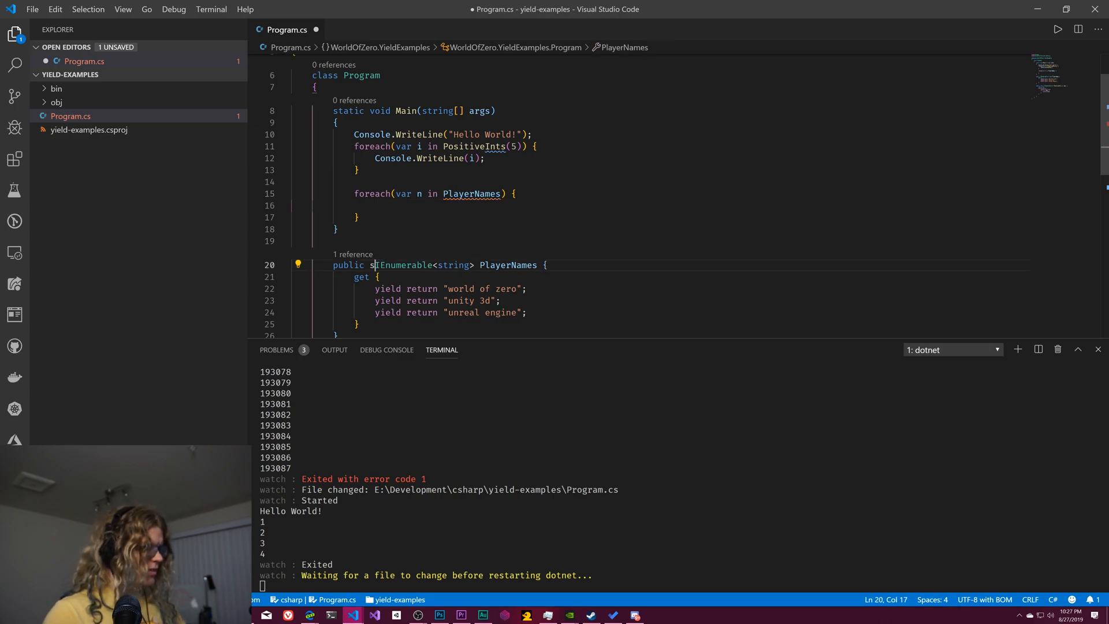
{"action": "type", "text": "tatic"}
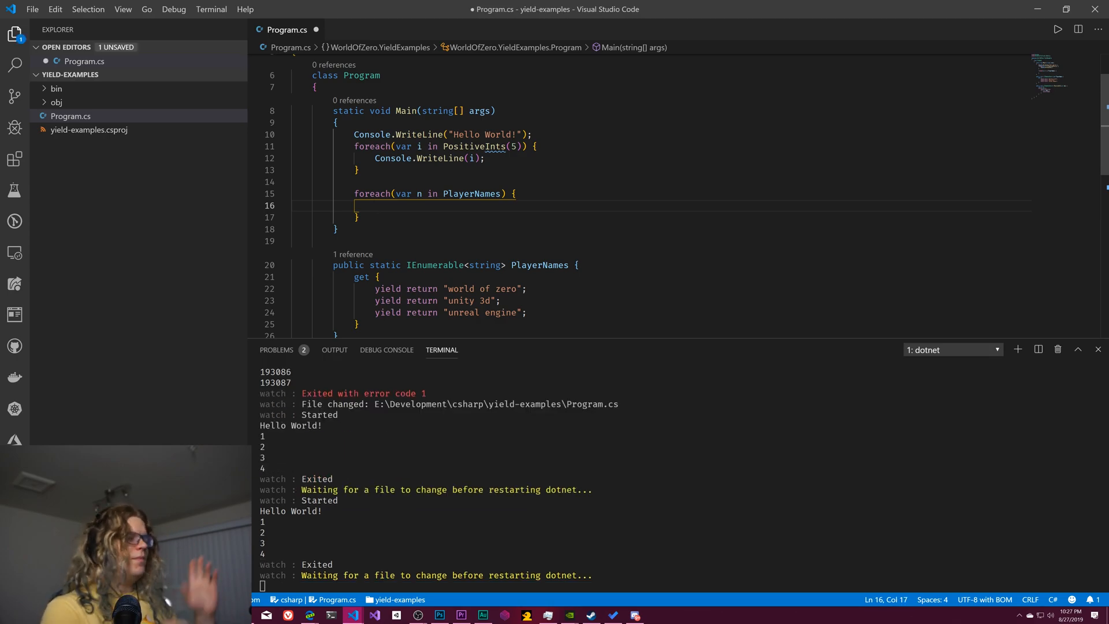
- Write Console.WriteLine(n); in the loop body to print each name
{"action": "type", "text": "C"}
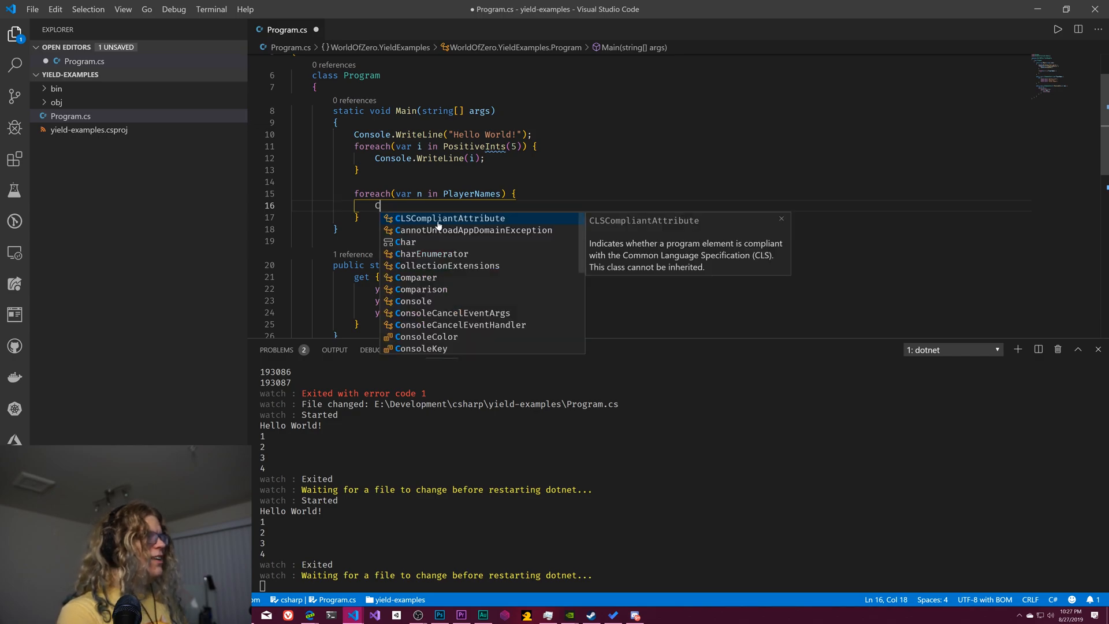
{"action": "type", "text": "onsole.Write"}
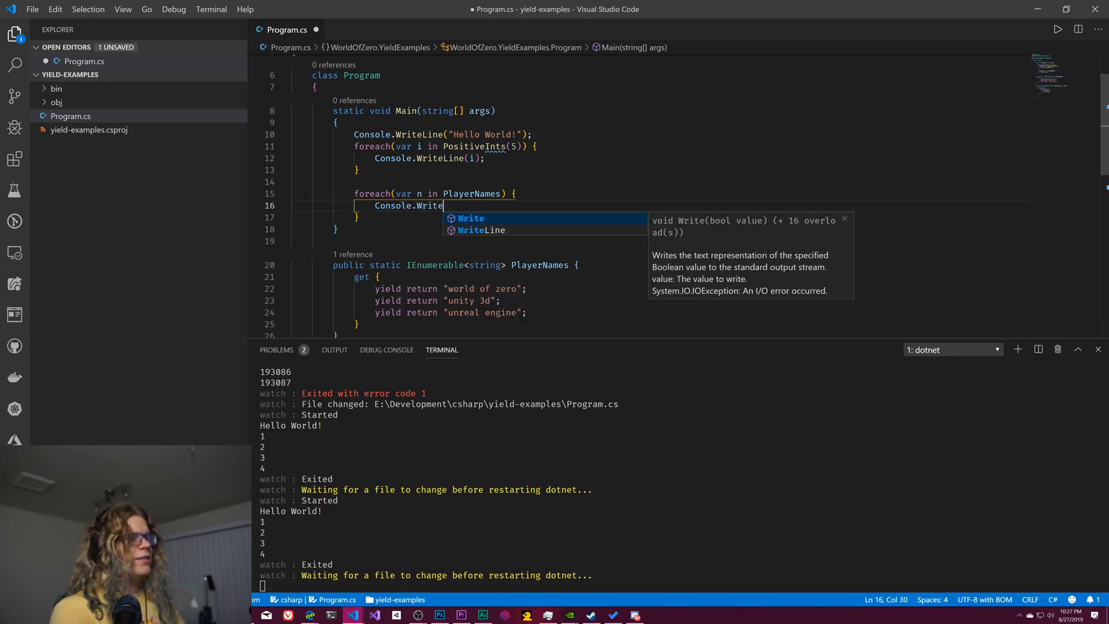
{"action": "type", "text": "Line(n);"}
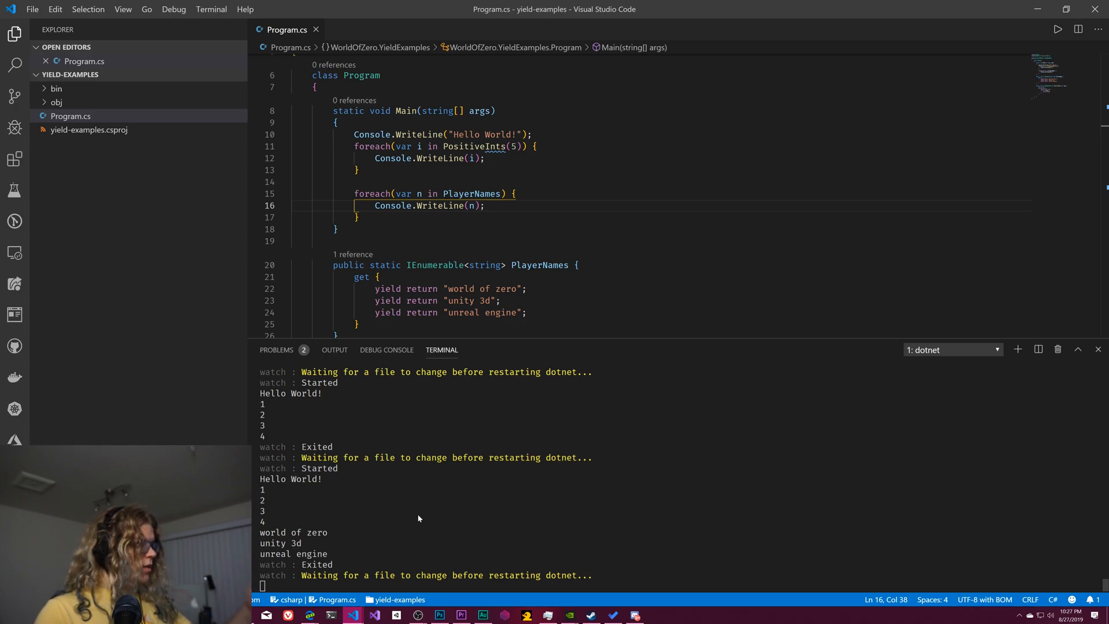
{"action": "mouse_move", "coordinate": [391, 515]}
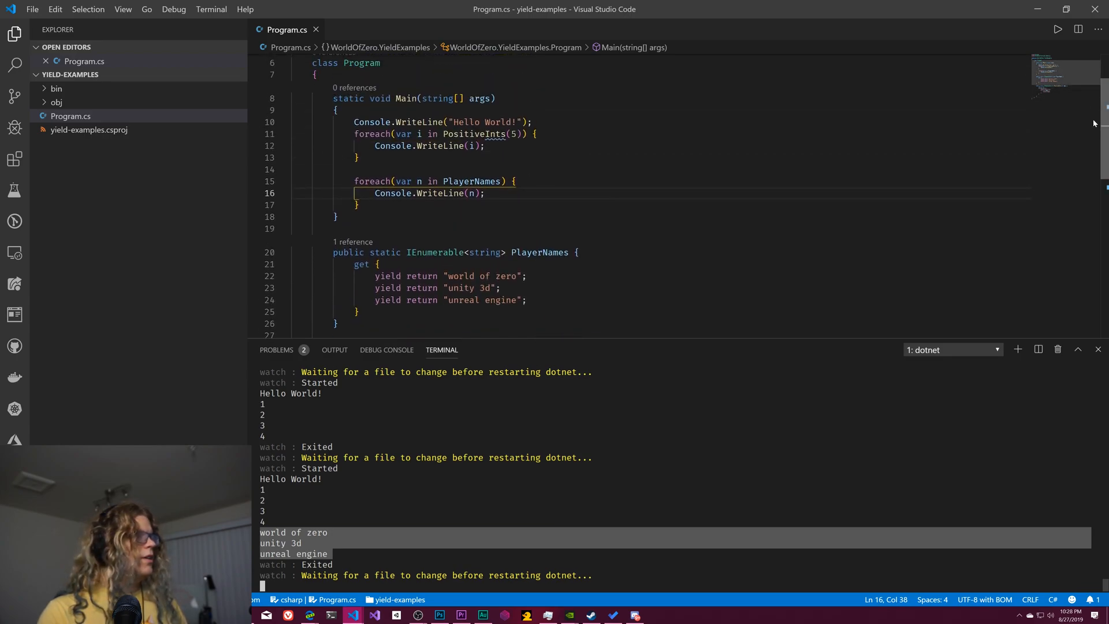
- Append .Select(i => i * i) to the PositiveInts(5) loop and save so the rerun prints 1, 4, 9, 16
{"action": "left_click", "coordinate": [523, 134]}
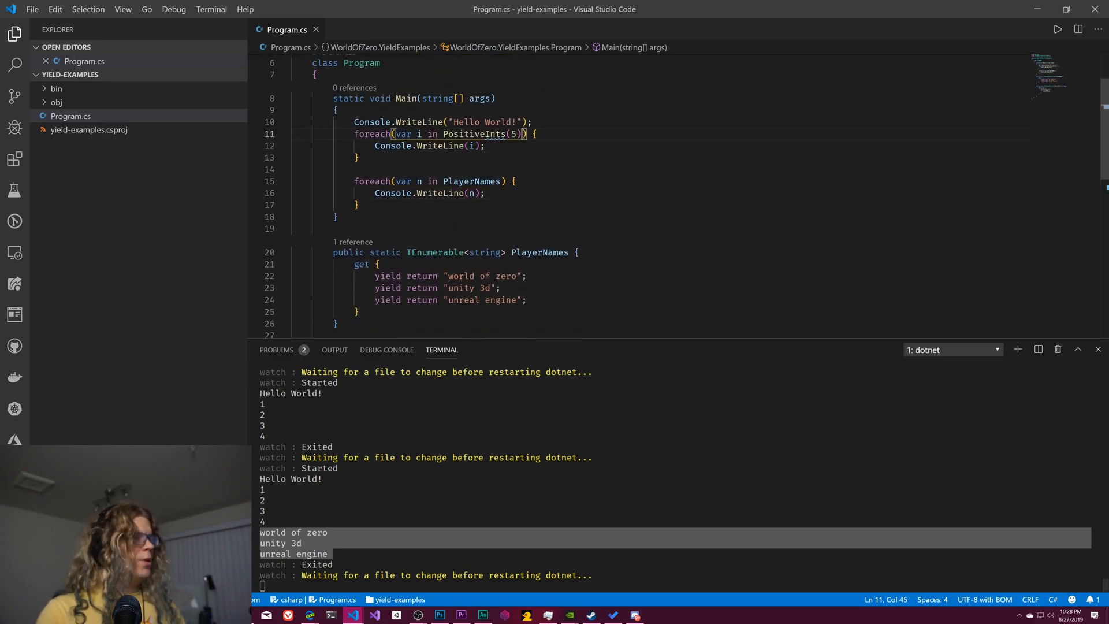
{"action": "type", "text": "."}
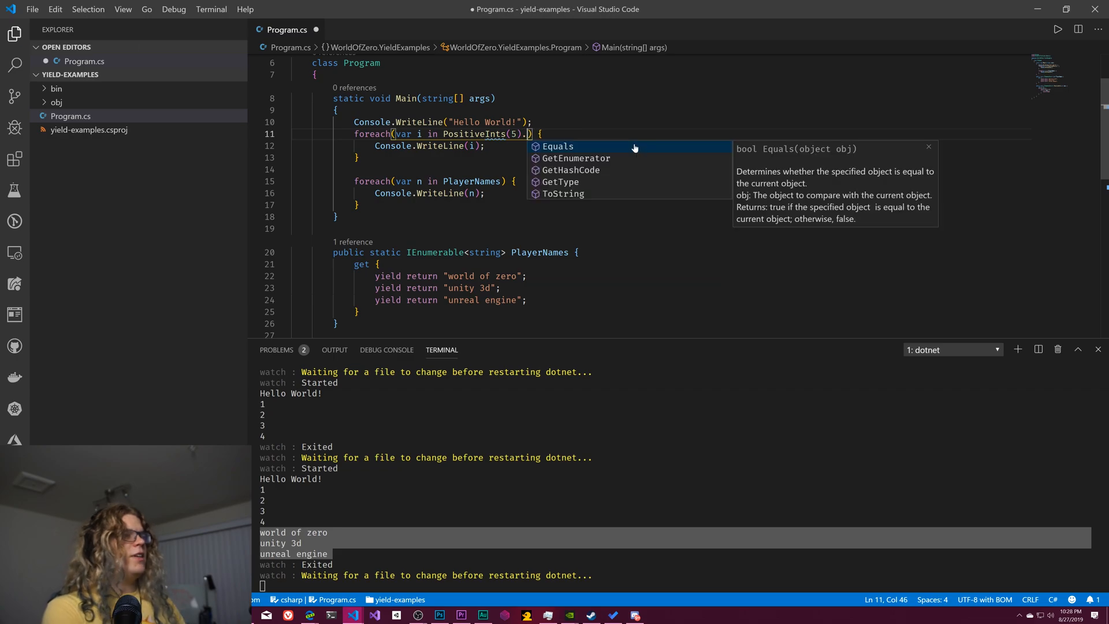
{"action": "type", "text": "Select("}
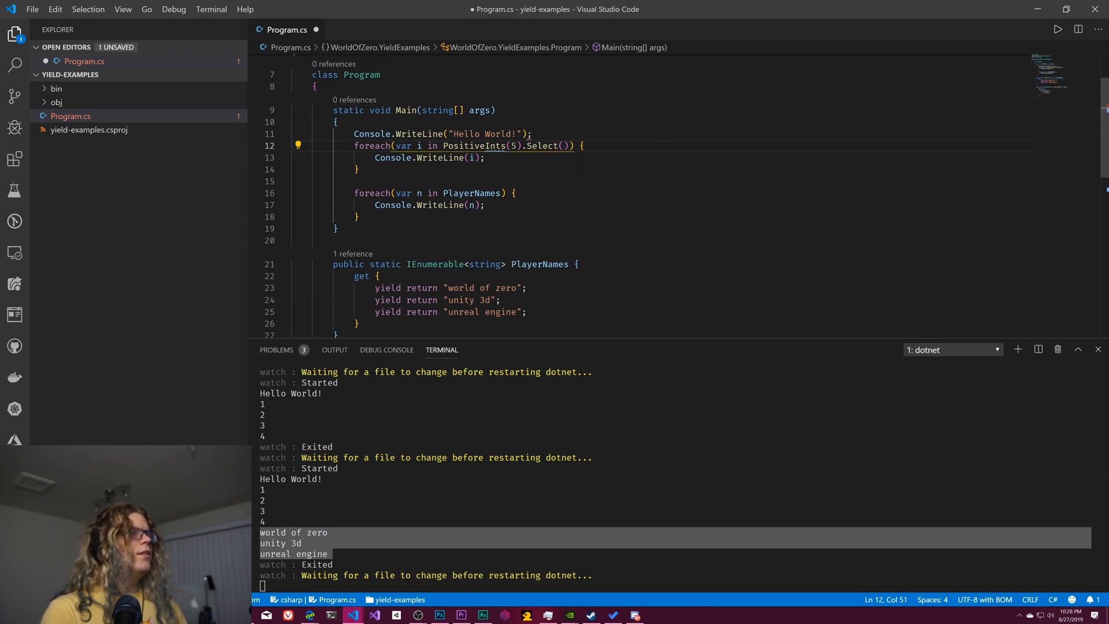
{"action": "type", "text": "i"}
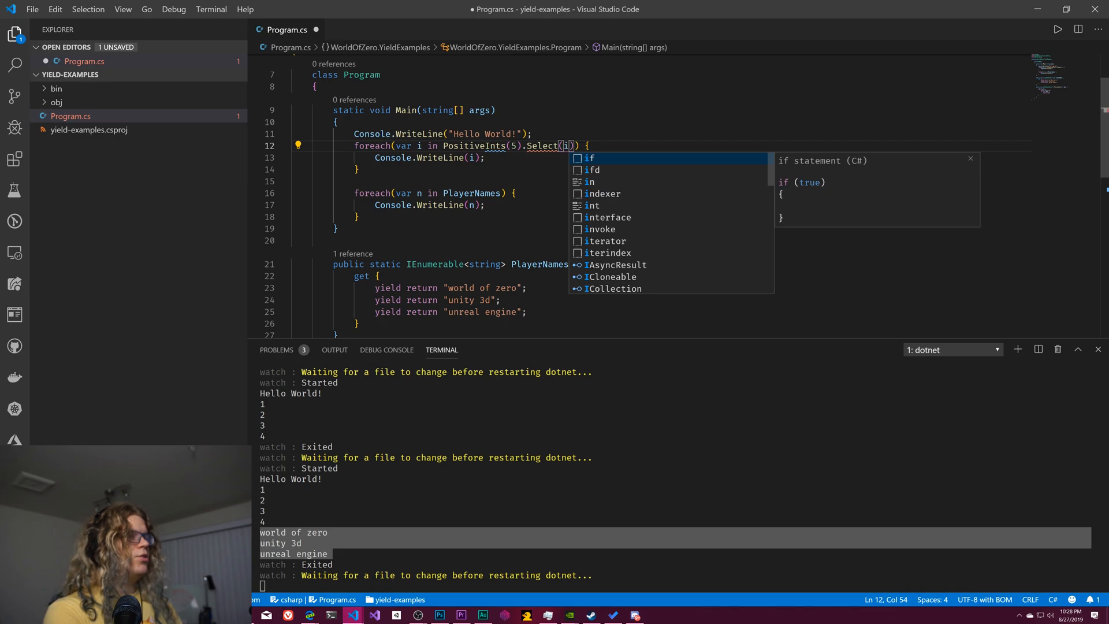
{"action": "type", "text": "=>"}
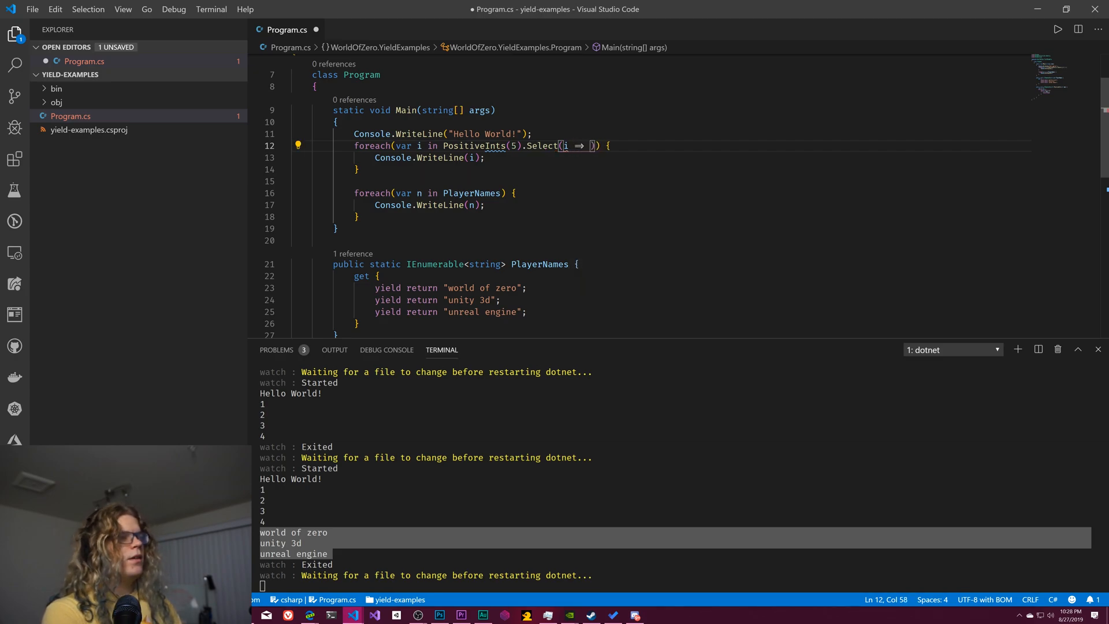
{"action": "type", "text": "* u"}
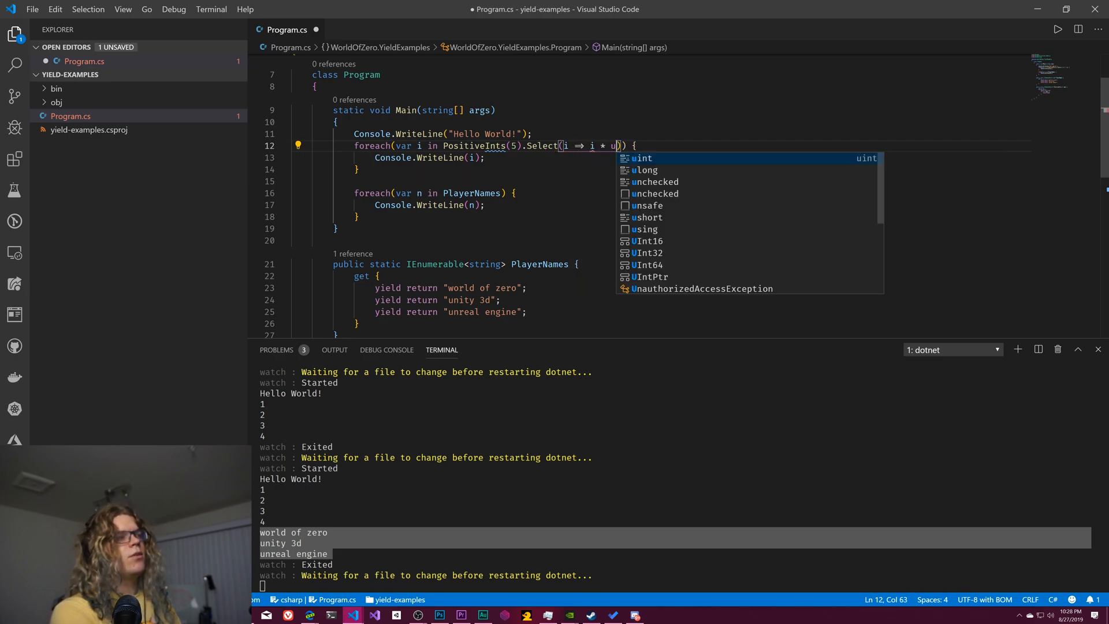
{"action": "key", "text": "Backspace"}
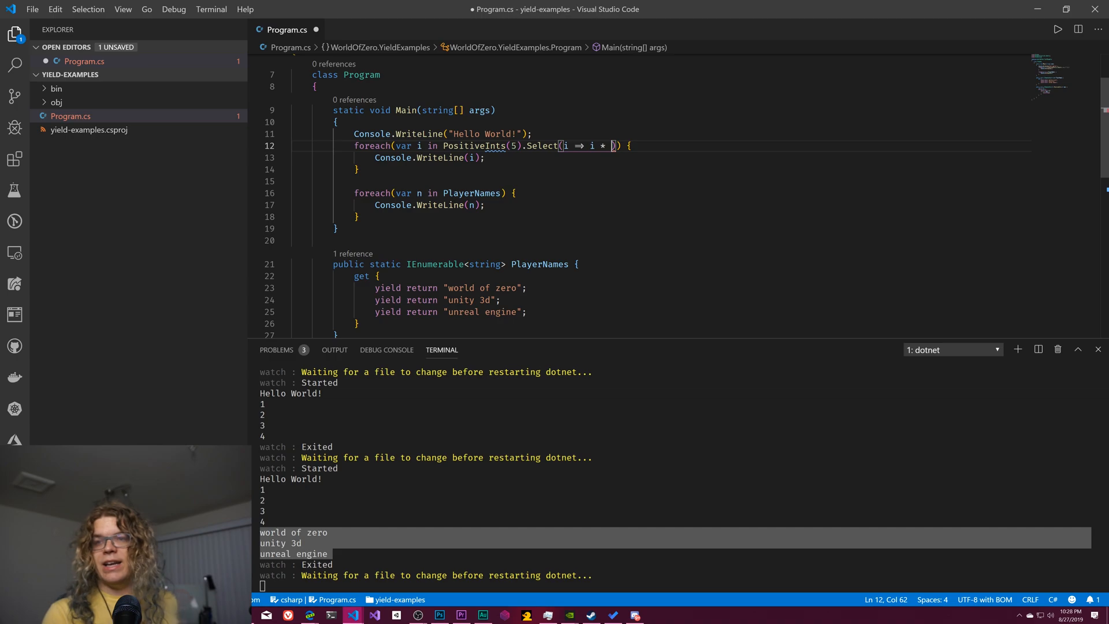
{"action": "type", "text": "i)"}
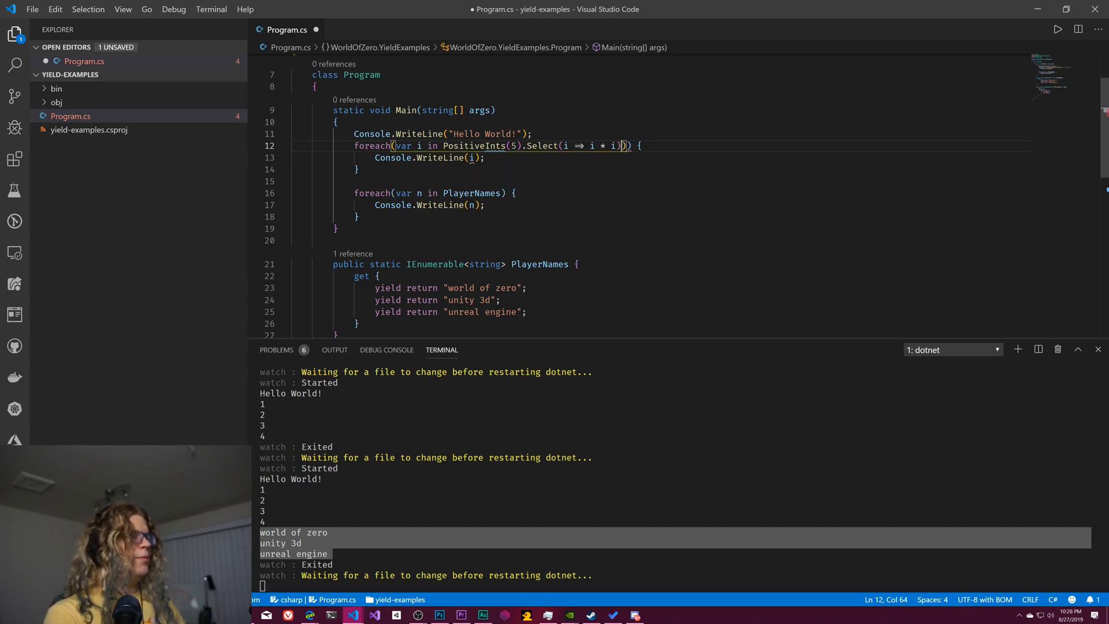
{"action": "key", "text": "Backspace"}
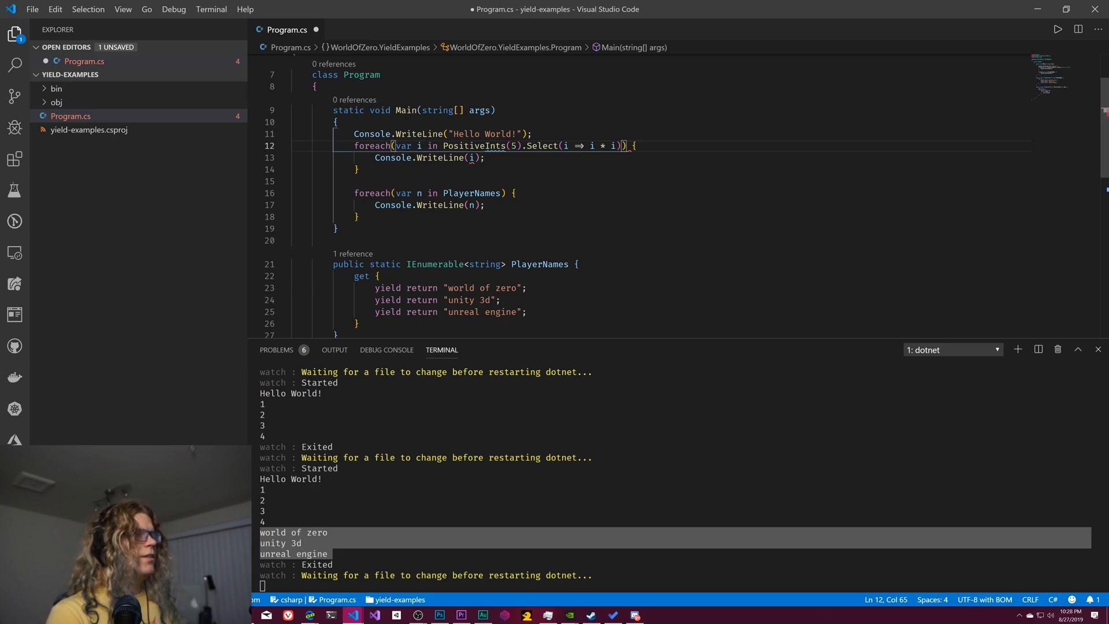
{"action": "key", "text": "ctrl+s"}
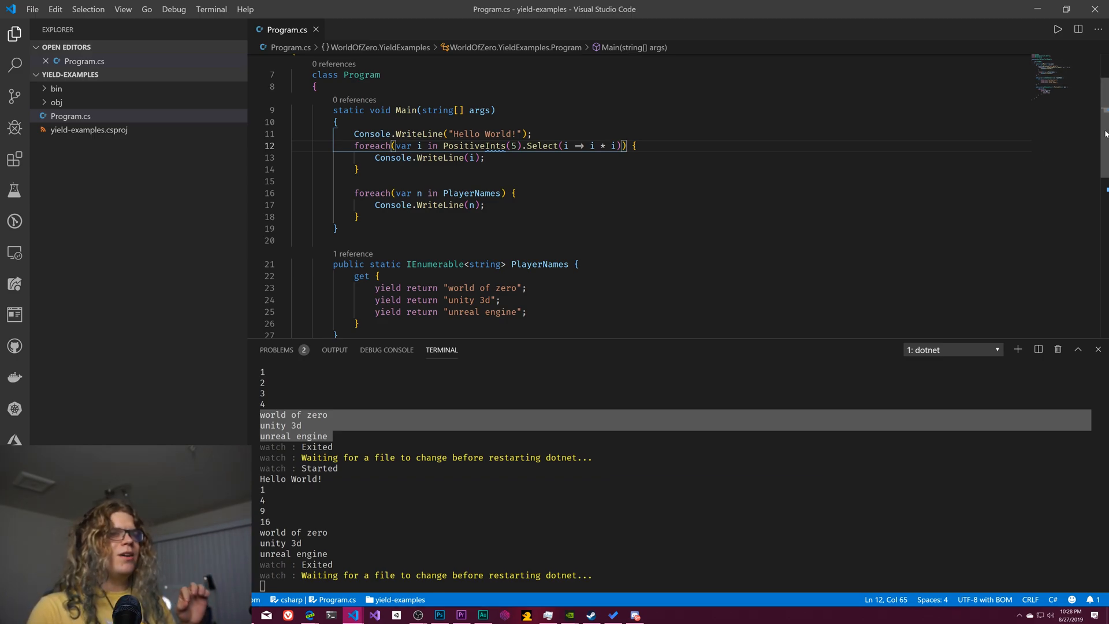
{"action": "scroll", "scroll_direction": "down", "scroll_amount": 3}
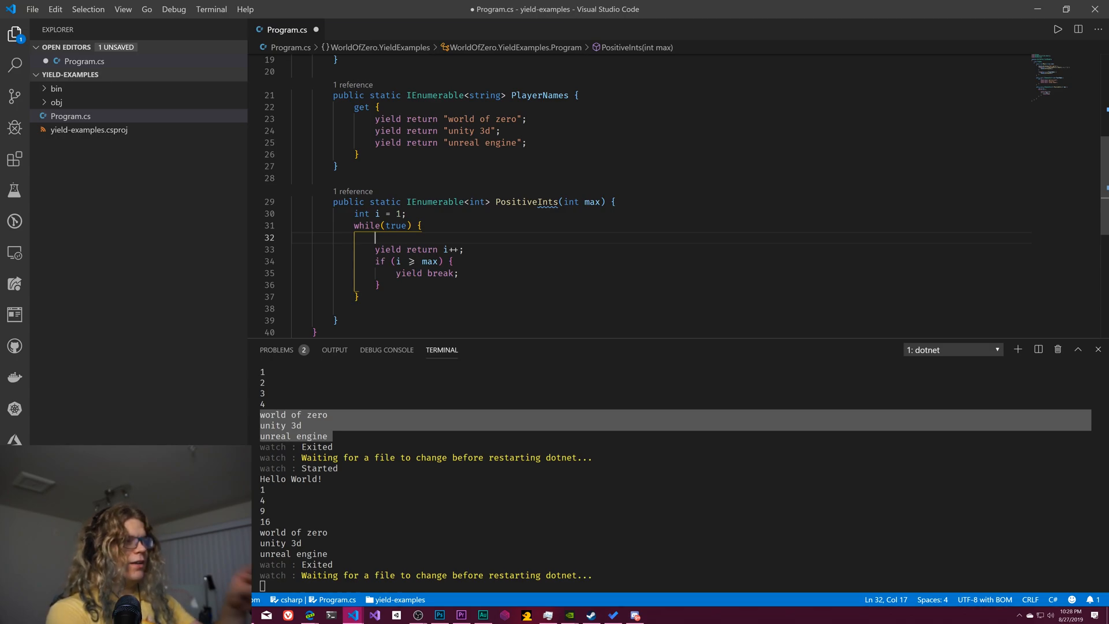
- Add Console.WriteLine("getting next element") inside the while loop above the yield return
{"action": "type", "text": "Co"}
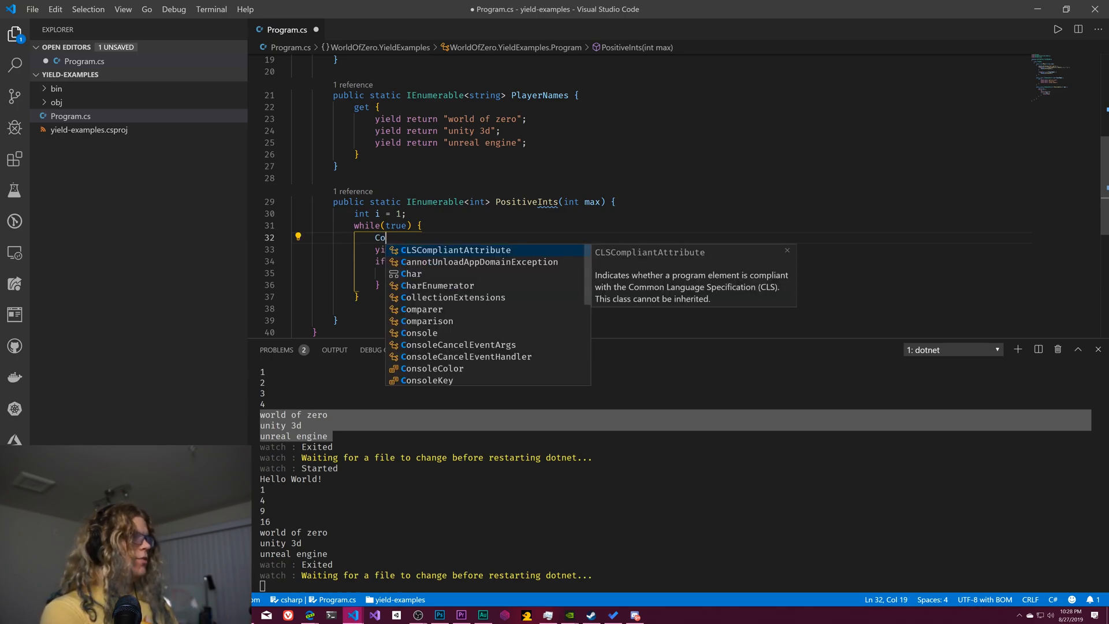
{"action": "type", "text": "nsole.WriteLine(\""}
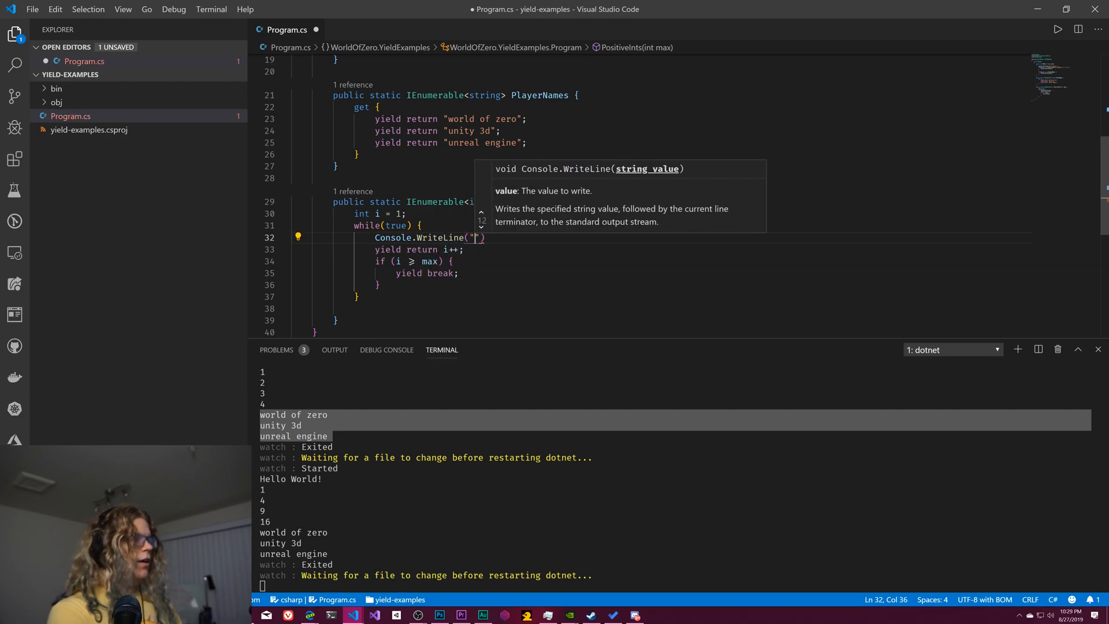
{"action": "type", "text": "getting next element"}
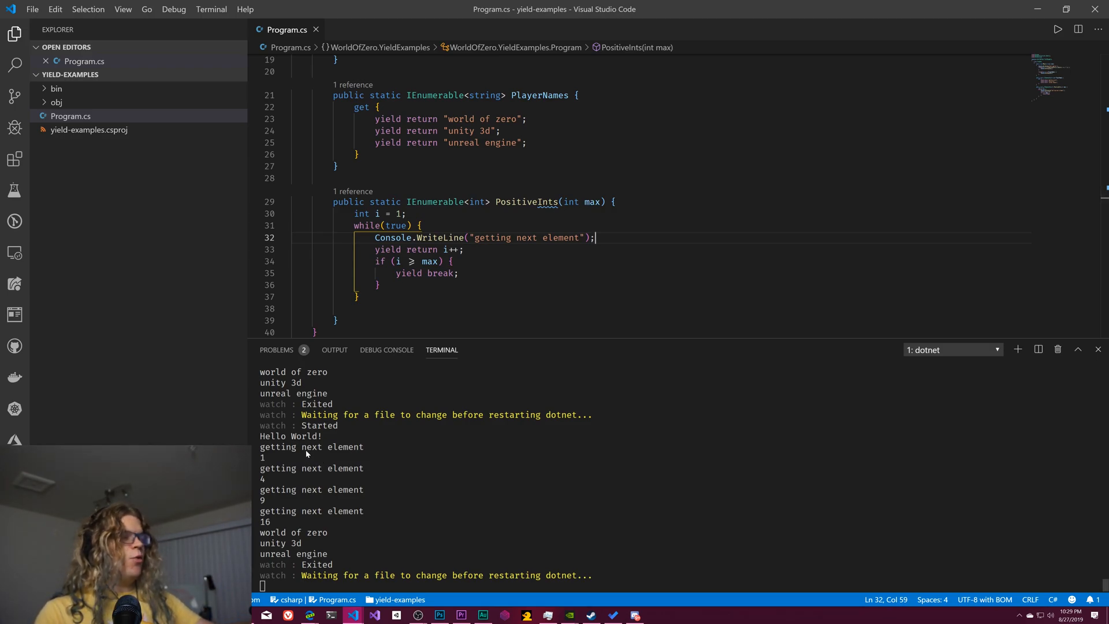
{"action": "mouse_move", "coordinate": [298, 447]}
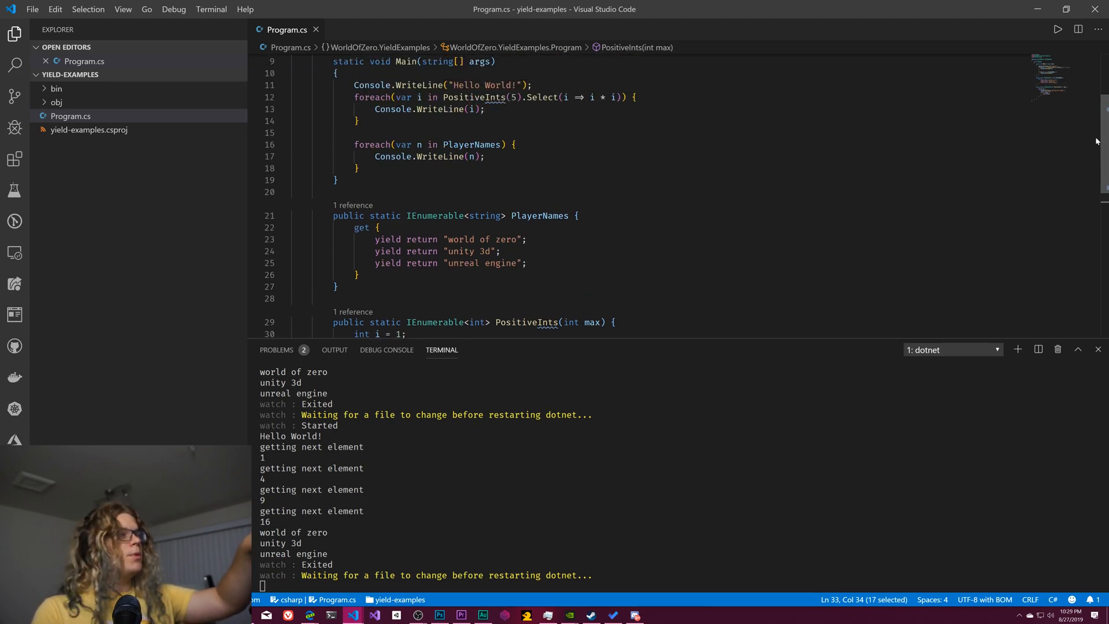
{"action": "left_click_drag", "start_coordinate": [522, 97], "coordinate": [613, 97]}
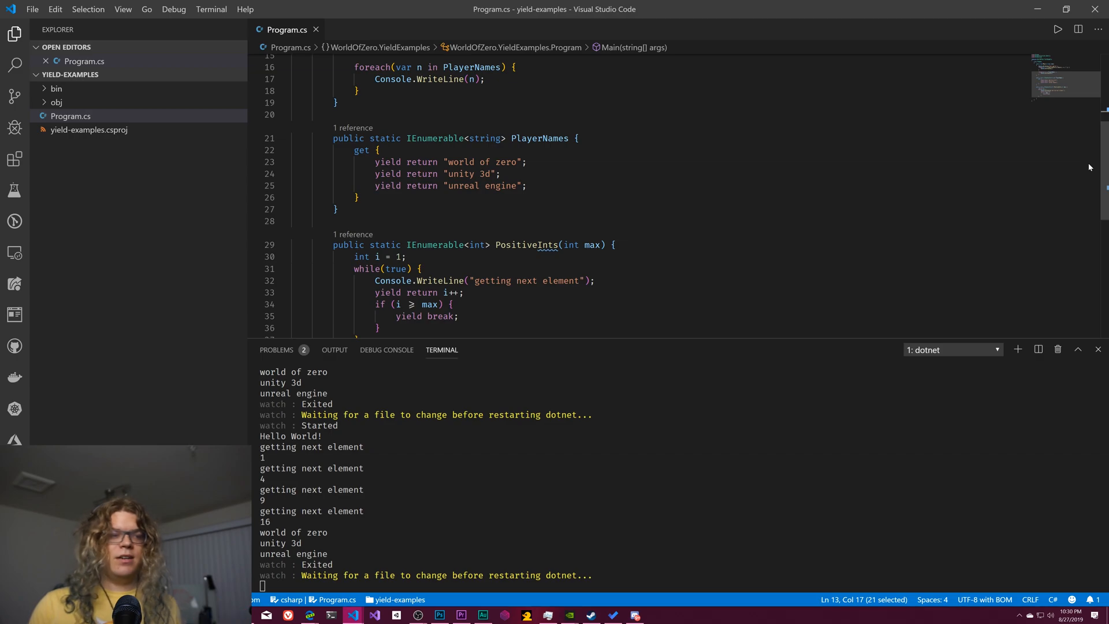
{"action": "mouse_move", "coordinate": [1047, 156]}
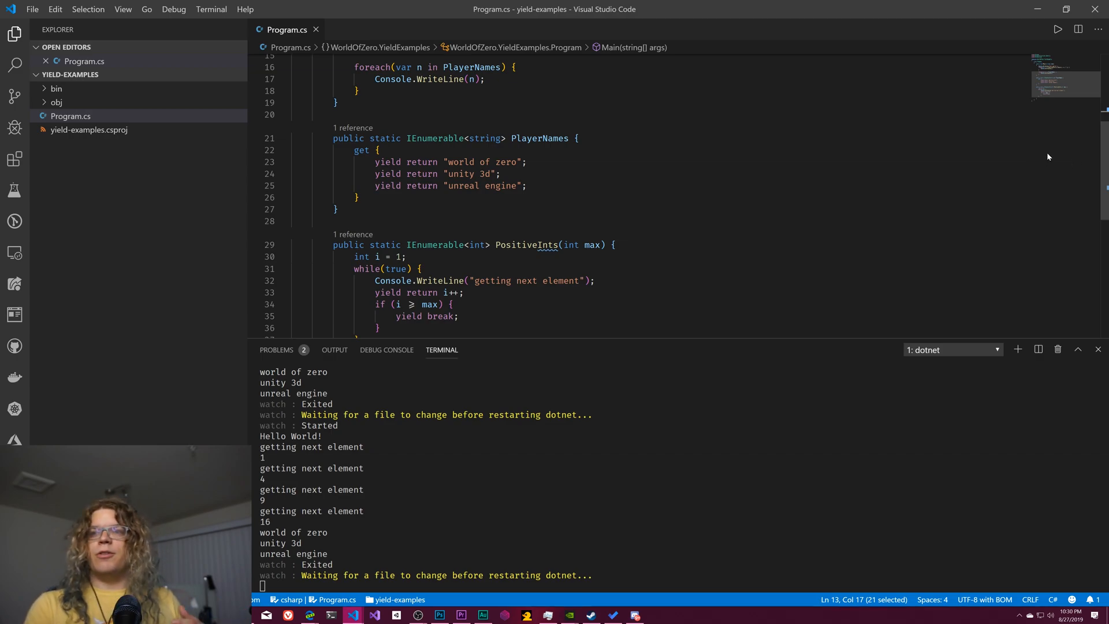